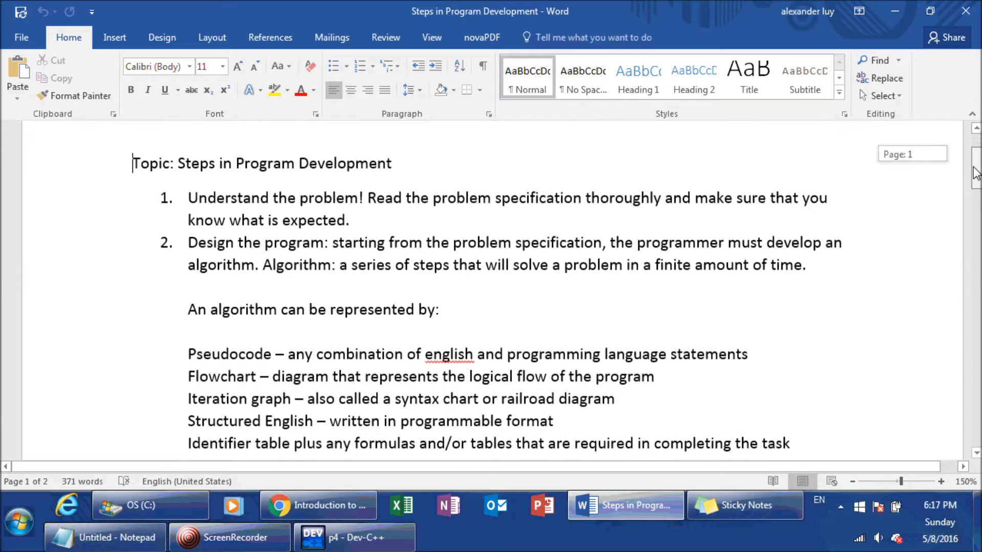
- Scroll through the notes to the Logic Error paragraph on page 2 and back toward the opening steps
scroll("up", 3)
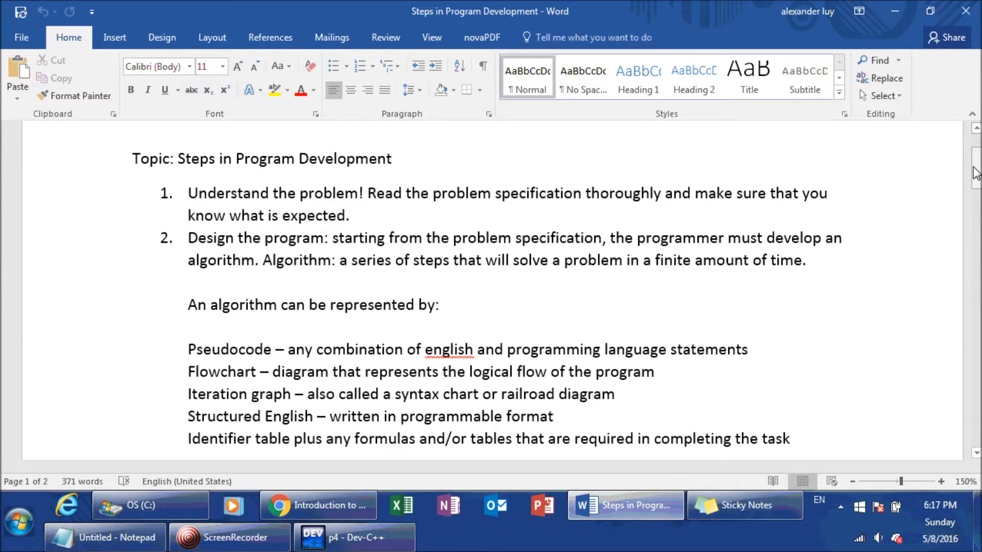
left_click(132, 159)
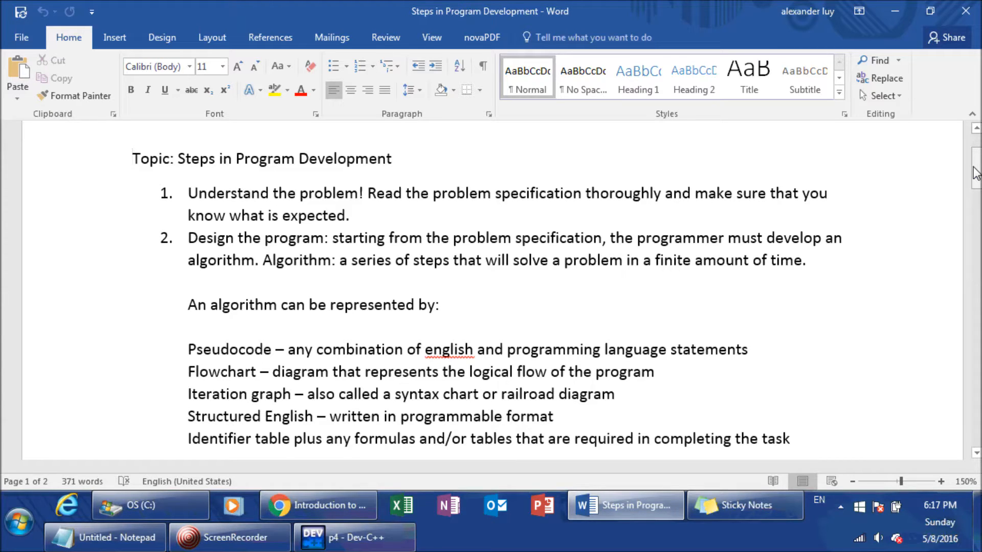
left_click(133, 159)
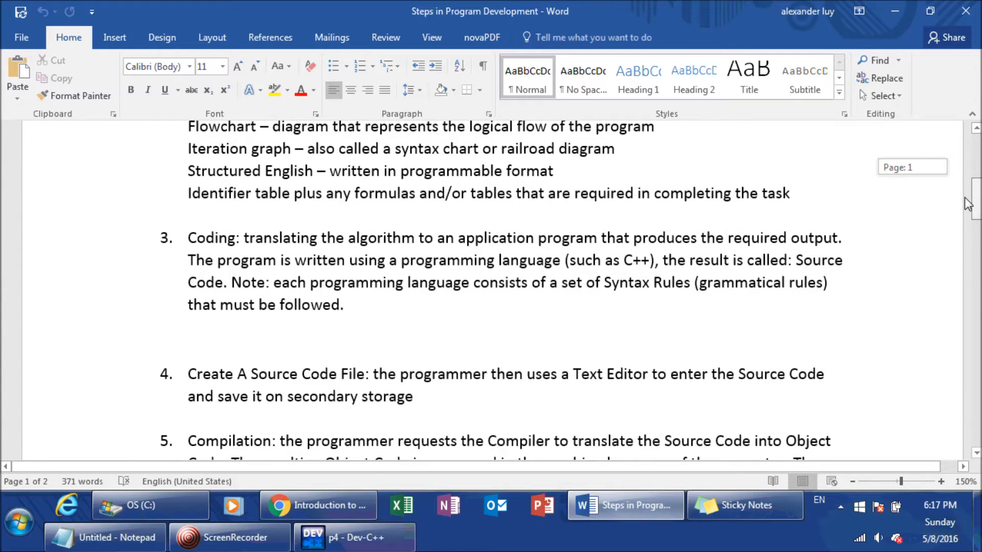
scroll("down", 3)
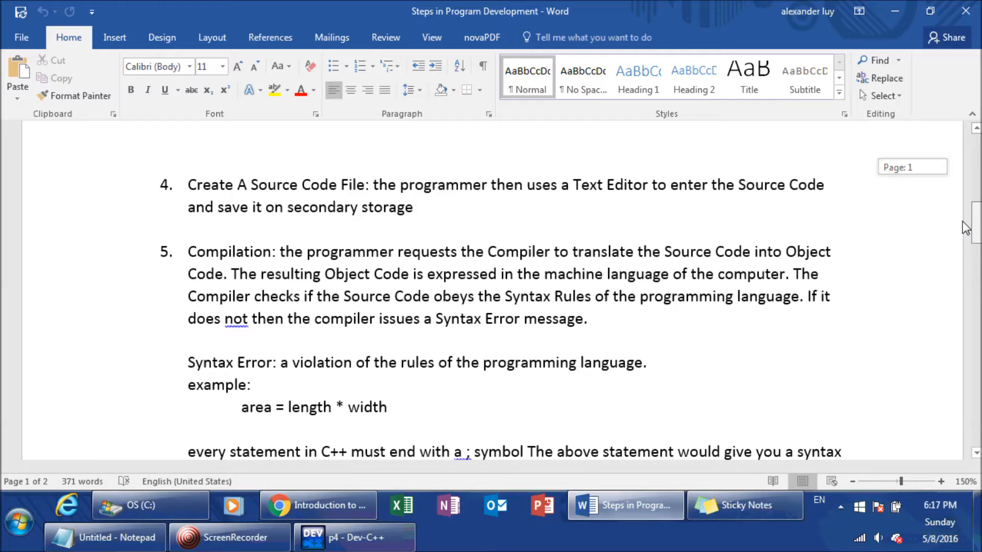
scroll("up", 3)
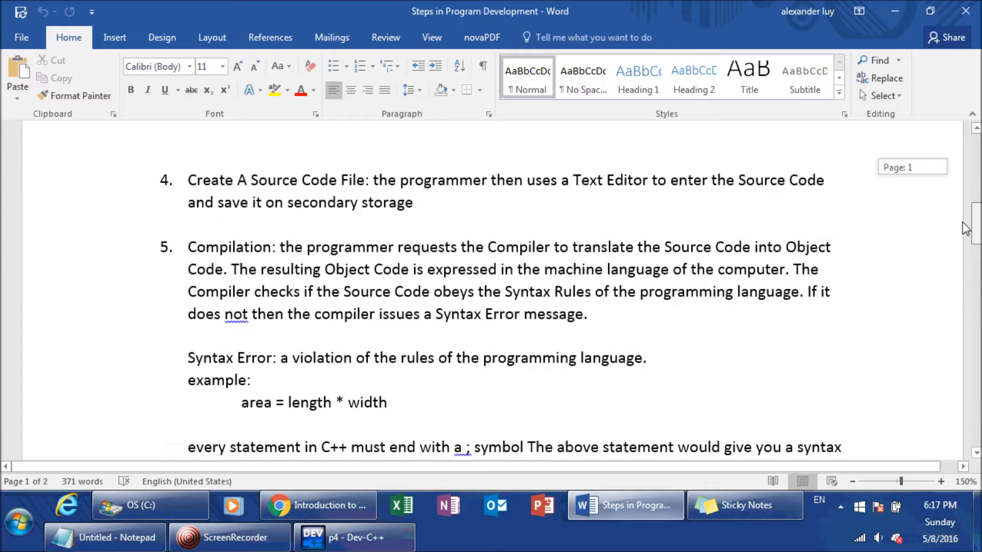
scroll("down", 3)
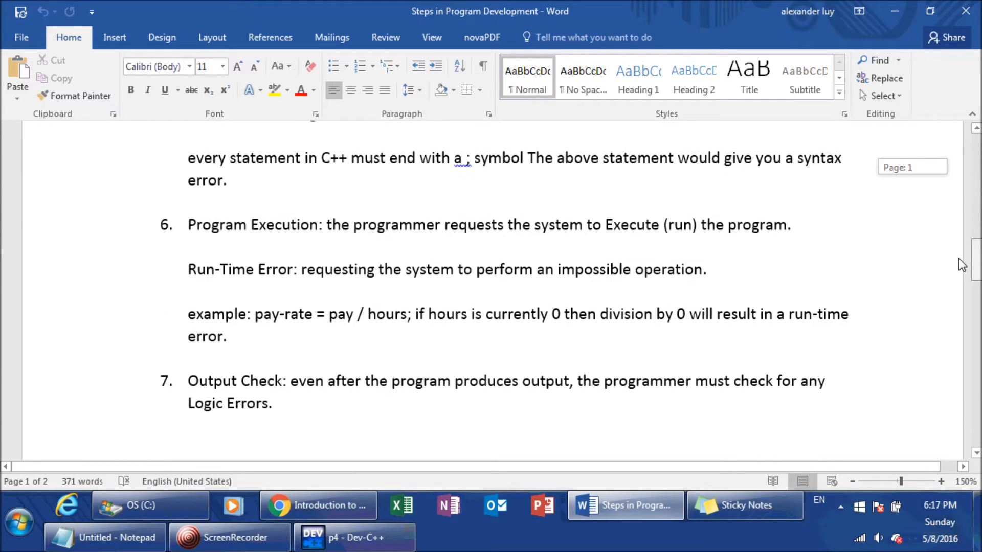
scroll("down", 3)
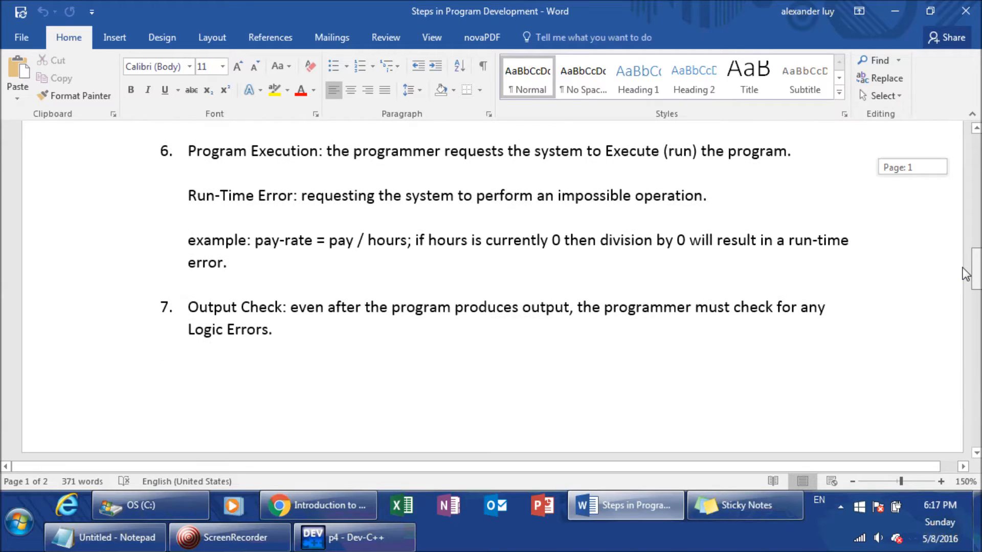
scroll("down", 3)
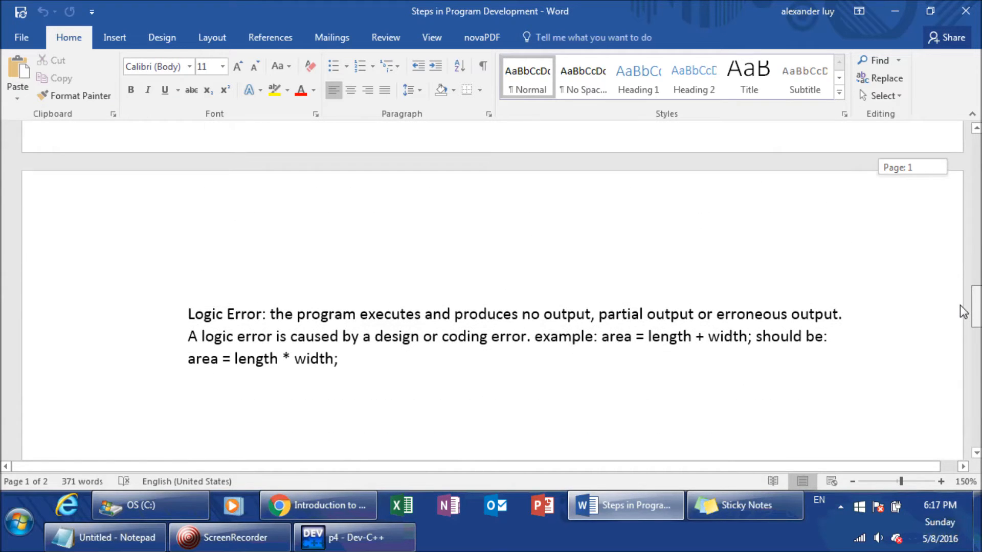
scroll("up", 3)
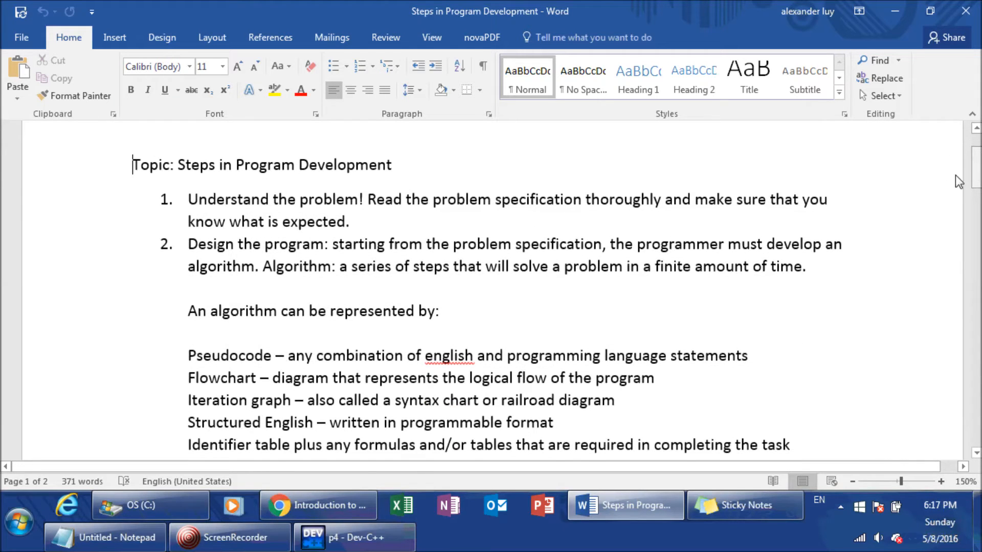
mouse_move(817, 219)
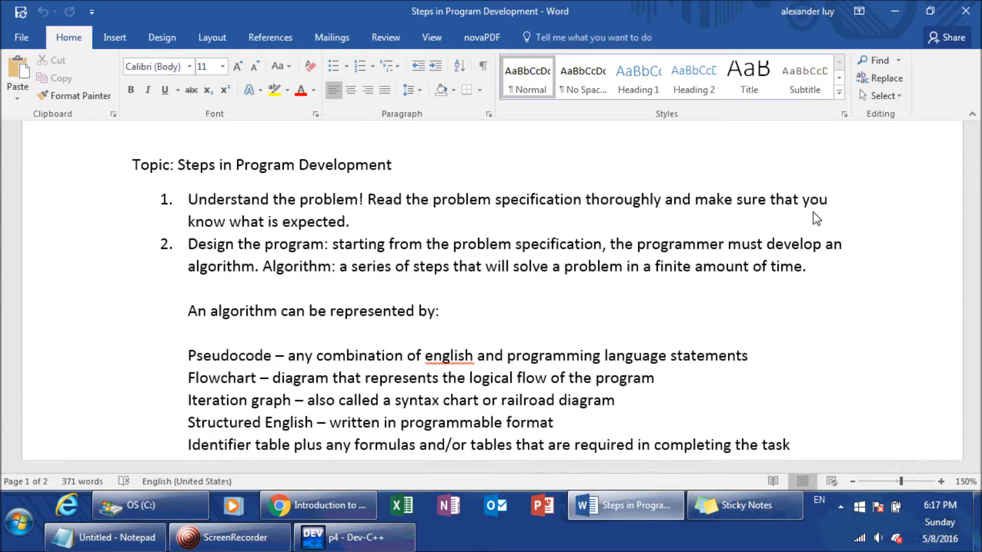
- Return to the top of the notes showing the Topic heading and steps 1–2
left_click(133, 165)
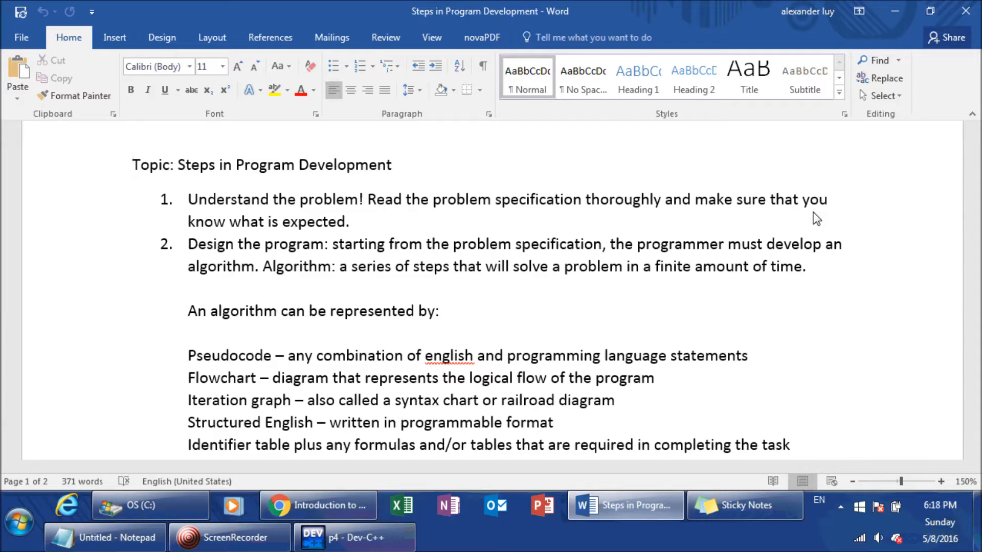
left_click(133, 165)
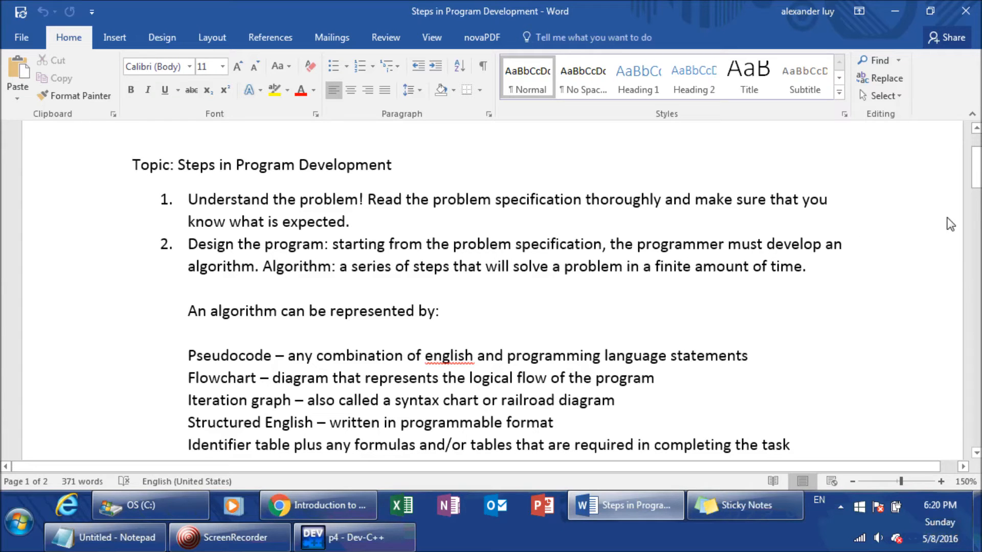
- Scroll down to the algorithm representation list and step 3 Coding, marking the pseudocode line
scroll("down", 3)
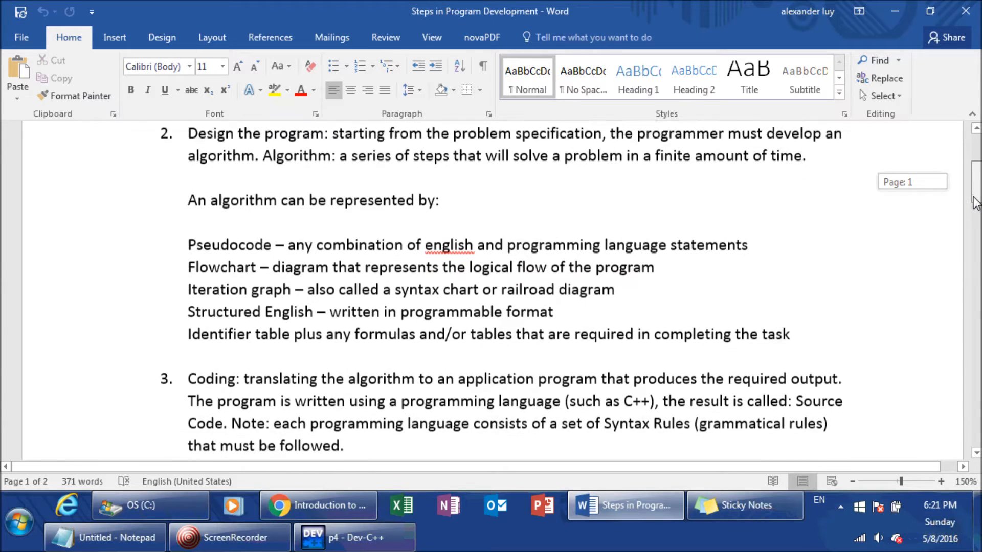
scroll("down", 3)
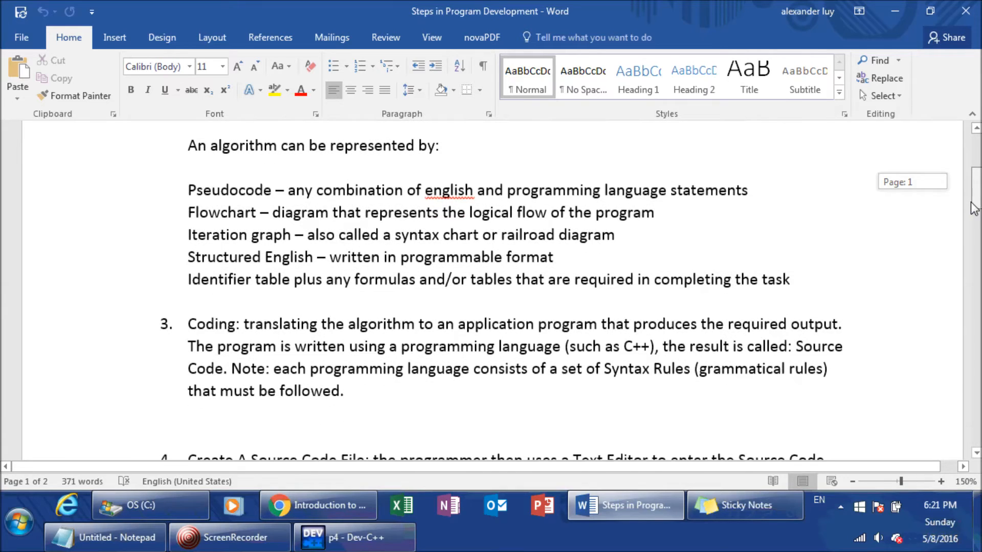
mouse_move(283, 190)
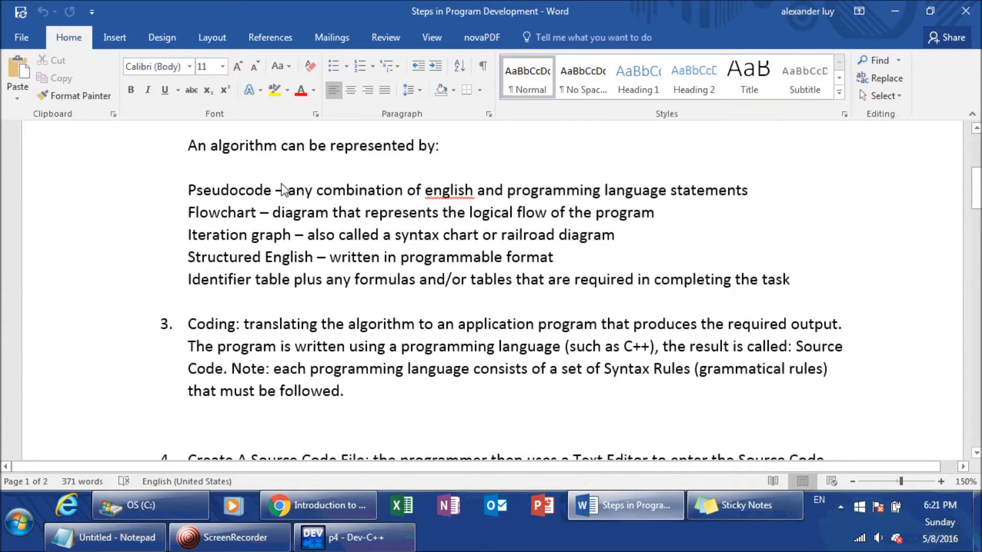
mouse_move(289, 258)
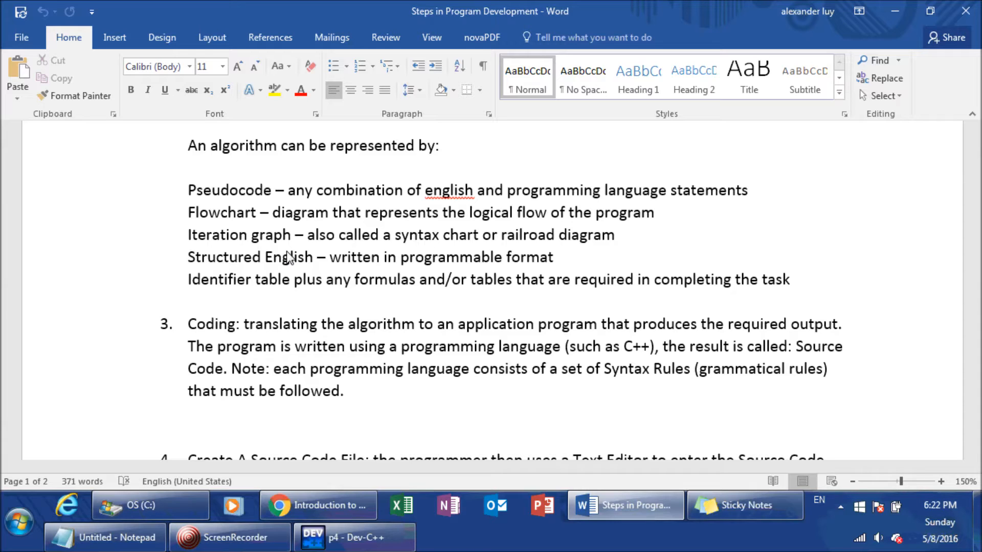
mouse_move(182, 239)
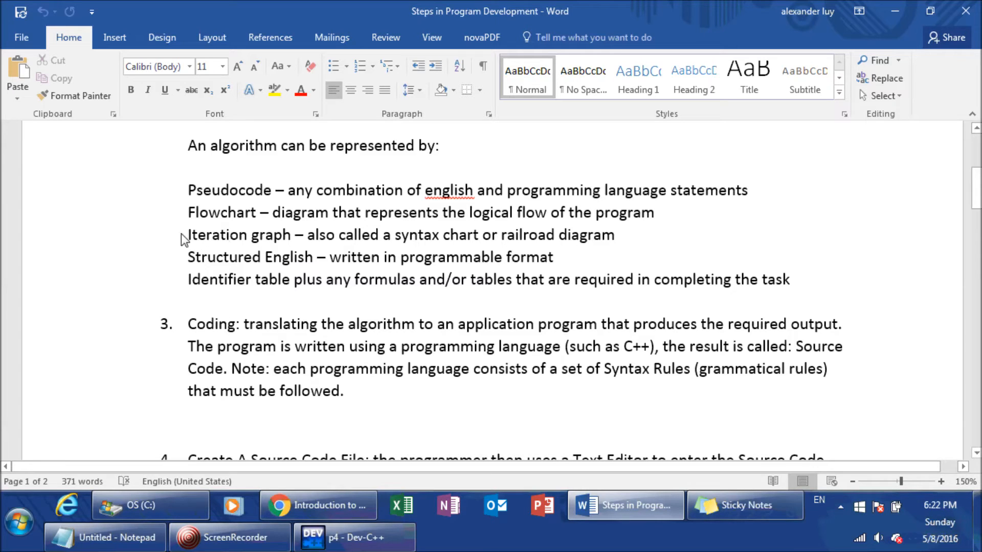
double_click(217, 234)
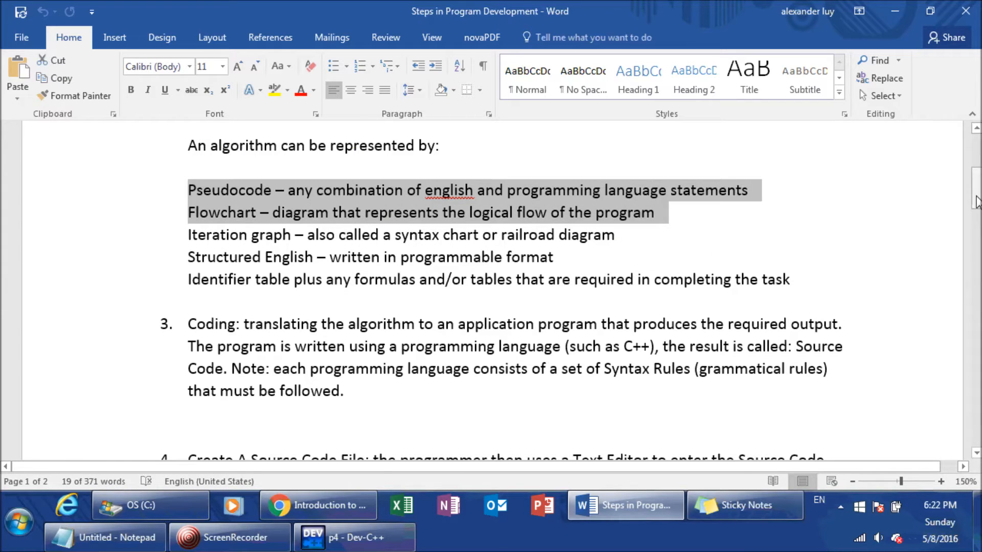
scroll("down", 3)
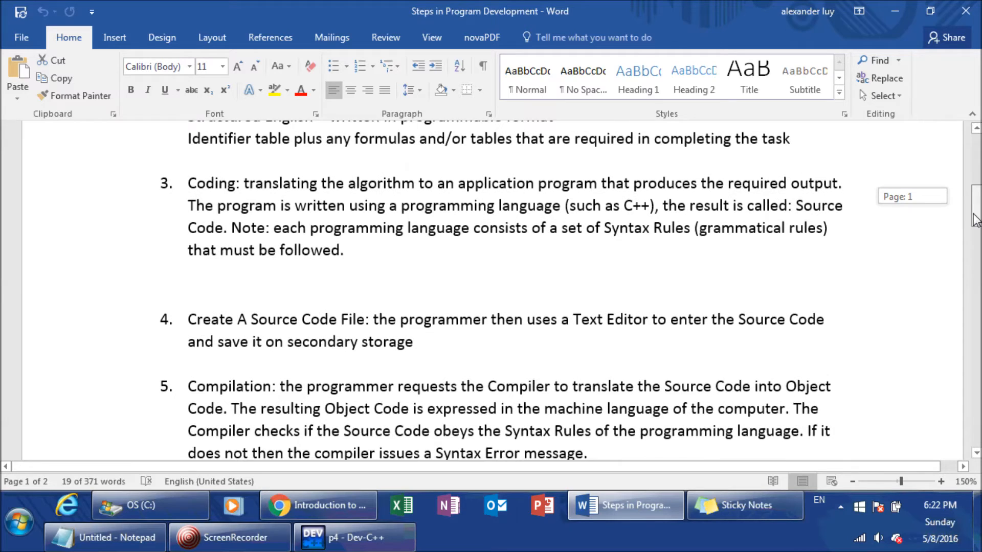
scroll("down", 3)
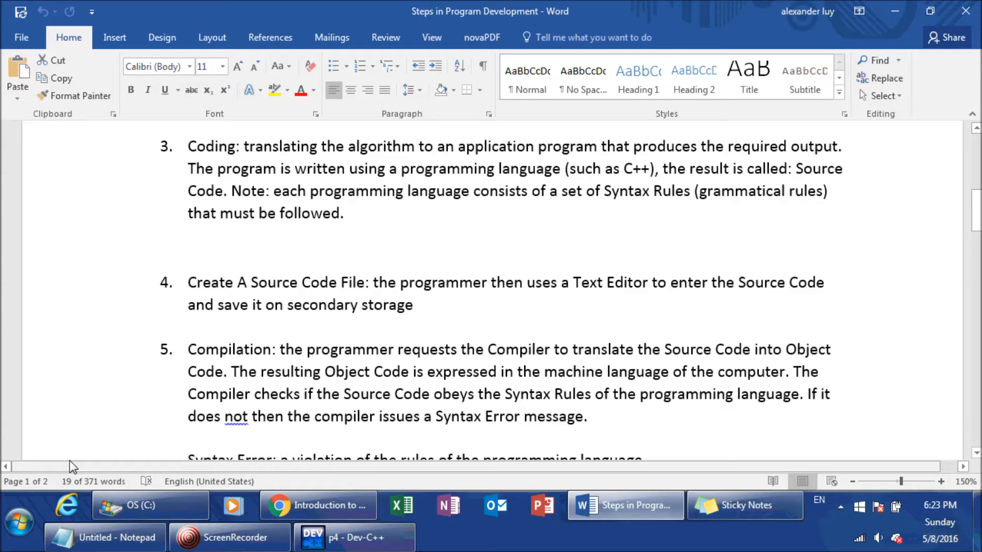
mouse_move(182, 395)
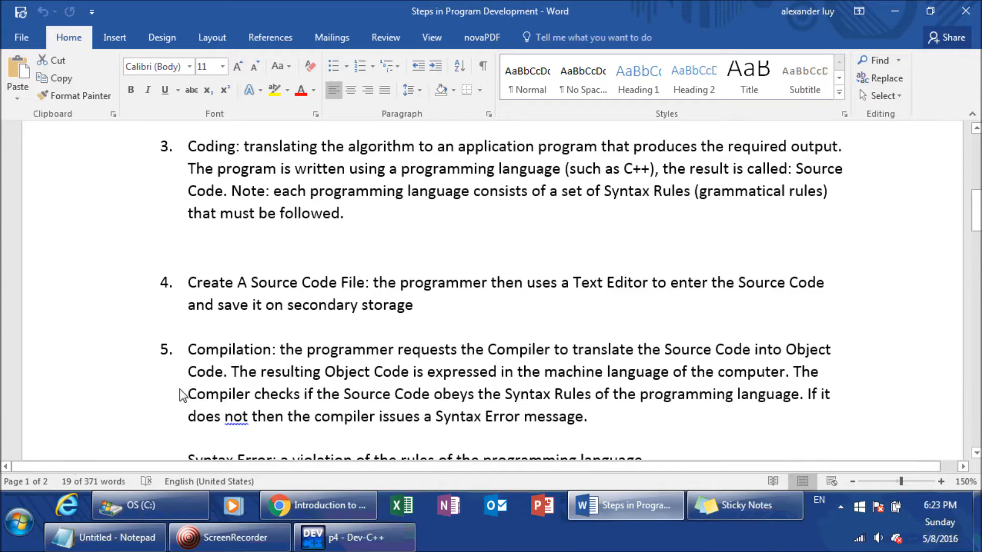
mouse_move(124, 324)
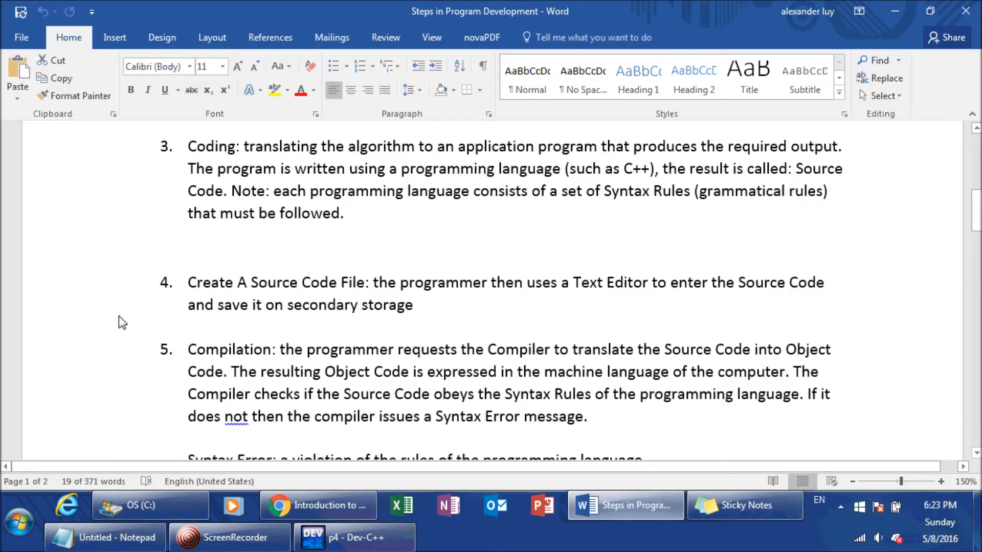
mouse_move(138, 331)
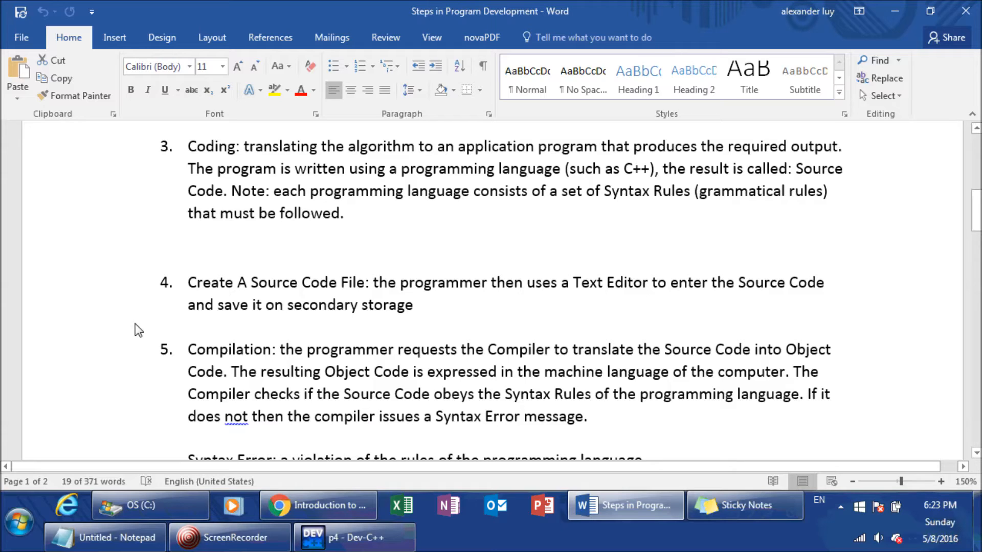
mouse_move(311, 296)
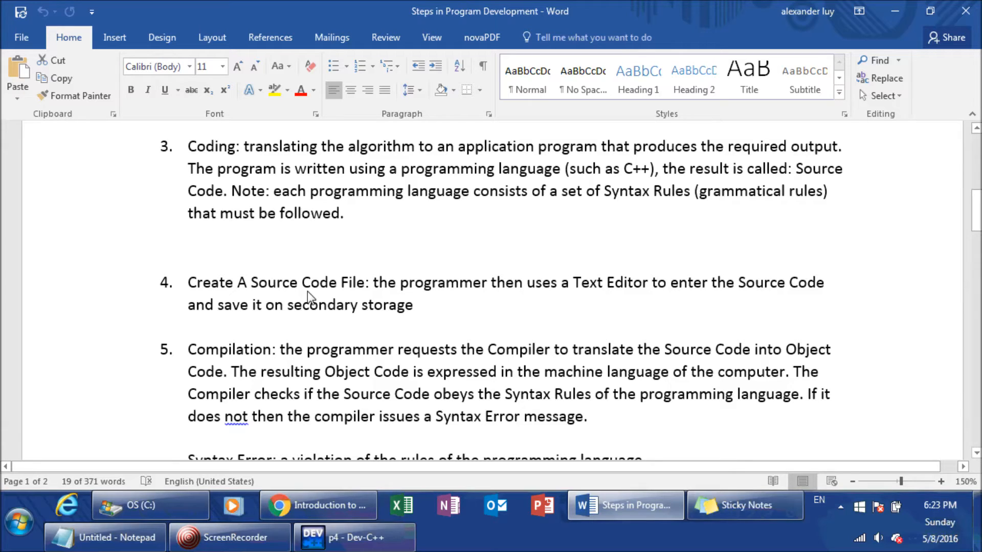
mouse_move(975, 213)
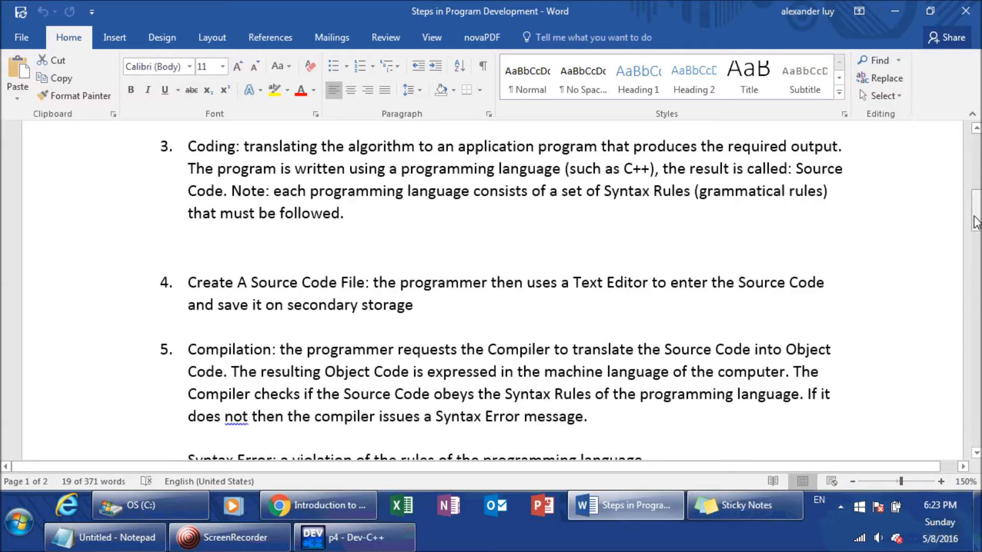
mouse_move(454, 309)
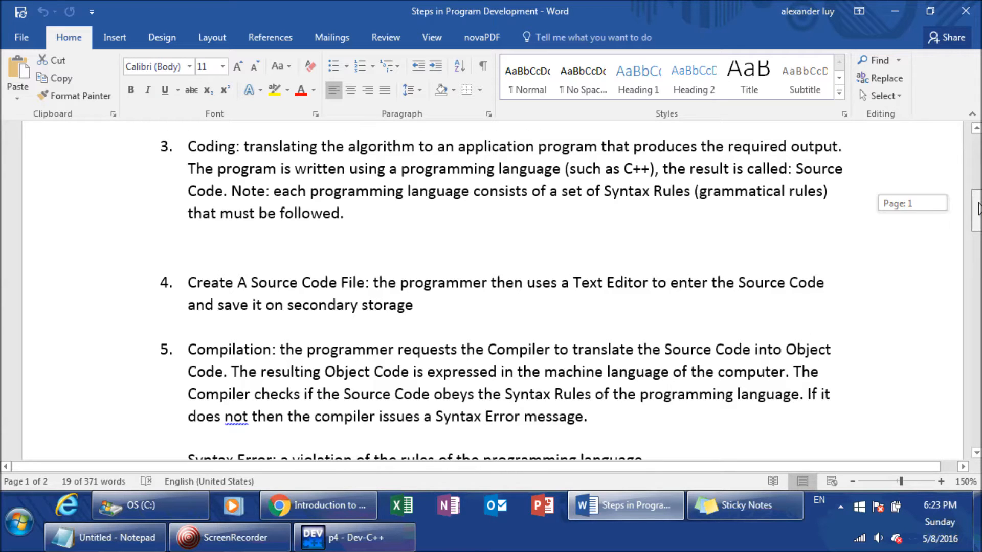
scroll("down", 3)
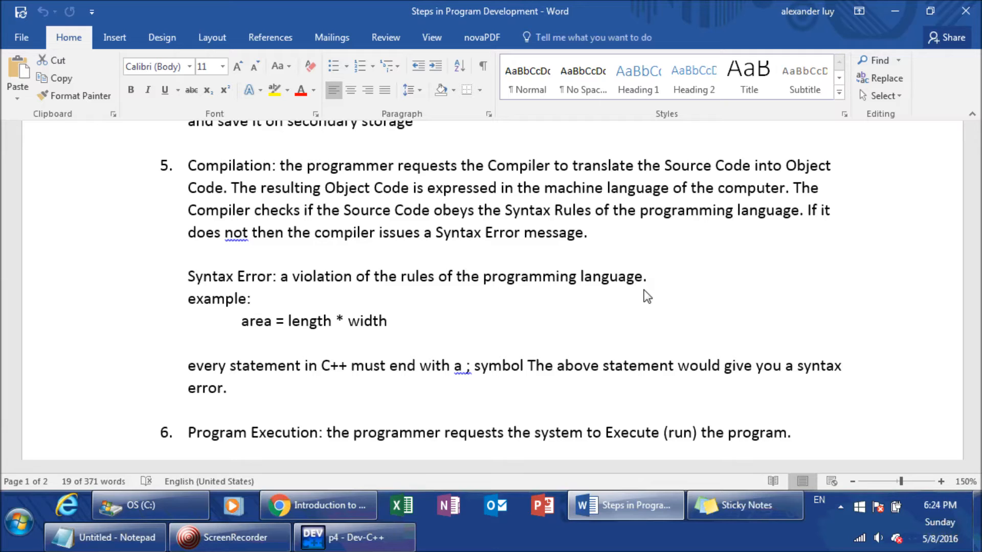
- Select the area = length * width example line under the Compilation step
double_click(369, 320)
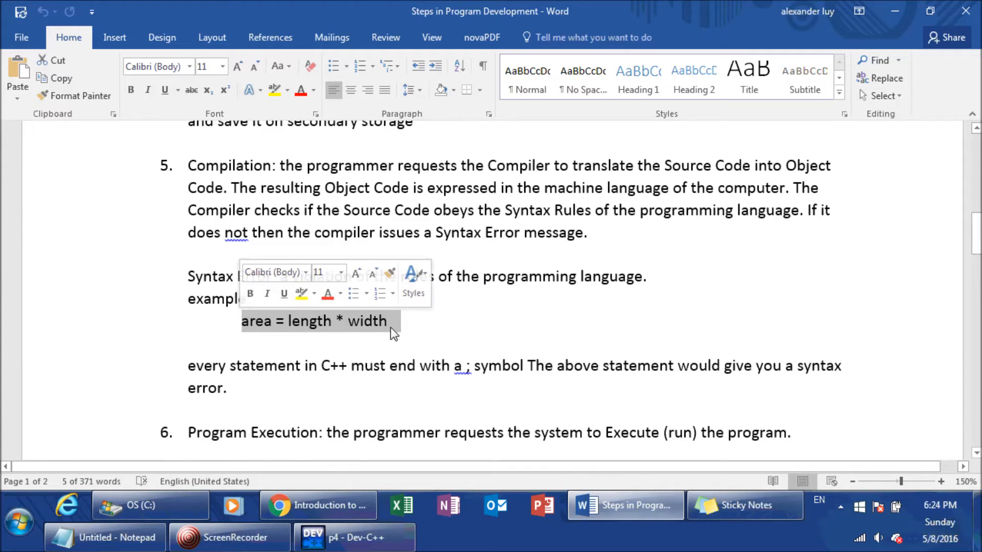
mouse_move(387, 326)
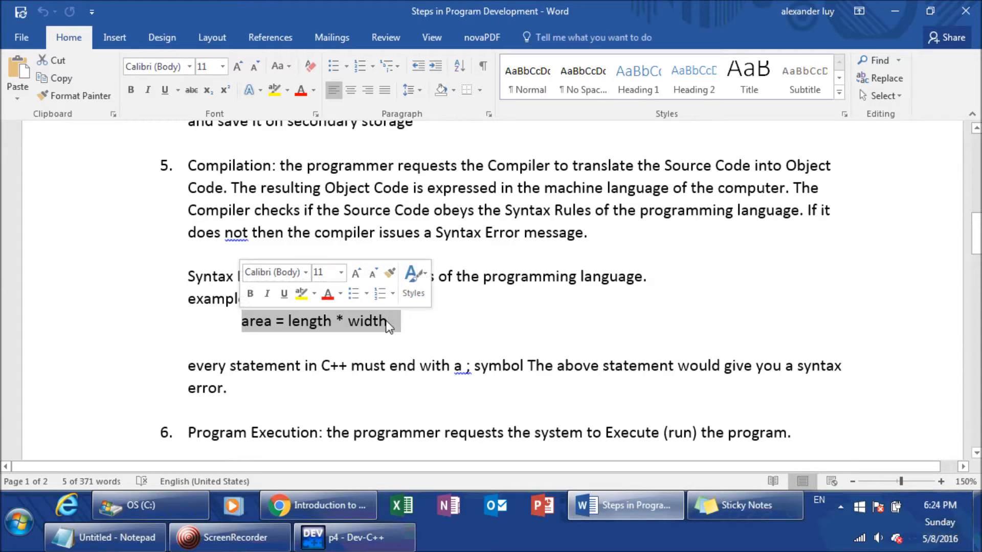
mouse_move(388, 330)
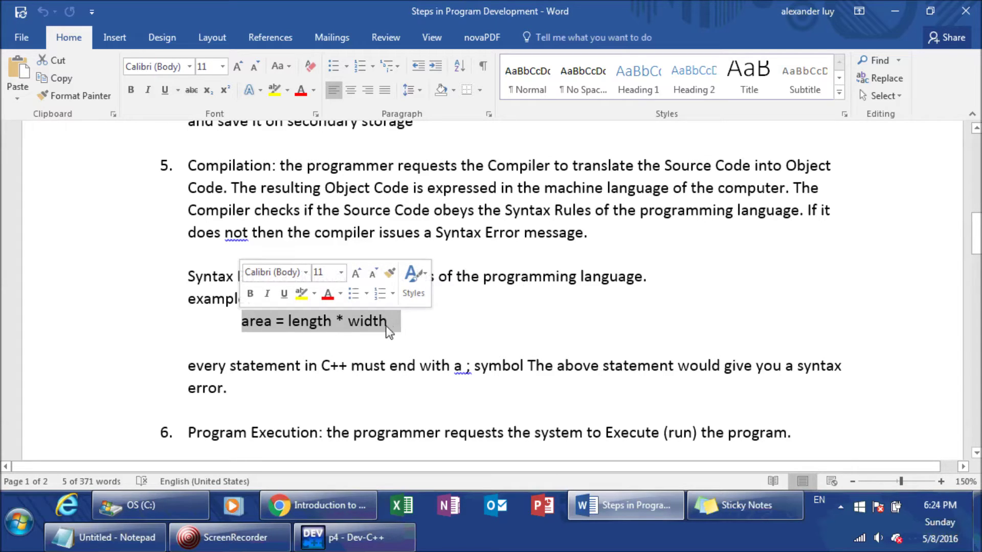
mouse_move(390, 325)
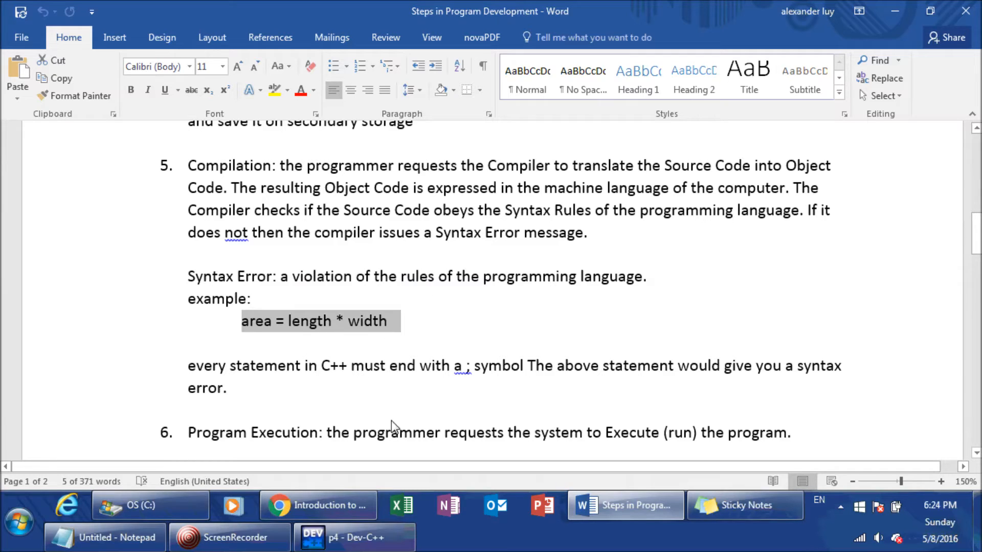
- Switch from the Word notes to the p4 project in Dev-C++
left_click(354, 537)
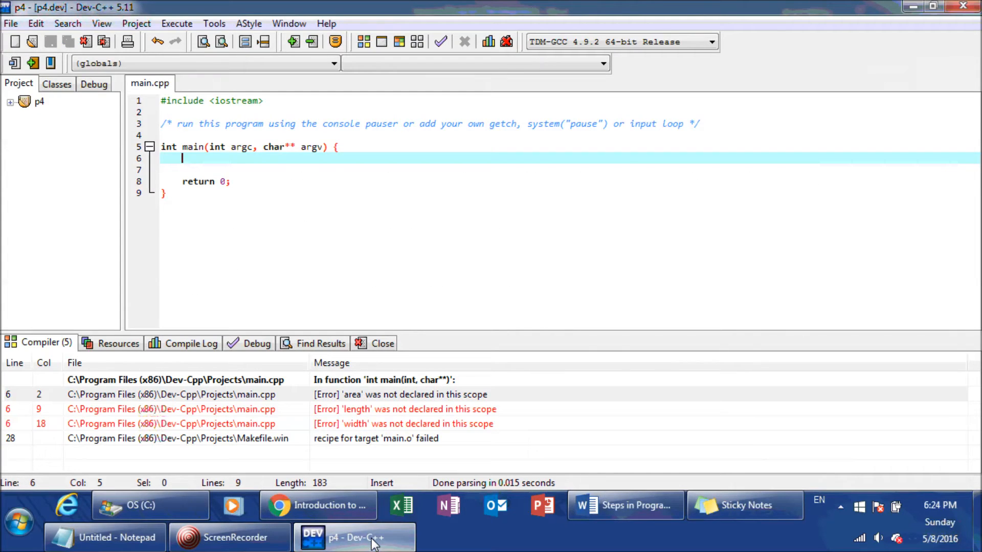
mouse_move(372, 291)
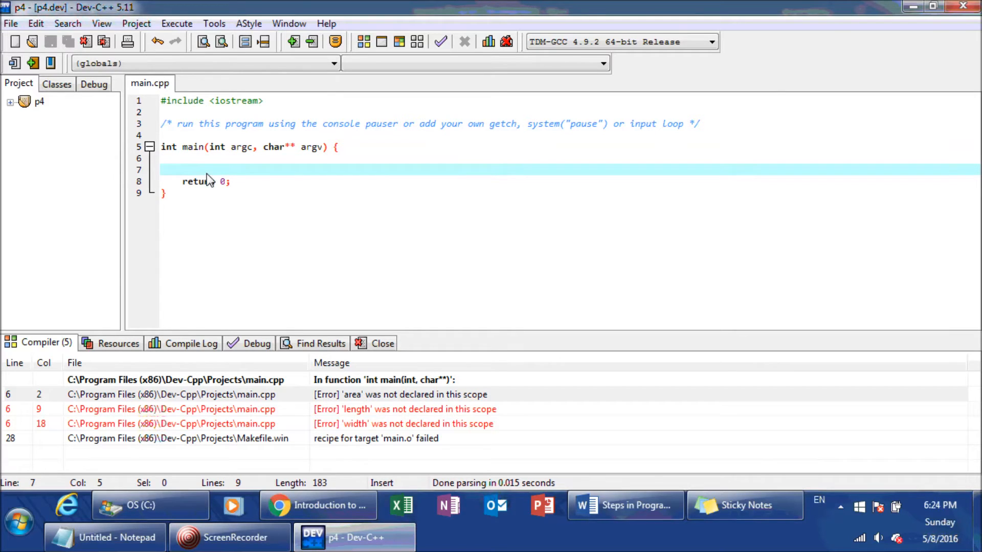
mouse_move(247, 181)
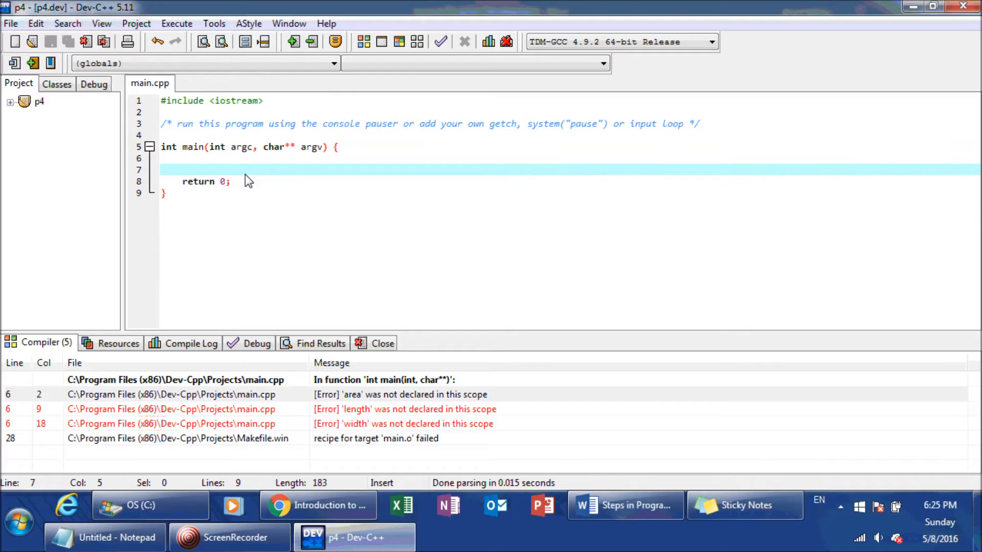
- Write area = length * width without a semicolon inside main and bring up the Execute commands
left_click(182, 170)
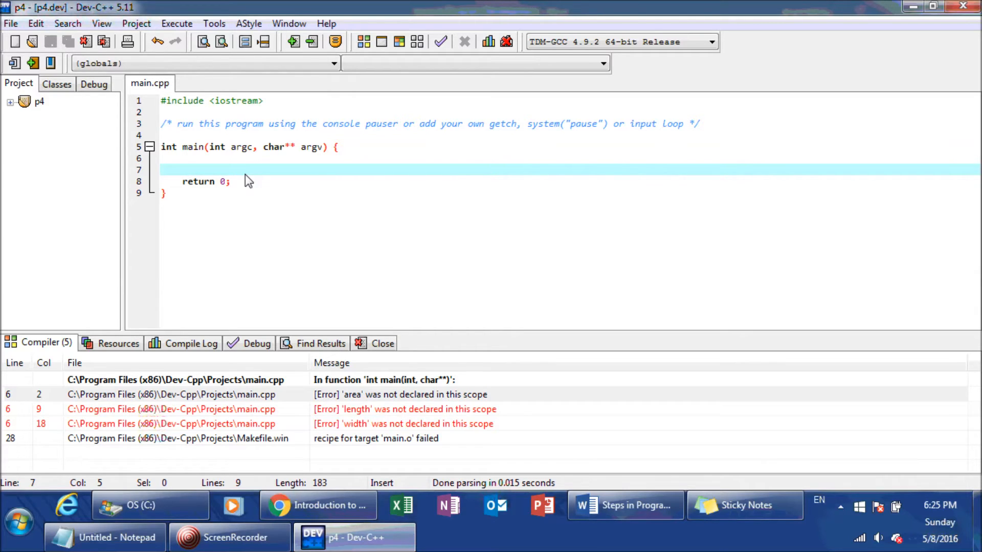
type("are")
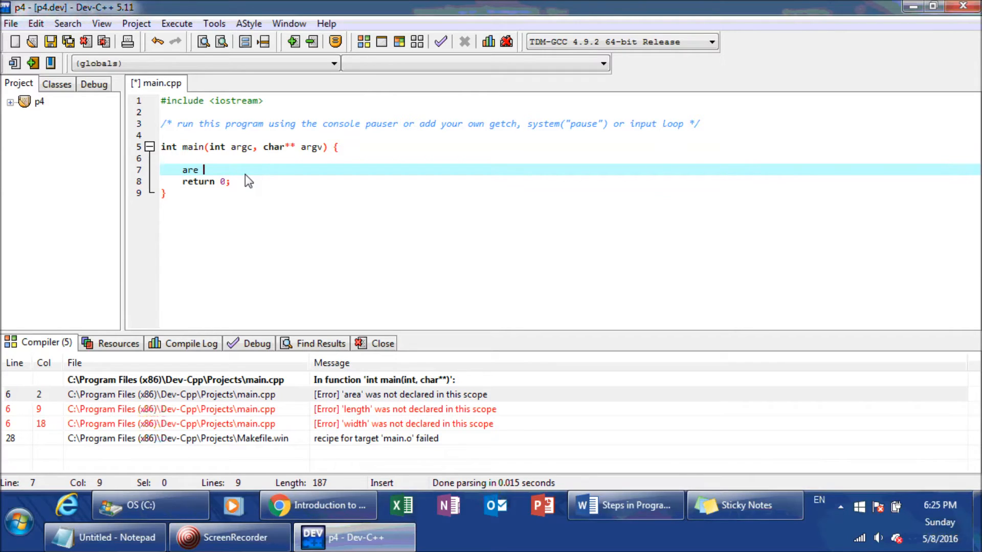
type("a = leng")
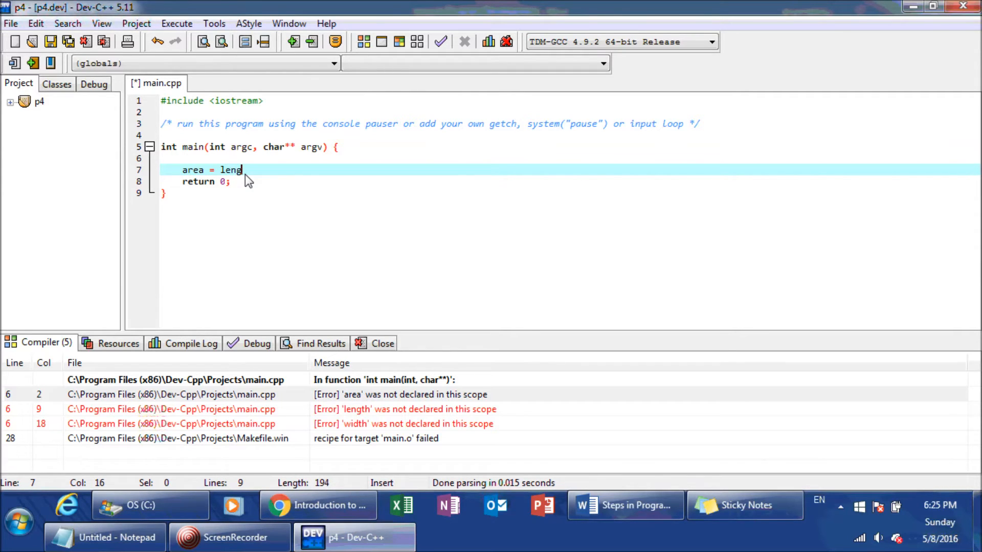
type("th * width")
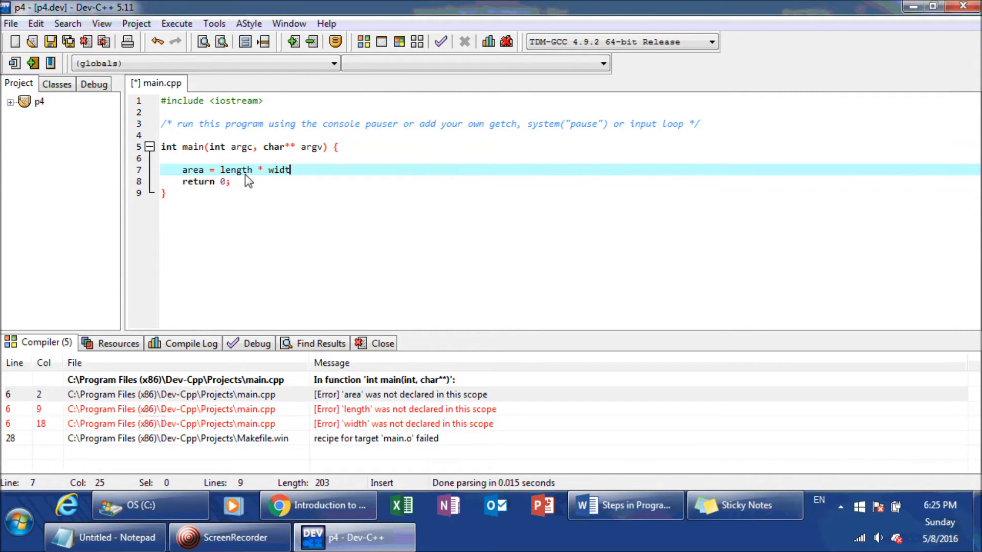
type("h")
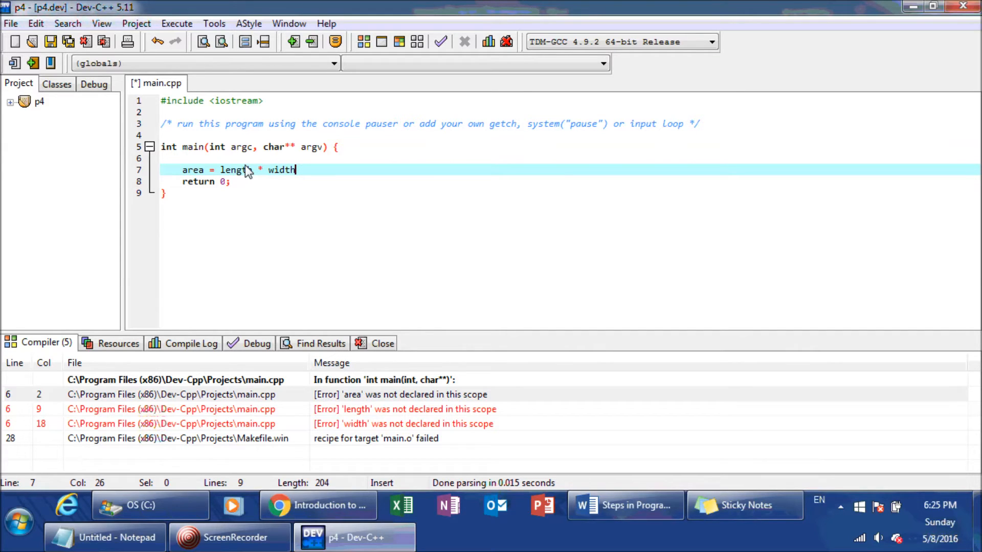
left_click(177, 24)
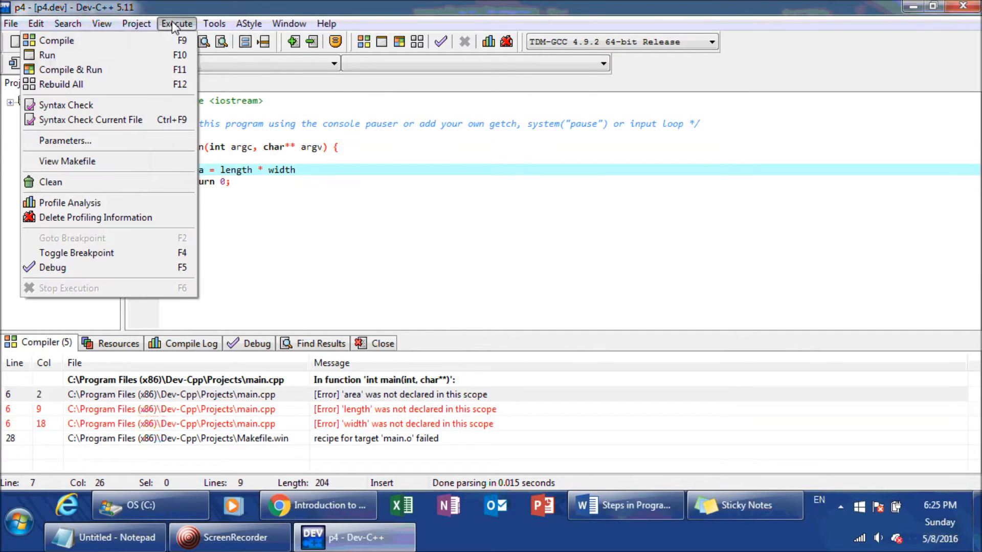
left_click(56, 40)
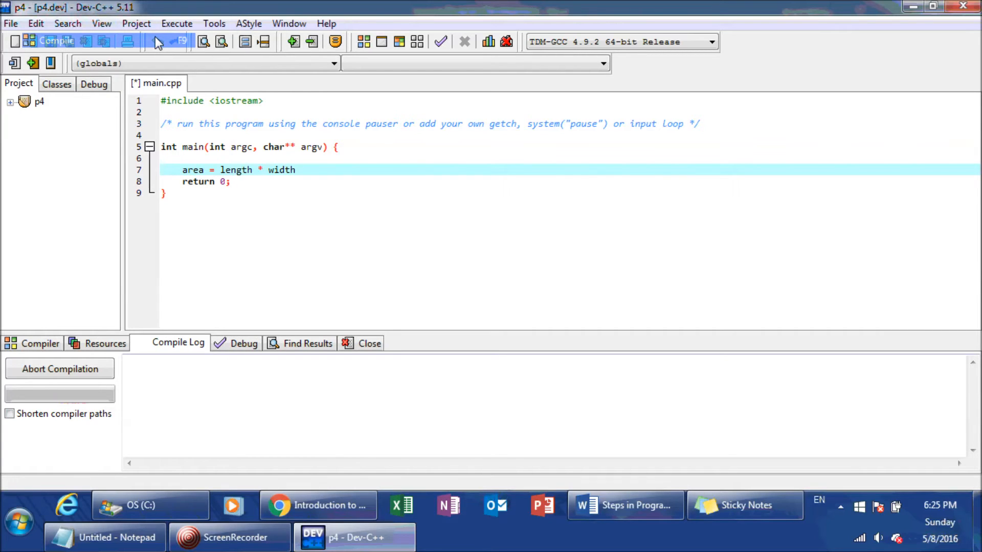
left_click(56, 39)
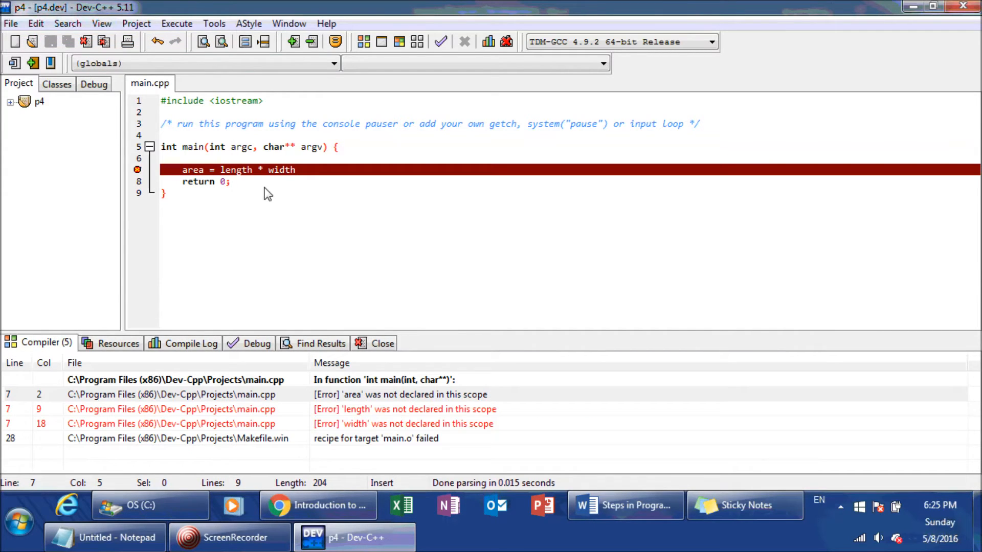
mouse_move(311, 197)
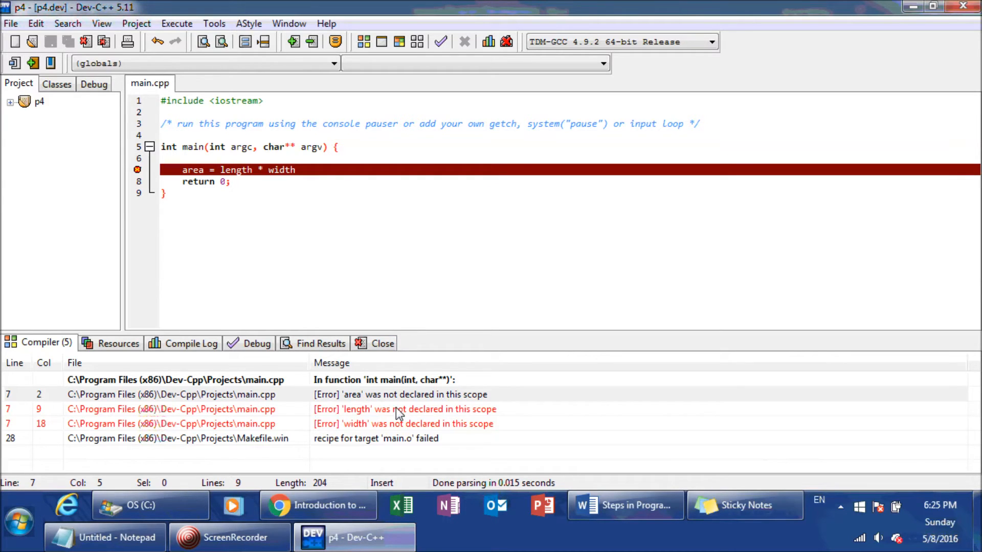
left_click(401, 409)
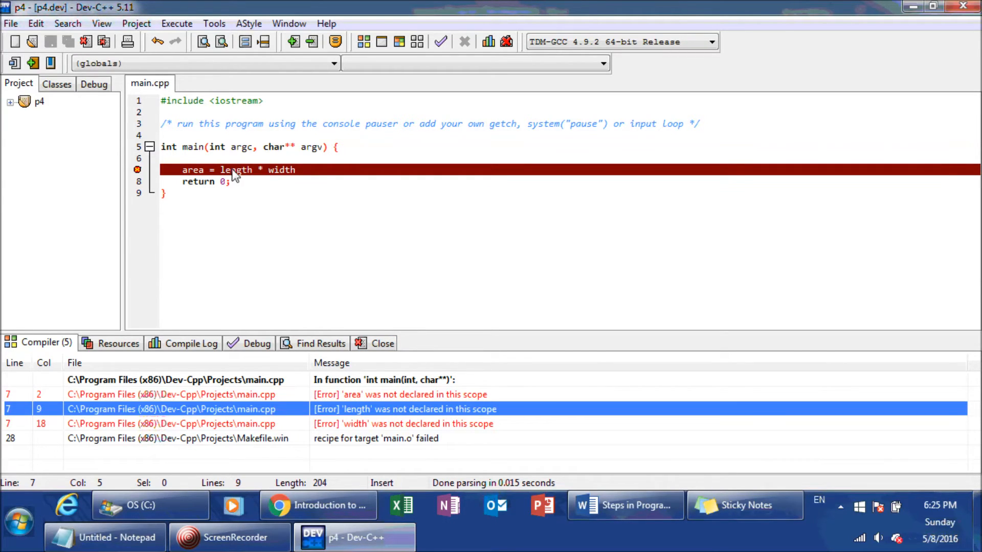
mouse_move(232, 174)
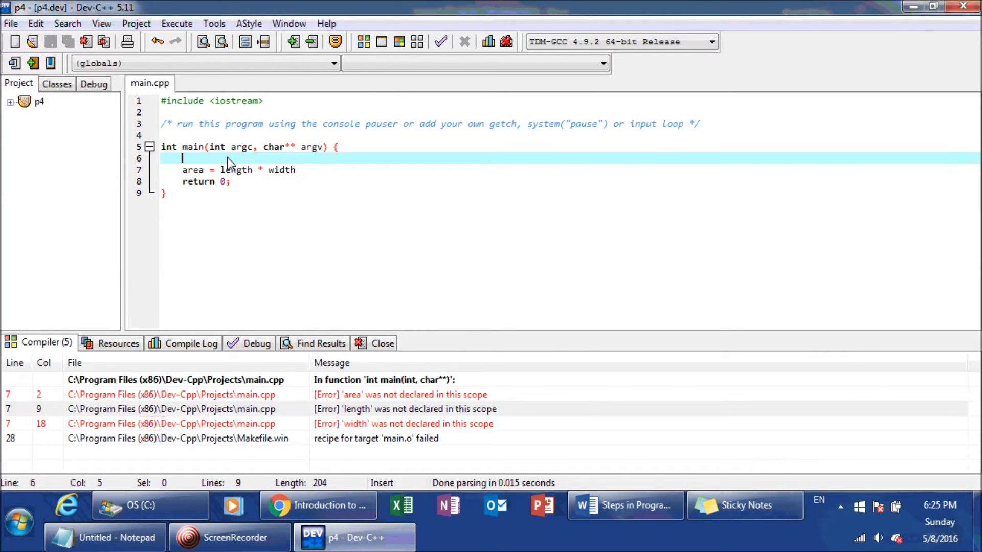
mouse_move(236, 170)
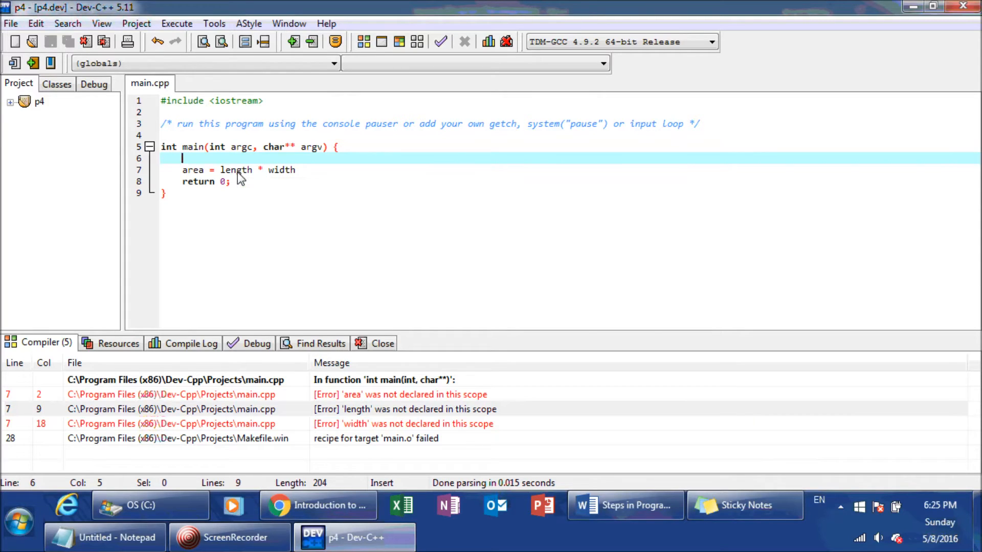
left_click(221, 170)
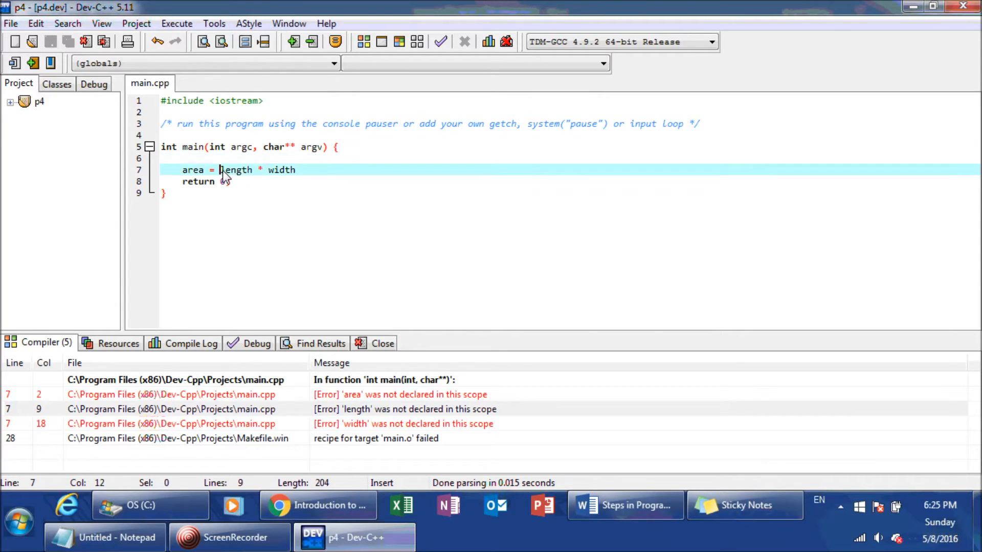
double_click(236, 169)
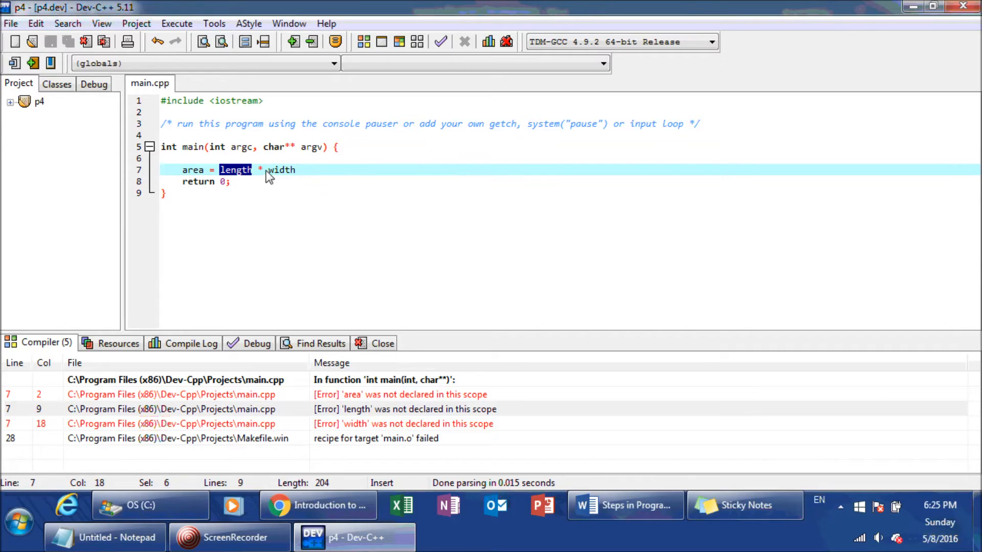
double_click(280, 169)
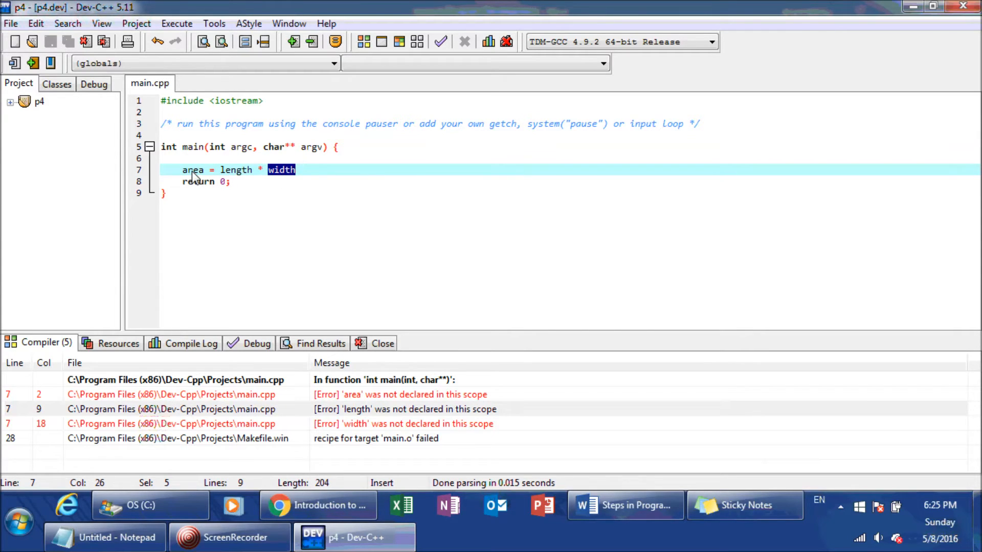
double_click(192, 170)
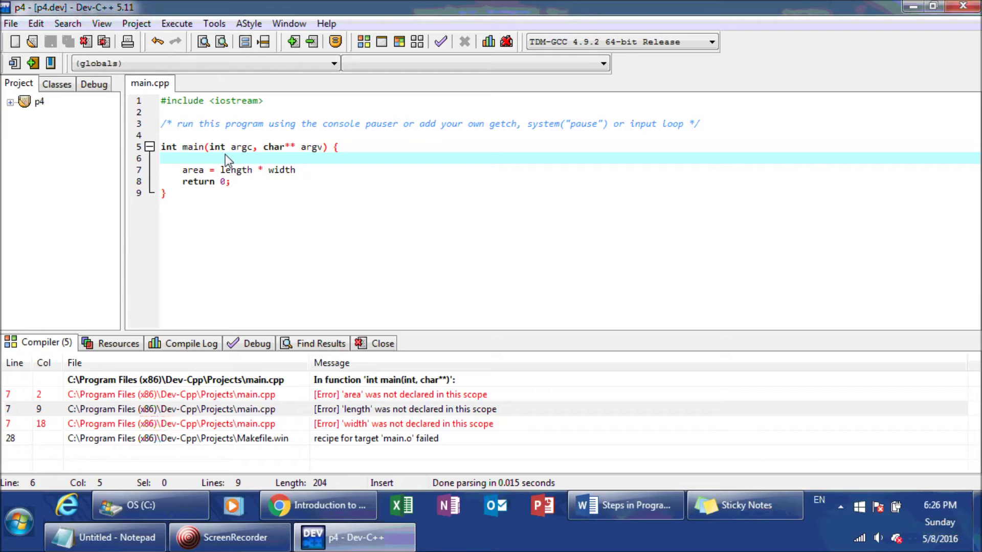
left_click(191, 170)
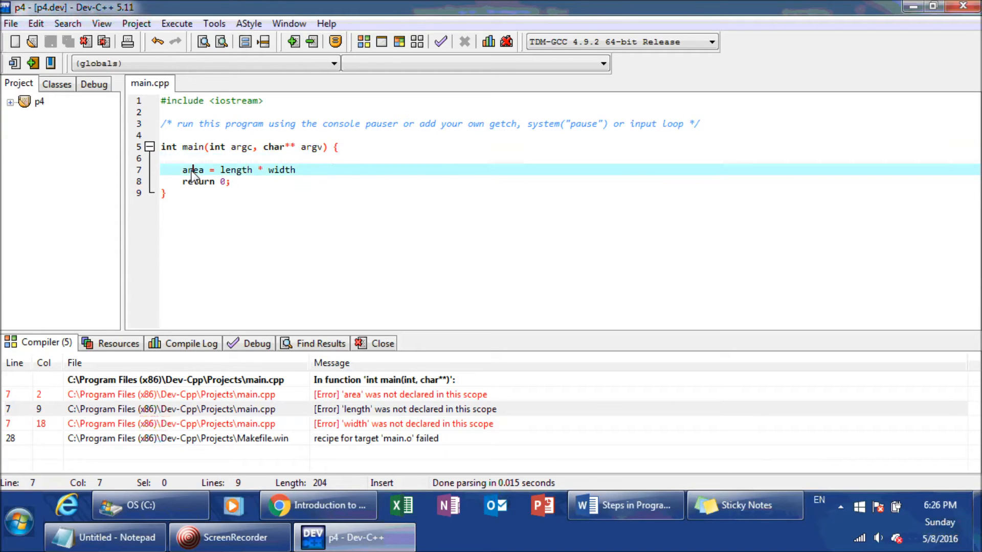
double_click(235, 170)
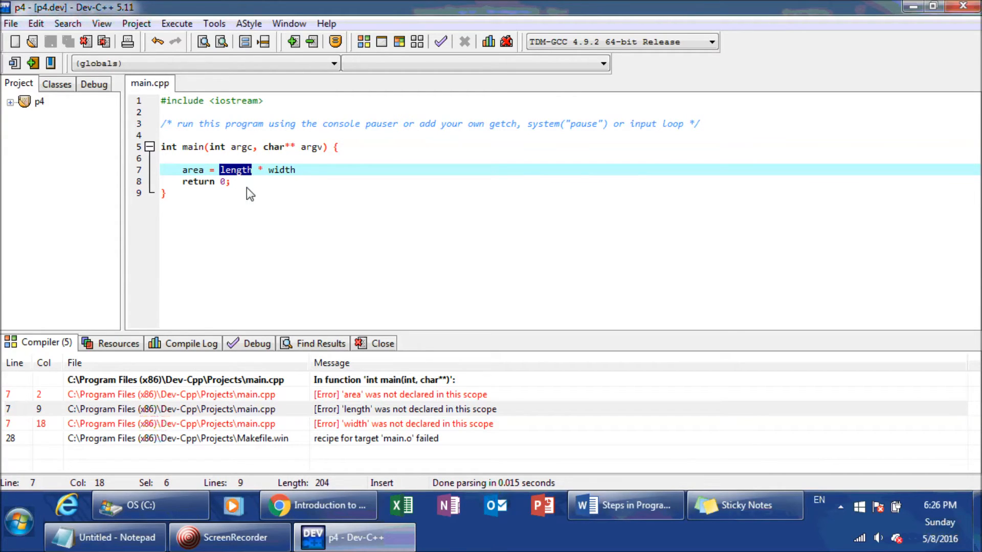
left_click(213, 158)
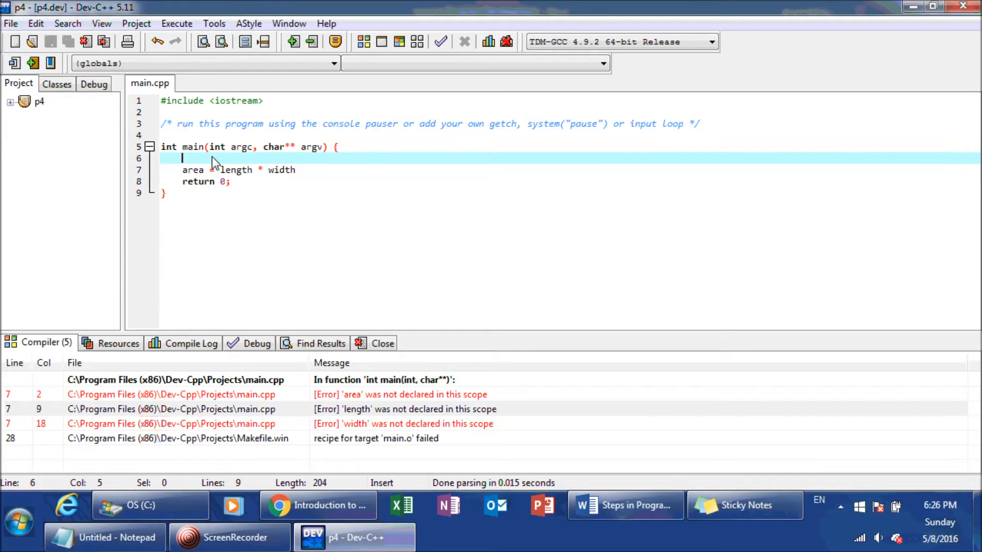
left_click_drag(182, 158, 230, 170)
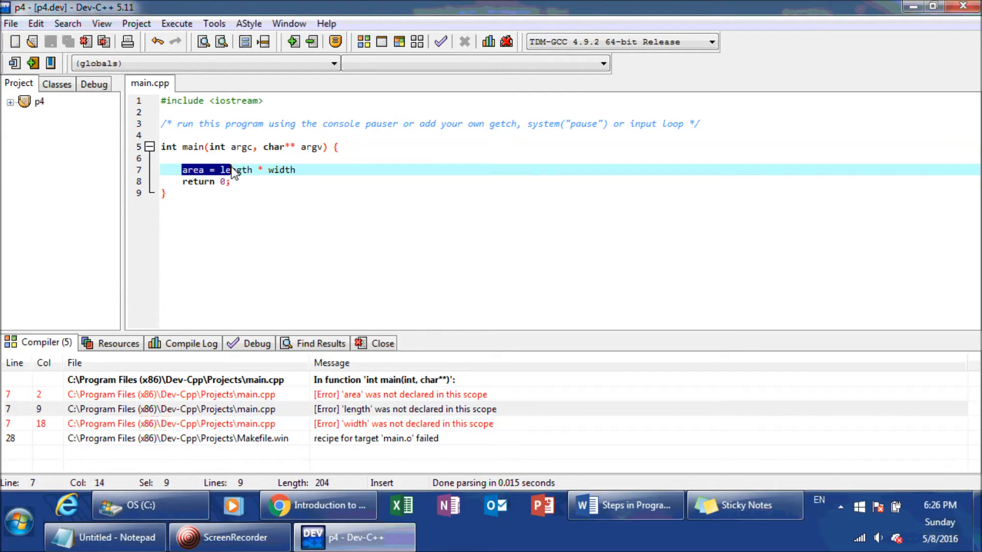
left_click_drag(219, 170, 297, 170)
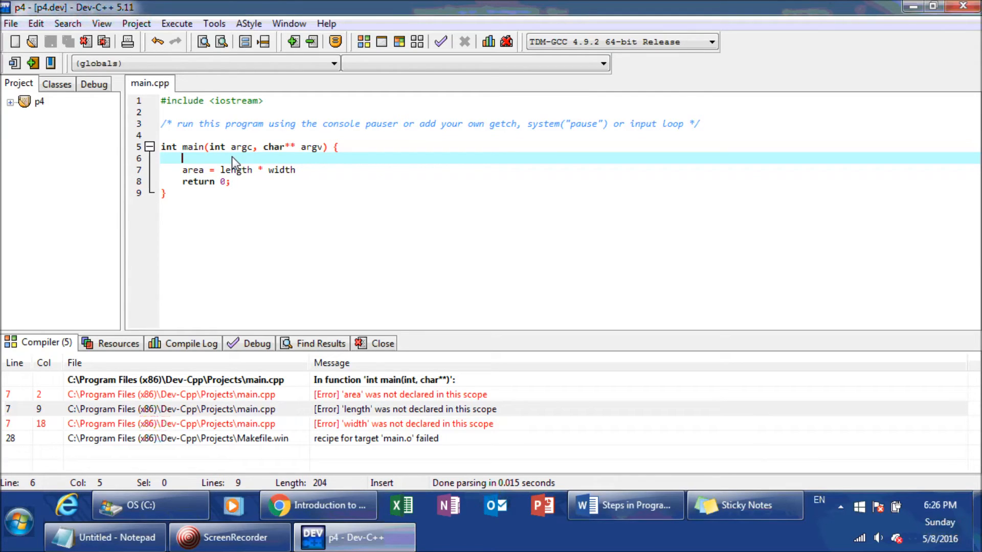
mouse_move(212, 181)
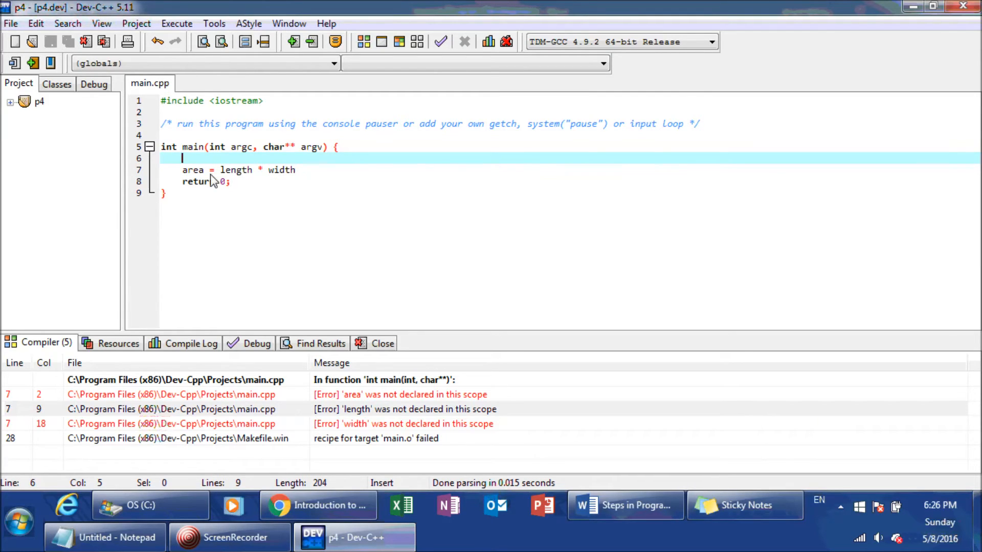
left_click_drag(182, 170, 294, 170)
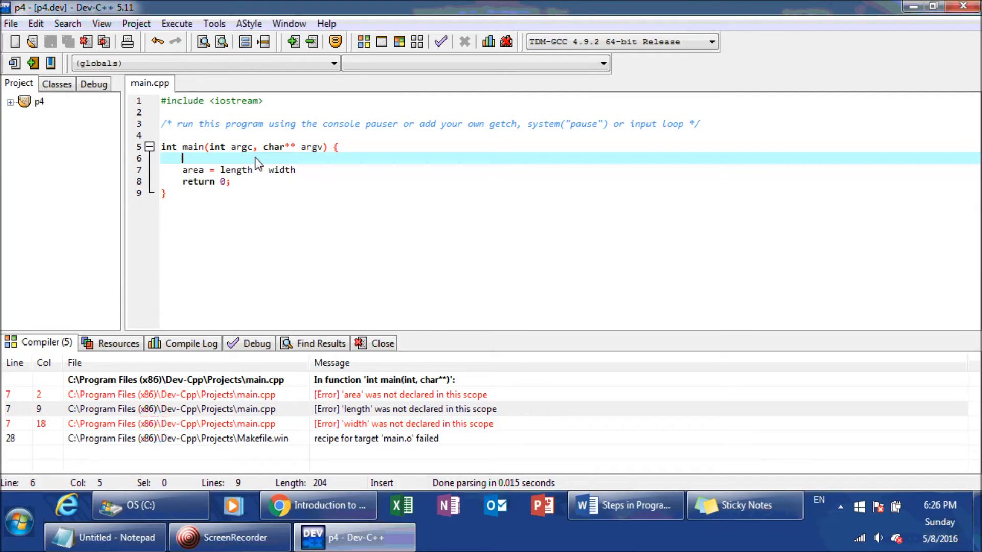
type("int area;")
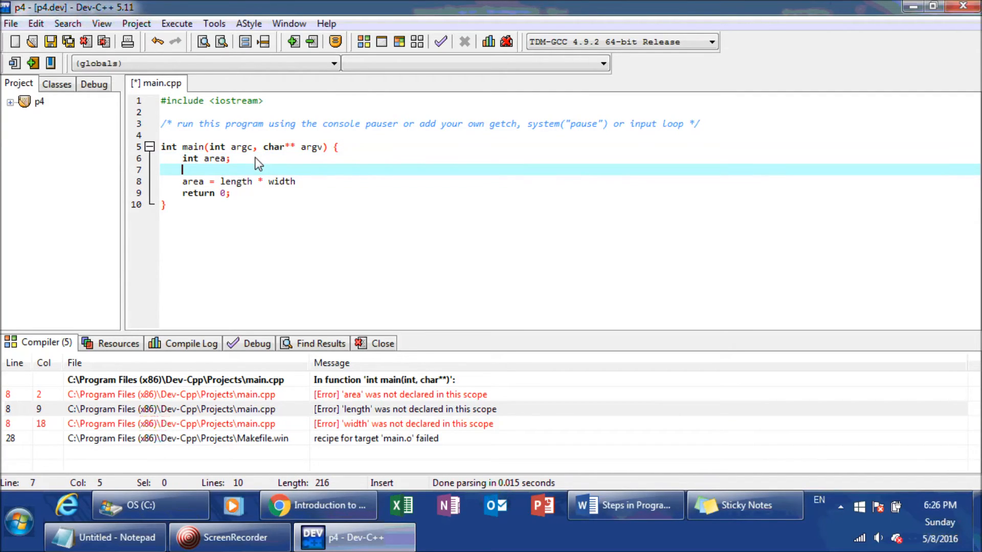
- Add the int length declaration above the area calculation and select the int area line
type("int leng")
type("int wid")
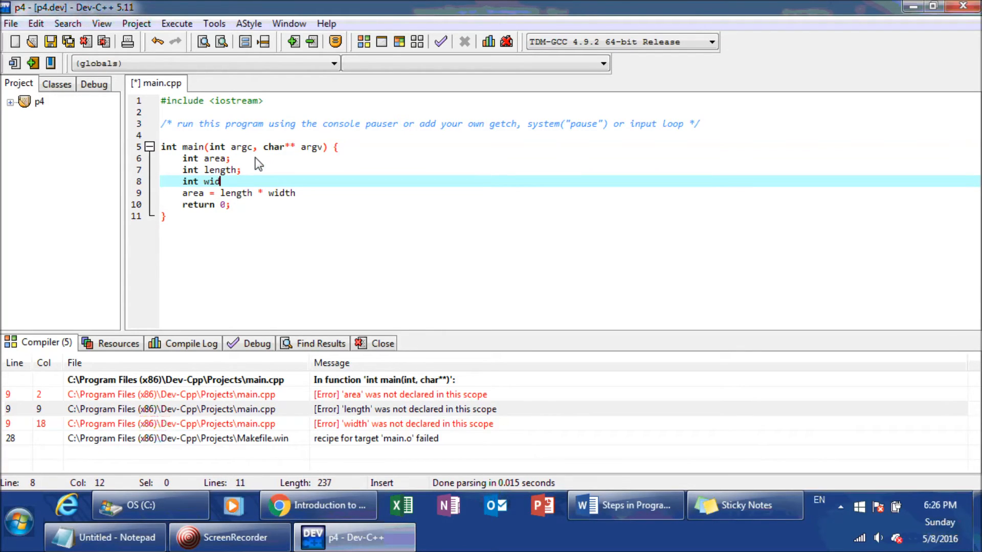
type("th")
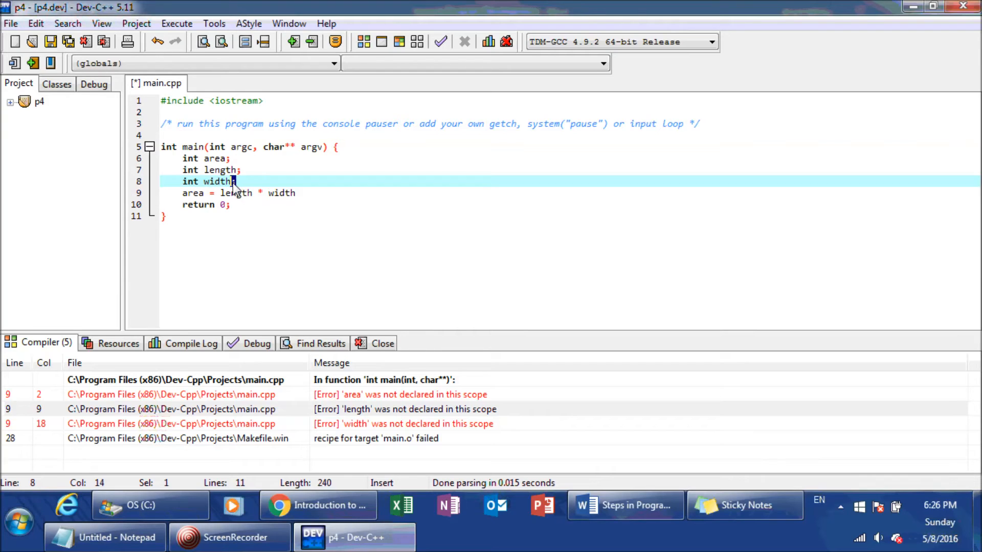
left_click_drag(236, 182, 182, 182)
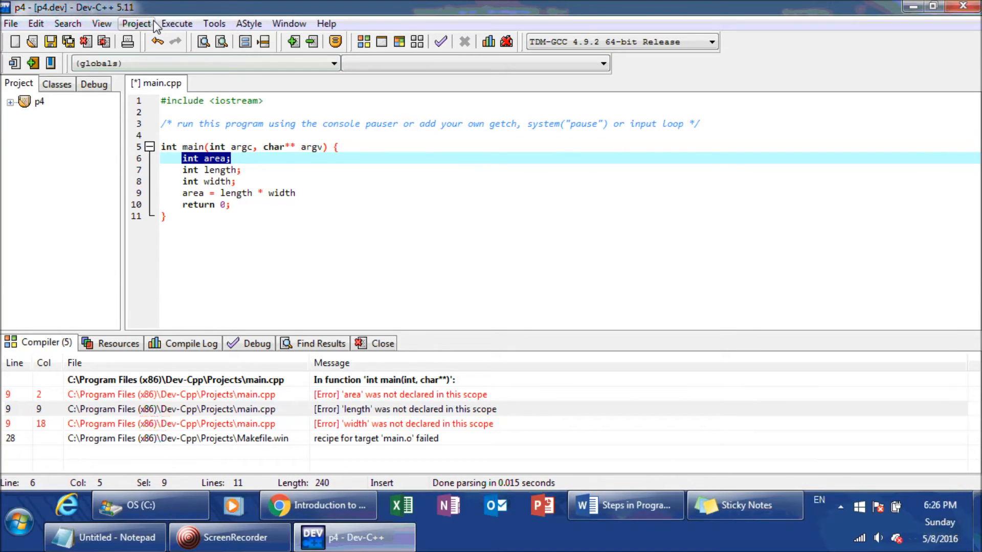
- Recompile so only the missing-semicolon-before-return error remains, then return to the Word notes
left_click(177, 23)
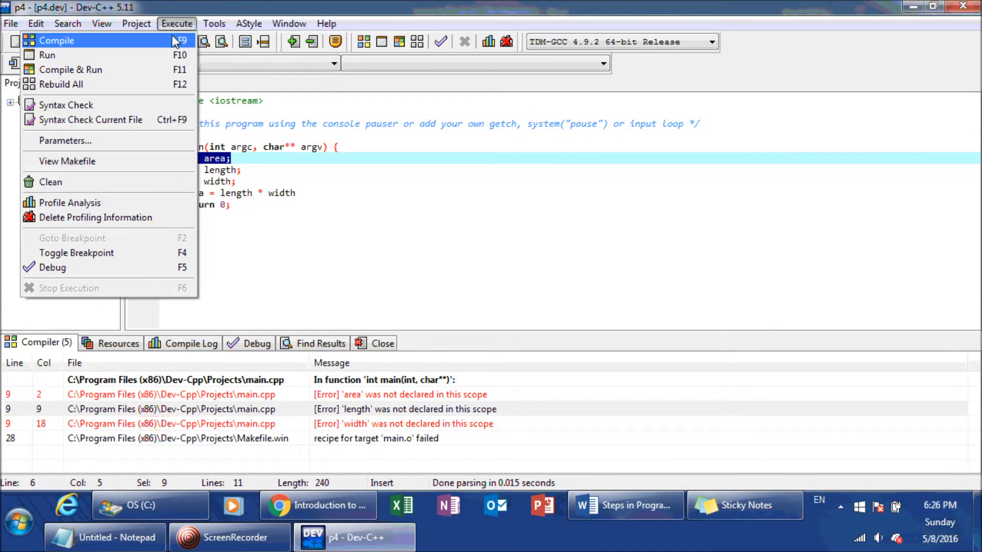
left_click(57, 40)
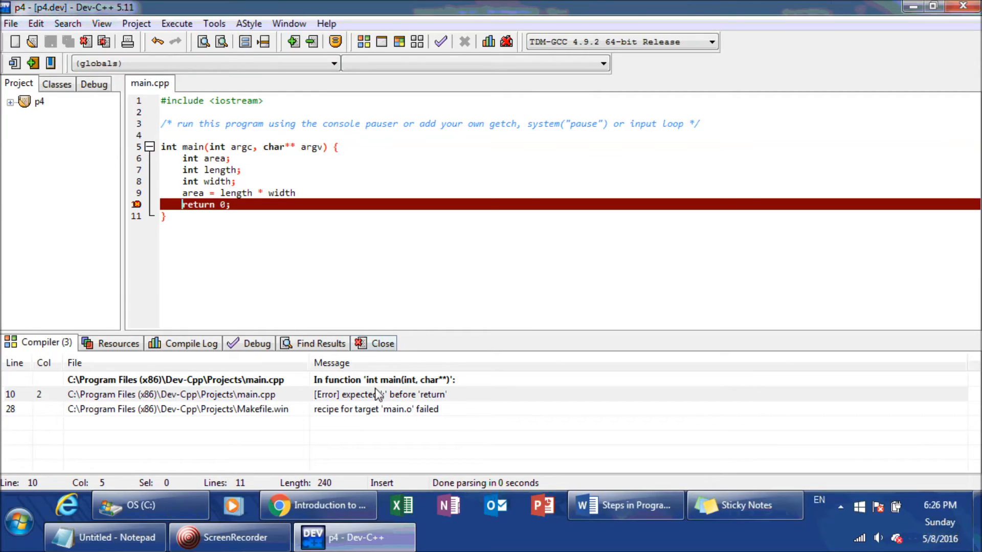
mouse_move(387, 401)
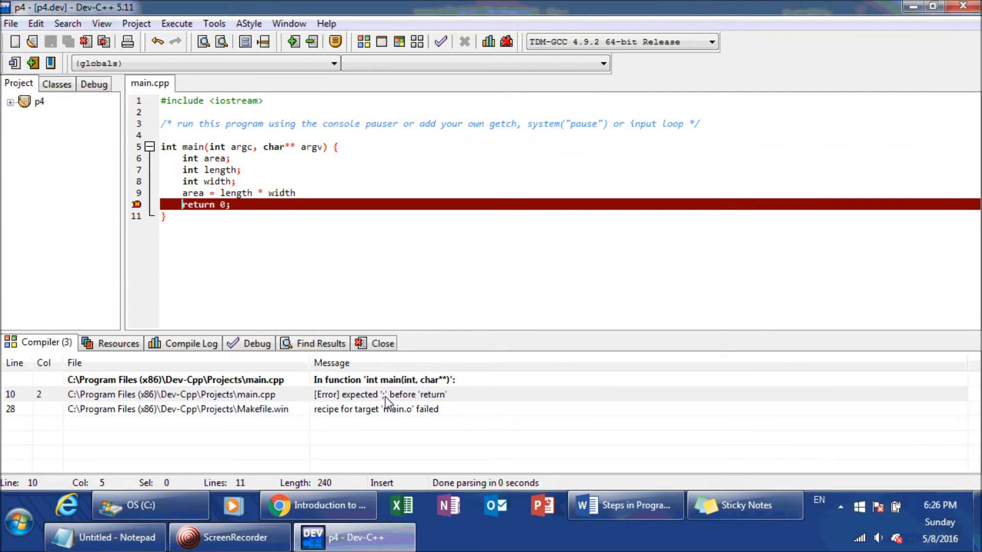
left_click(295, 194)
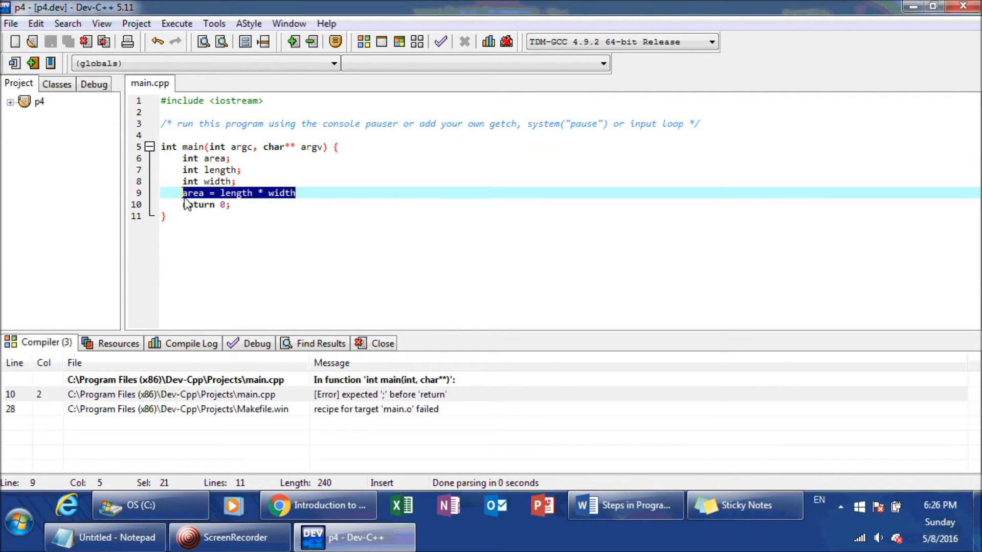
mouse_move(253, 207)
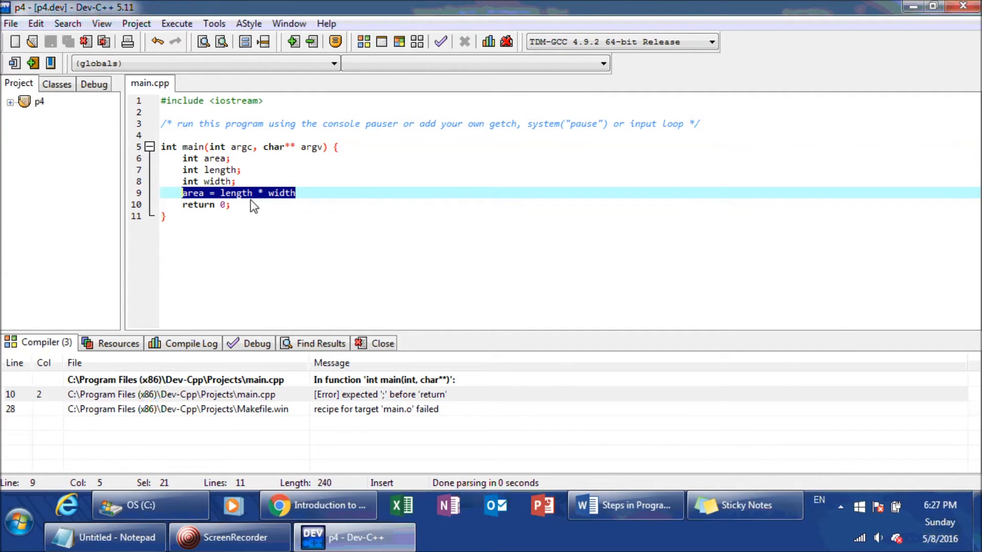
mouse_move(313, 194)
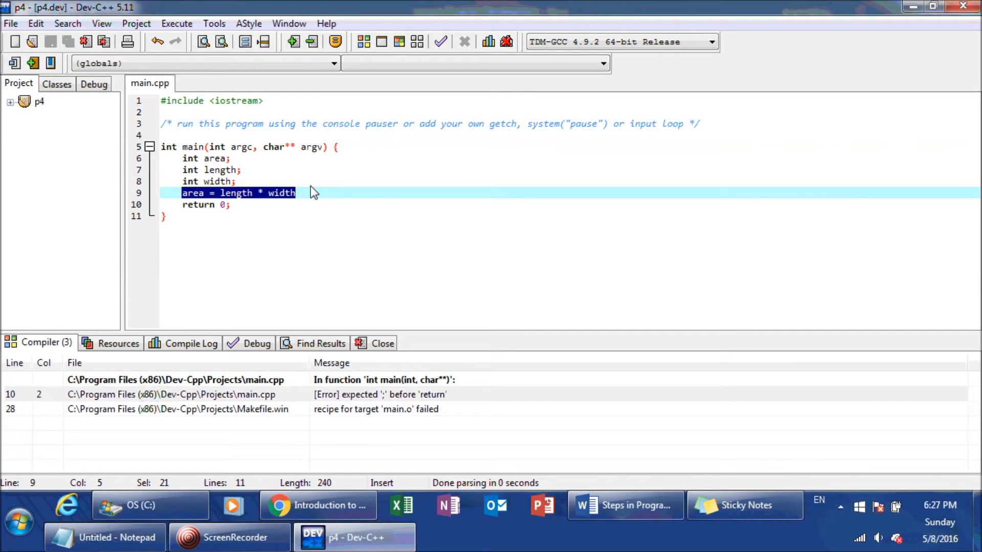
left_click(304, 193)
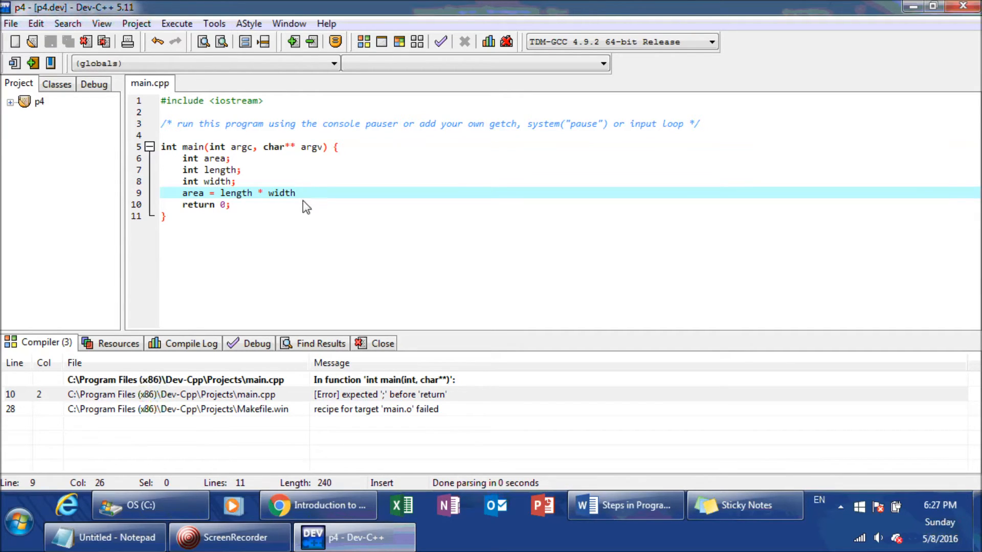
left_click(624, 505)
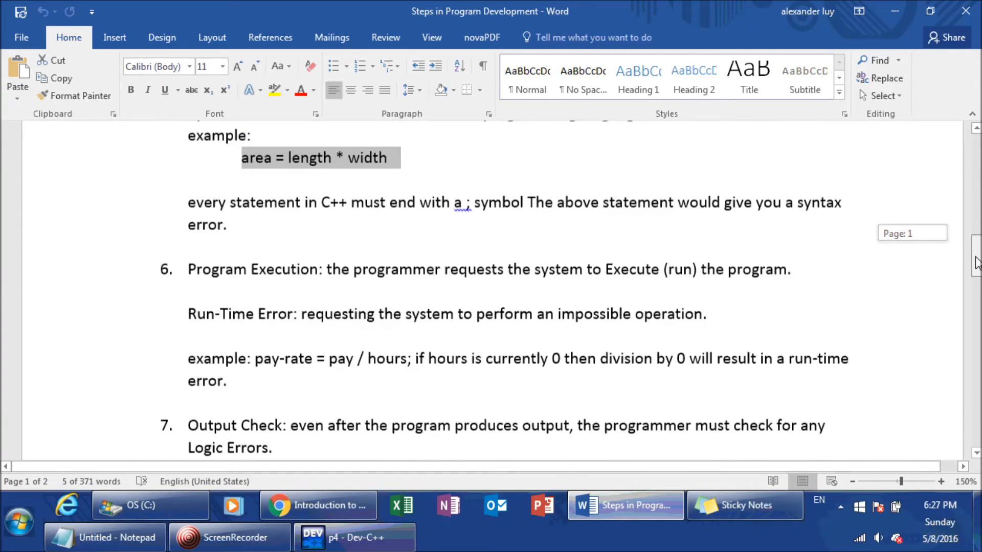
scroll("down", 3)
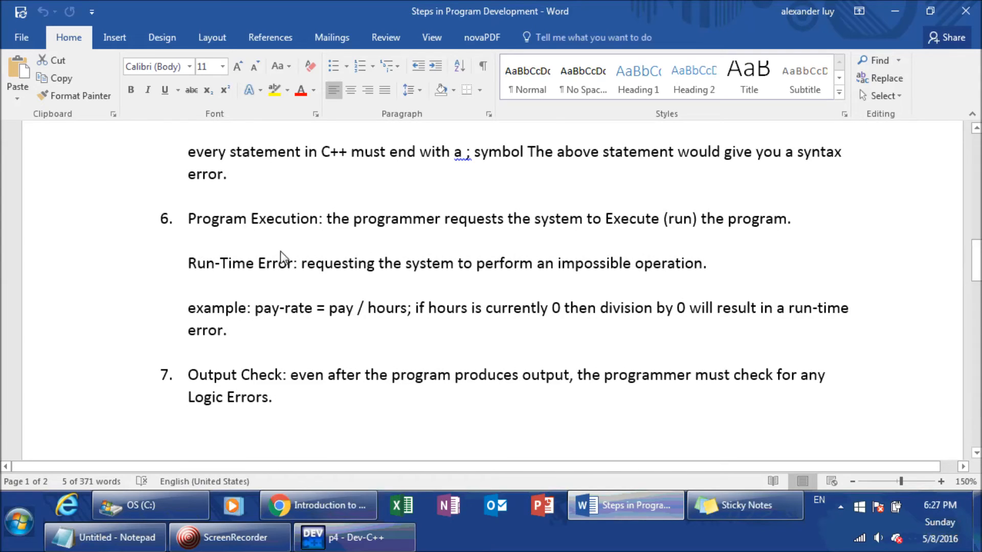
mouse_move(330, 276)
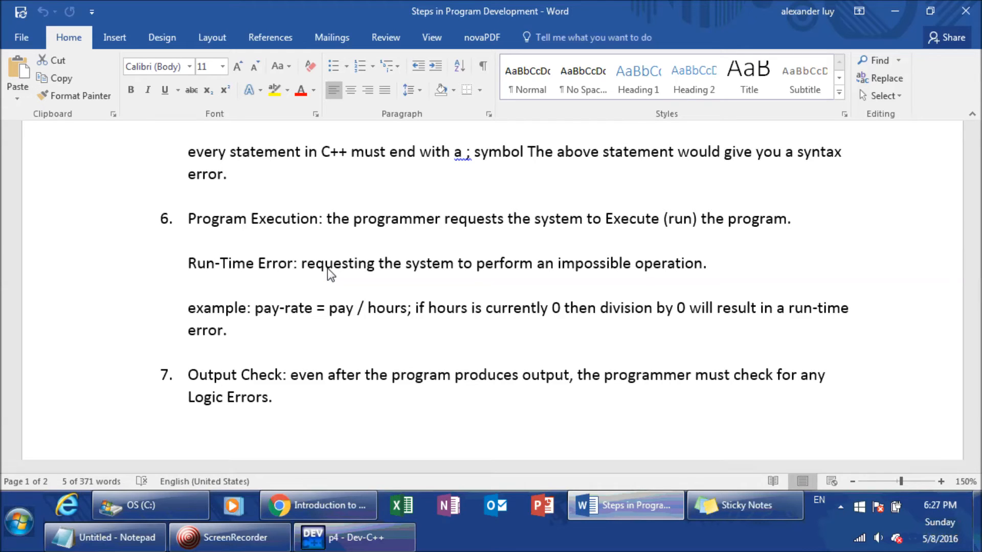
mouse_move(295, 304)
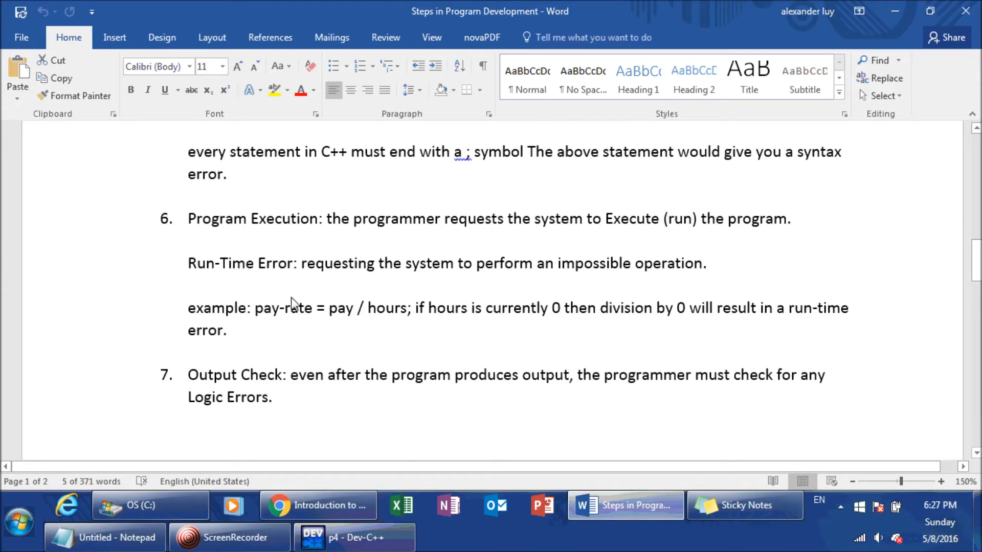
mouse_move(416, 294)
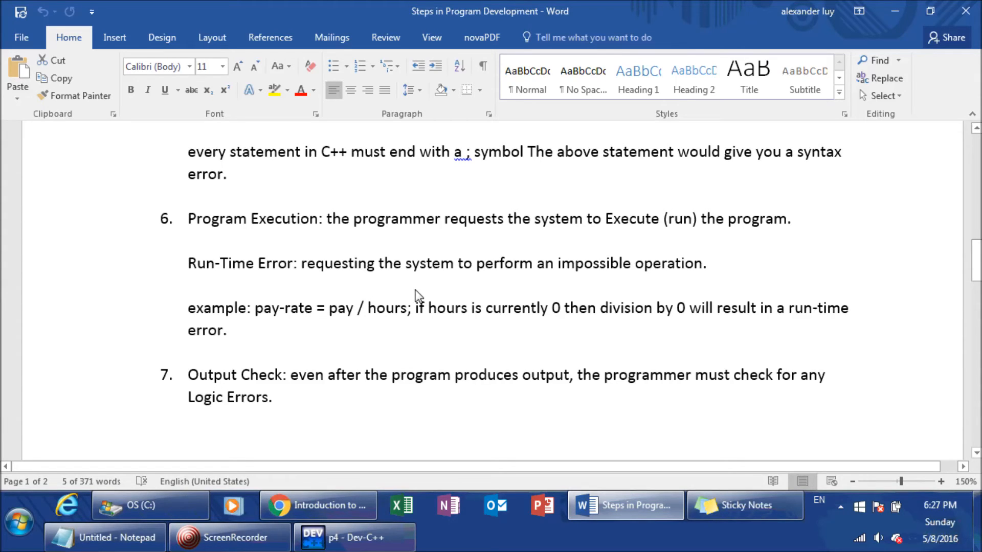
mouse_move(406, 311)
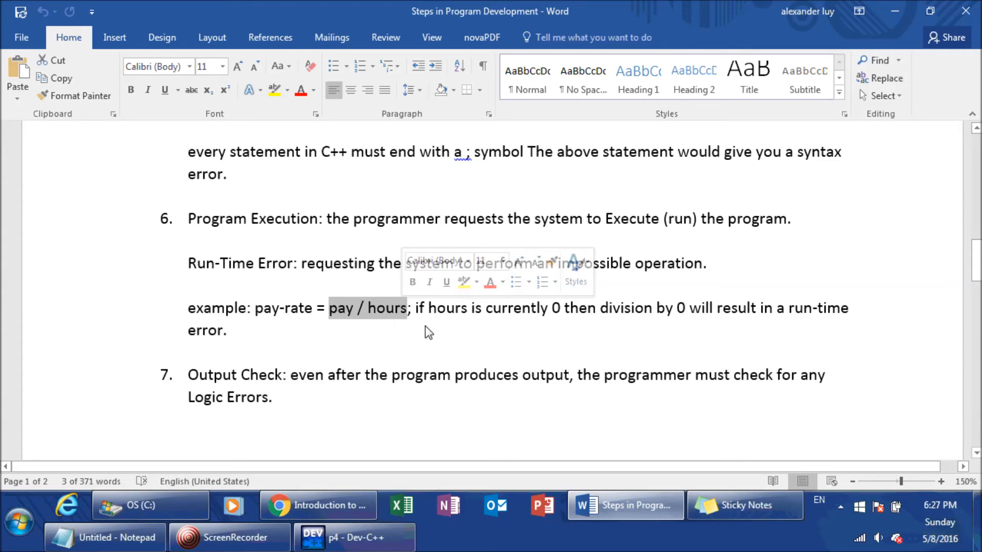
mouse_move(375, 347)
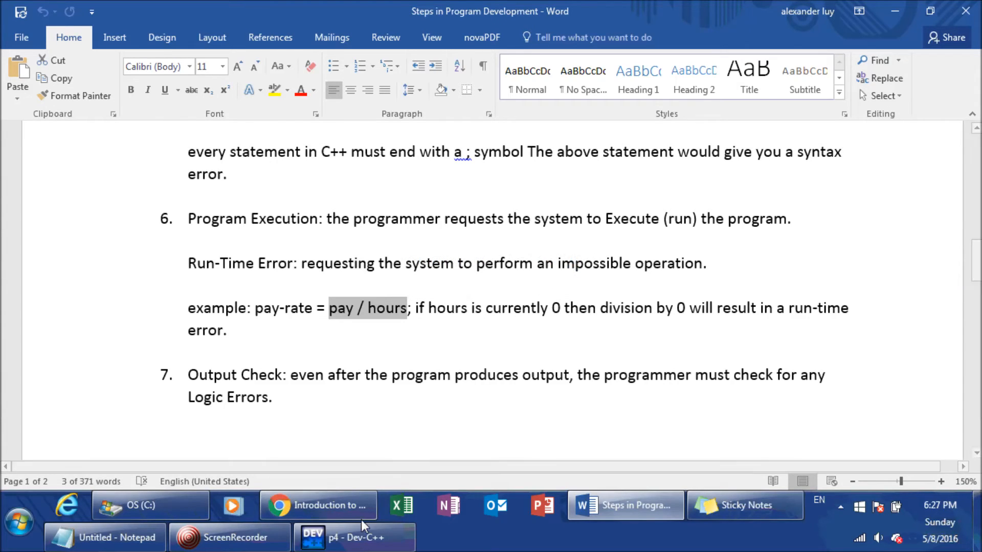
- Change the statement to area = length/0, compile and run, and dismiss the p4.exe stopped-working dialog
left_click(354, 537)
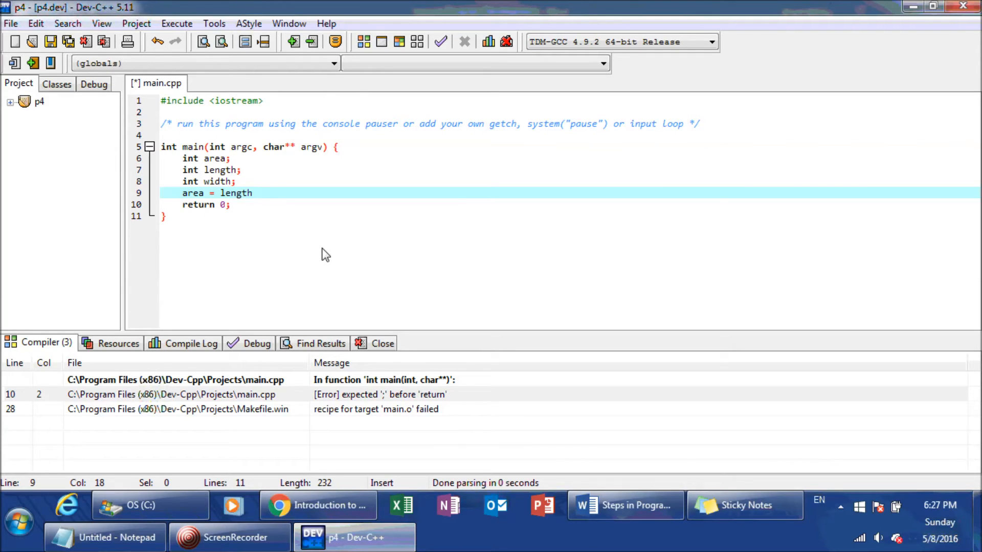
type("/0;")
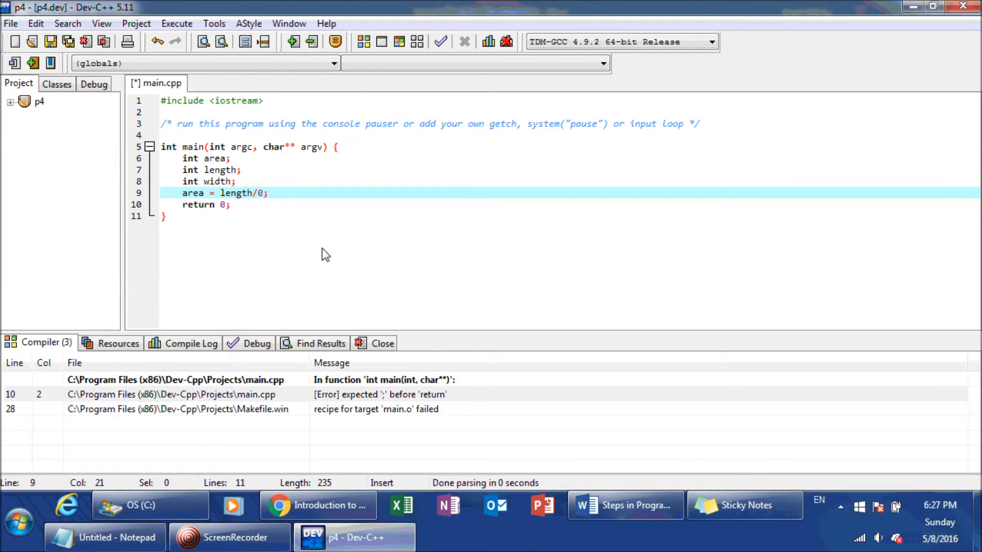
left_click(136, 23)
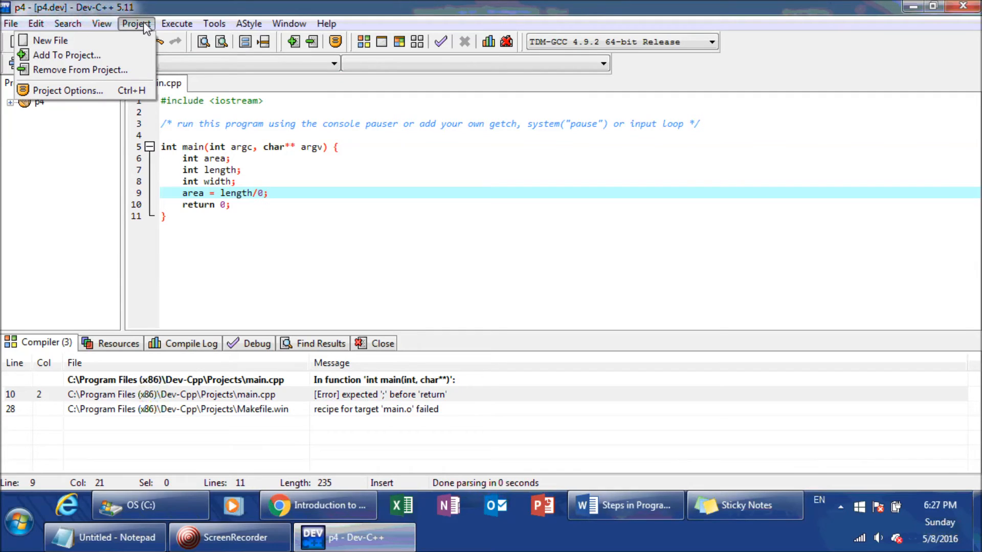
left_click(177, 24)
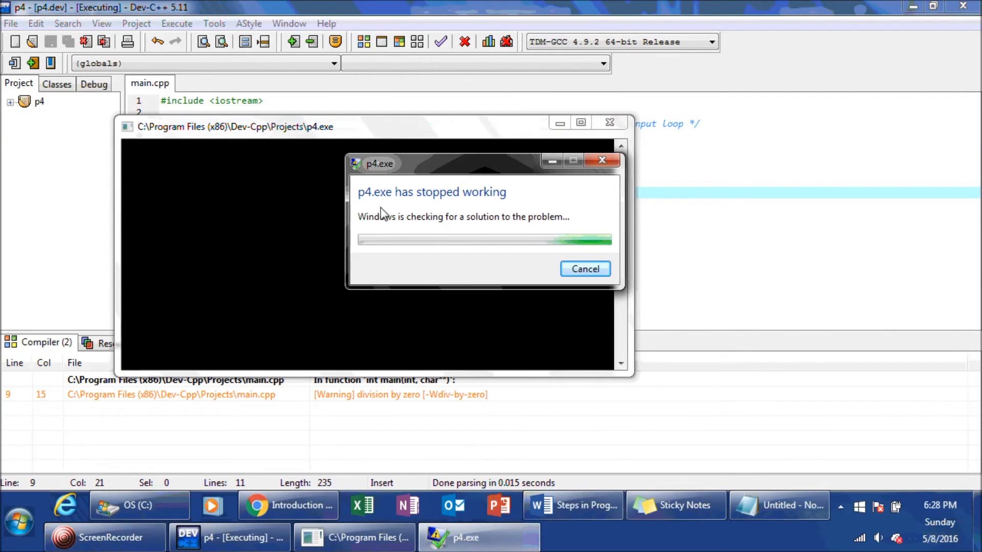
mouse_move(508, 217)
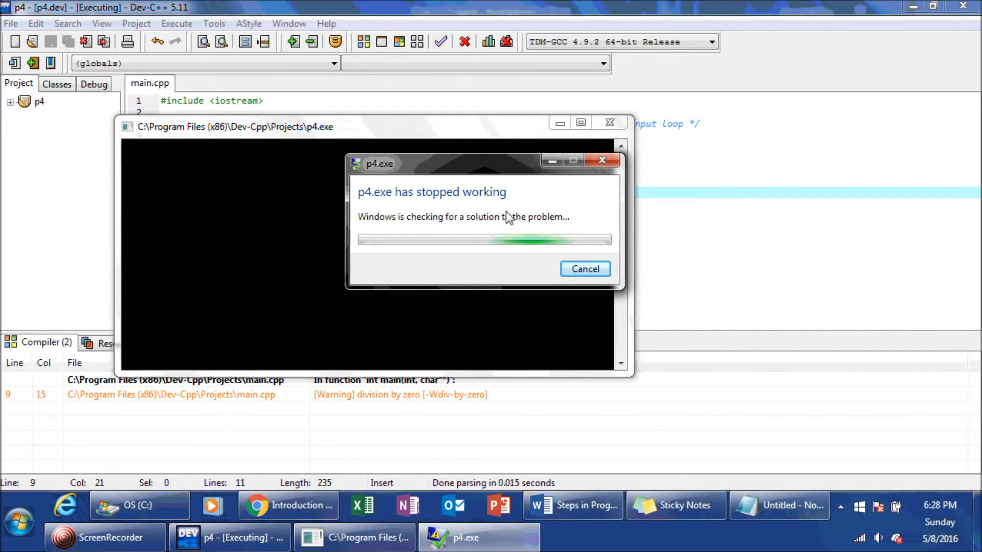
left_click(584, 269)
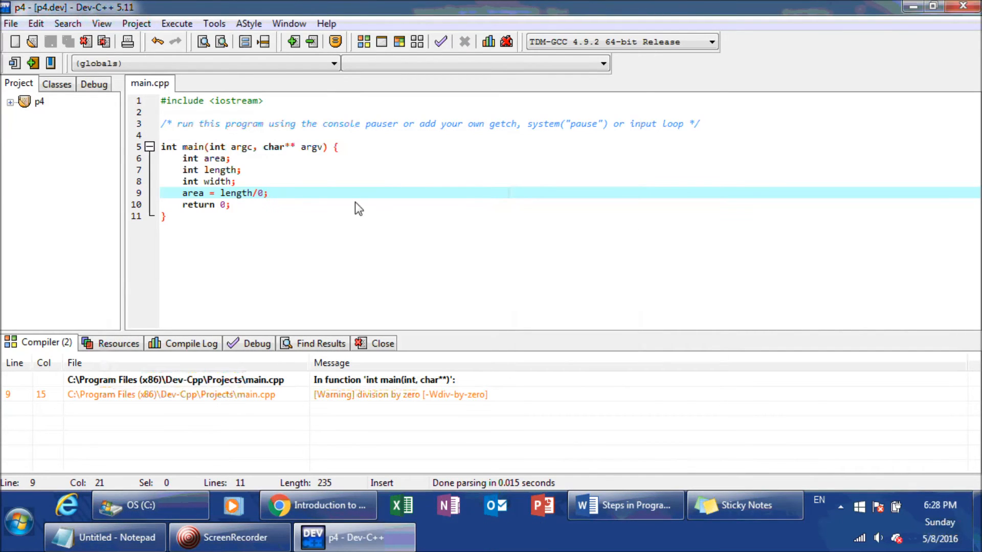
mouse_move(256, 182)
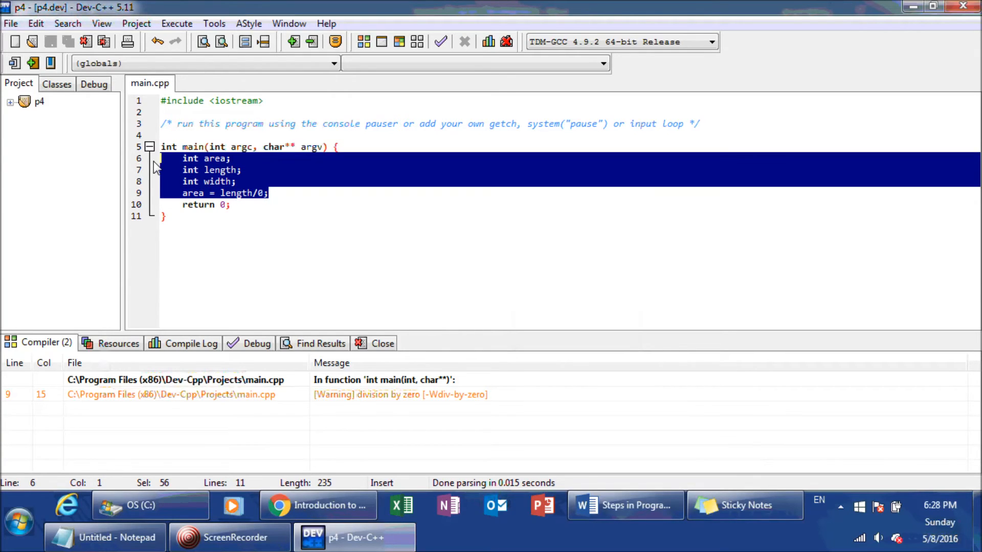
mouse_move(260, 197)
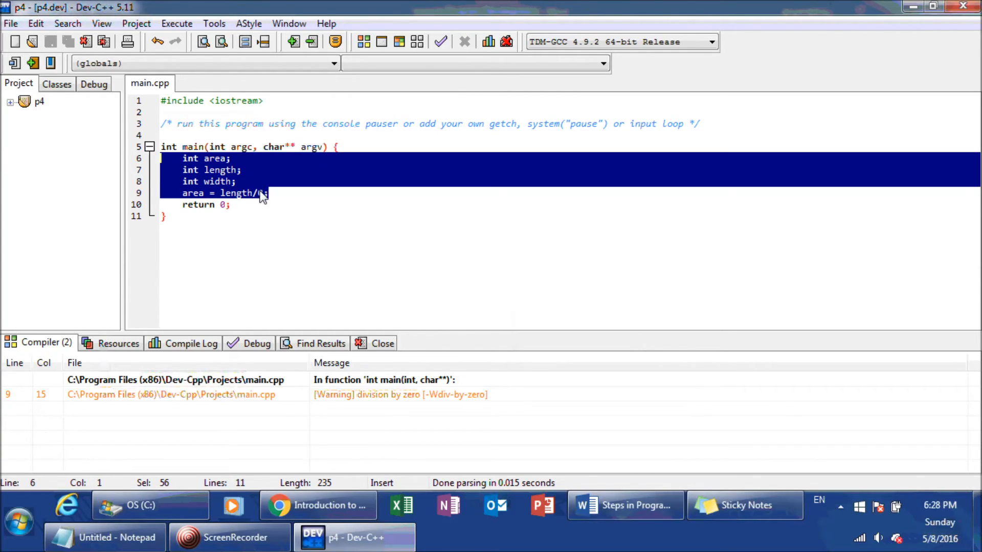
- Highlight the whole area = length/0 line showing the division-by-zero warning
left_click(268, 193)
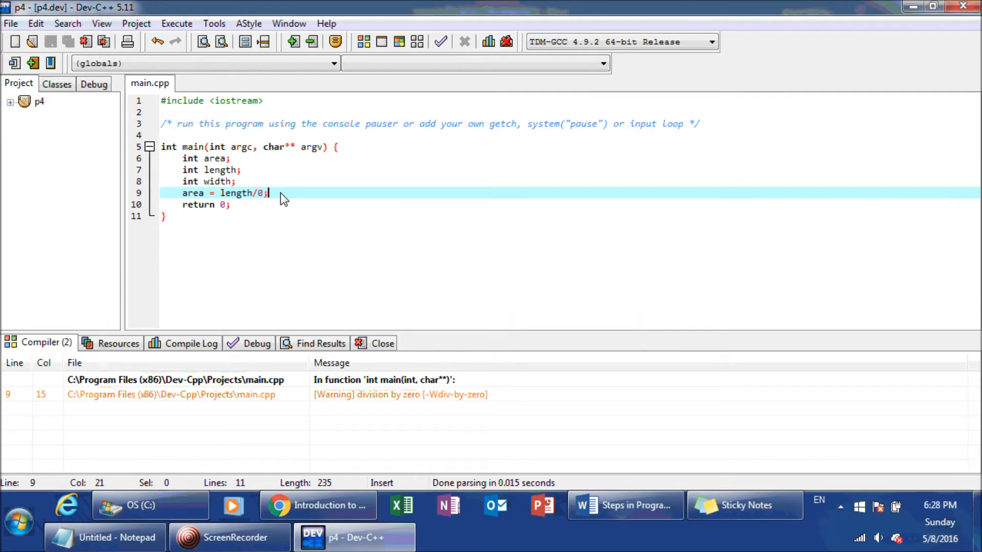
left_click_drag(267, 193, 197, 193)
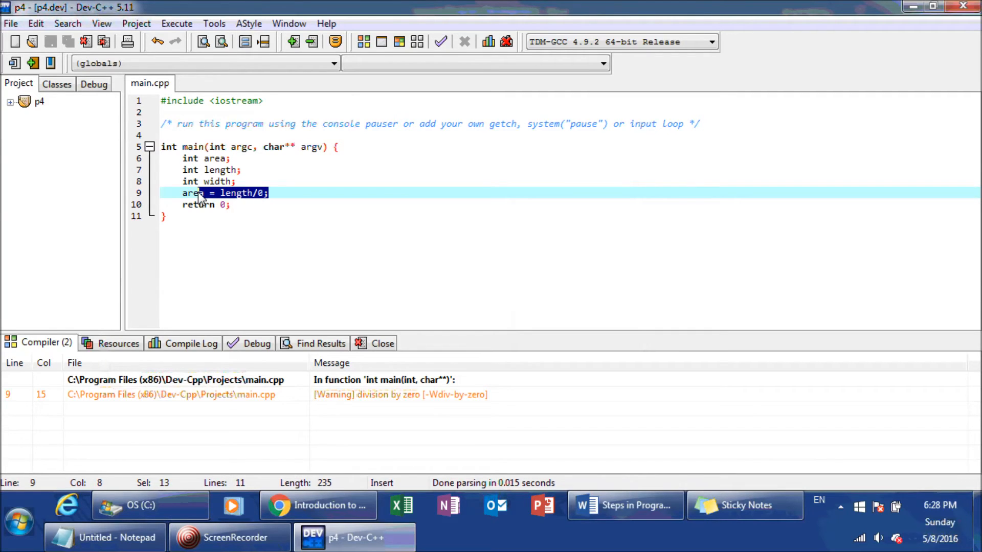
left_click_drag(201, 193, 182, 193)
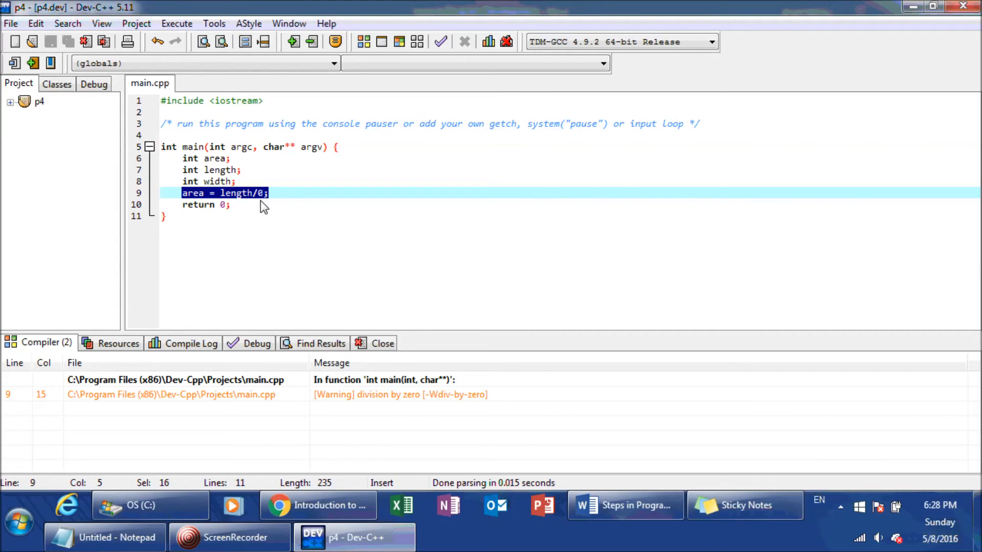
mouse_move(215, 215)
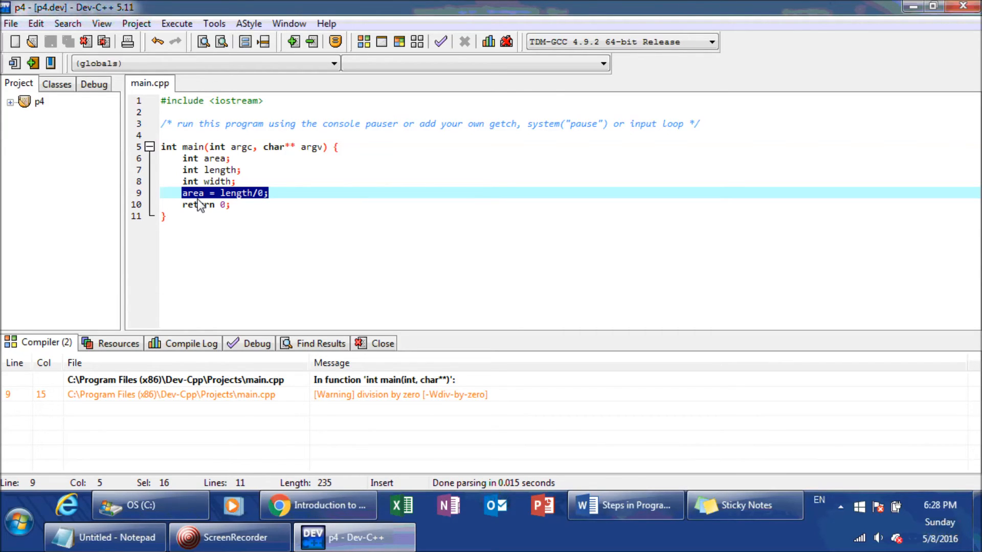
- Switch back to the Word notes and scroll down to the Logic Error paragraph with area = length + width
left_click(319, 505)
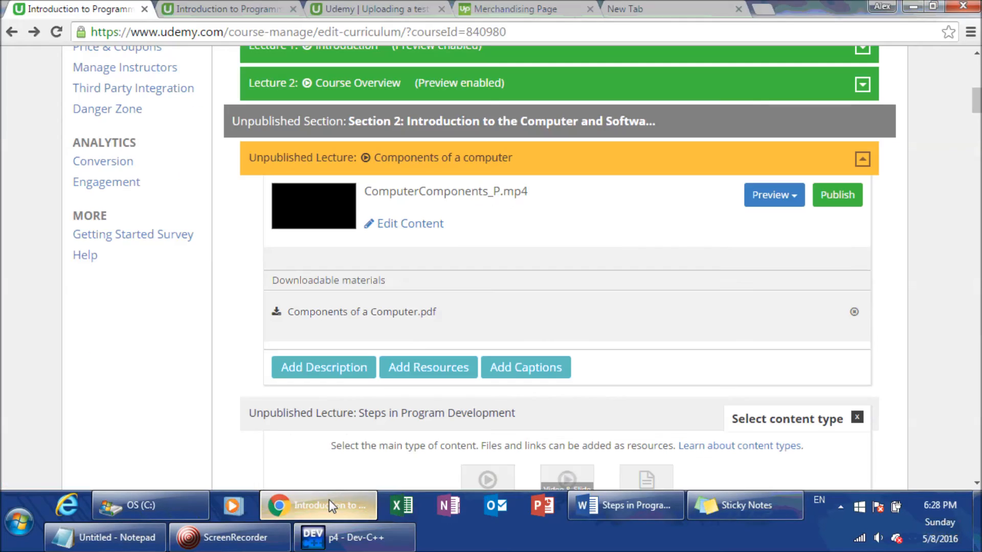
left_click(624, 505)
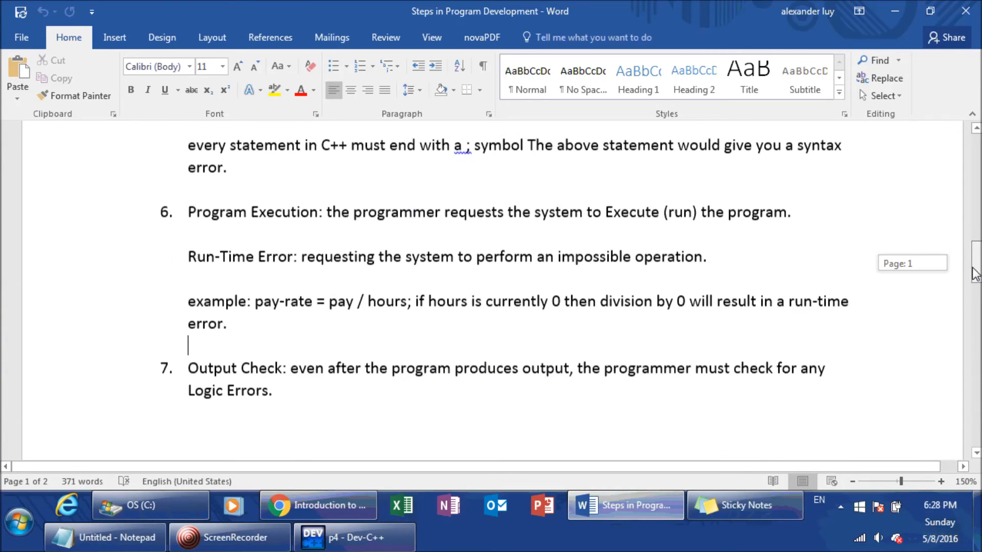
scroll("down", 3)
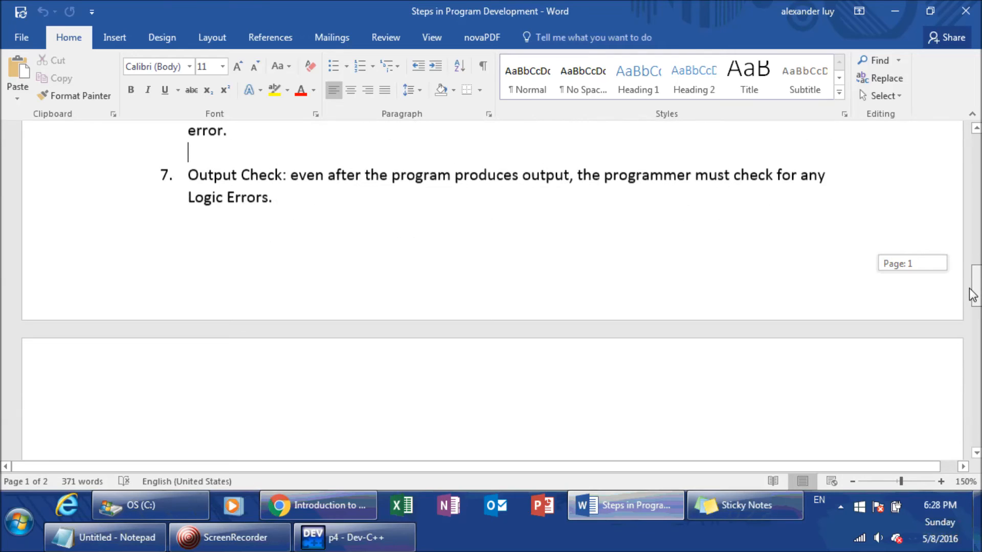
scroll("down", 3)
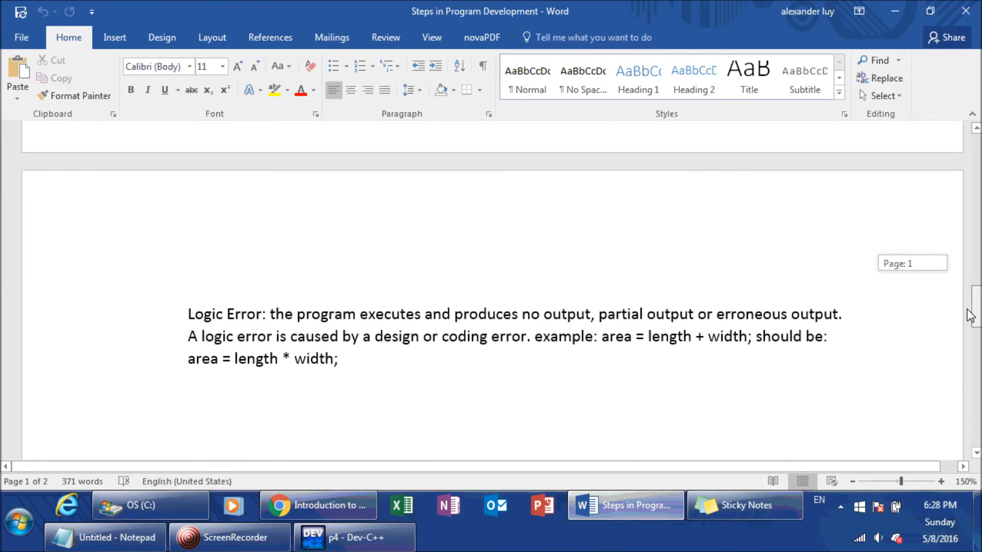
scroll("down", 3)
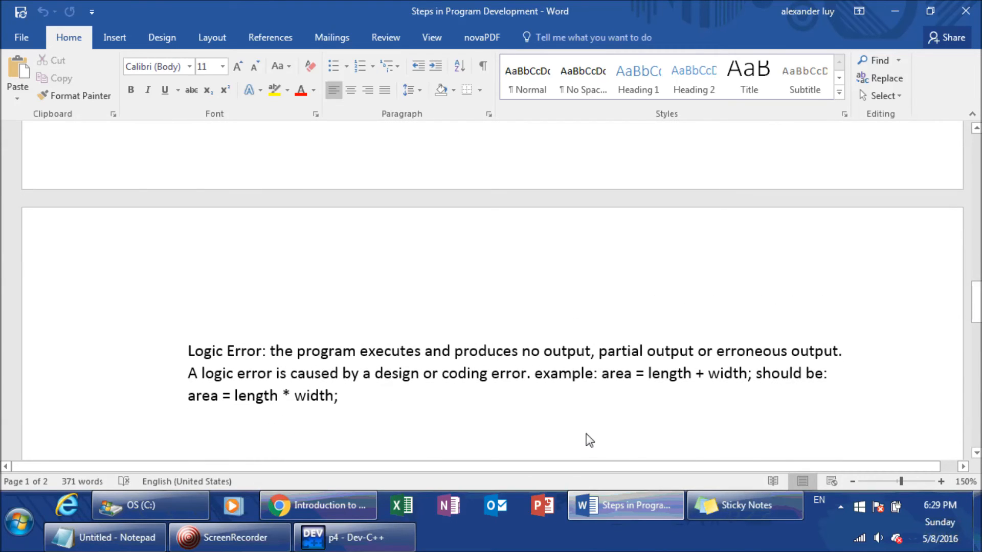
left_click(354, 538)
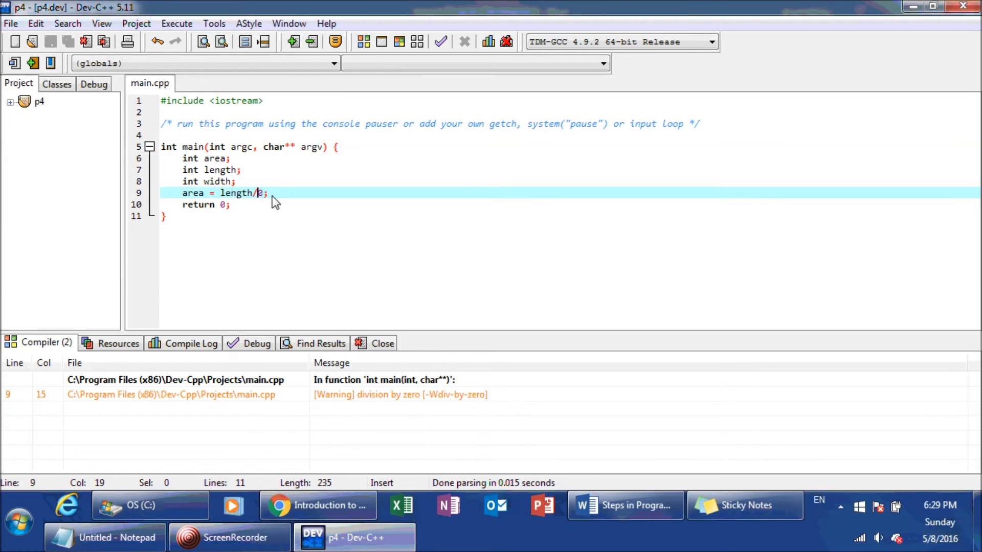
triple_click(213, 193)
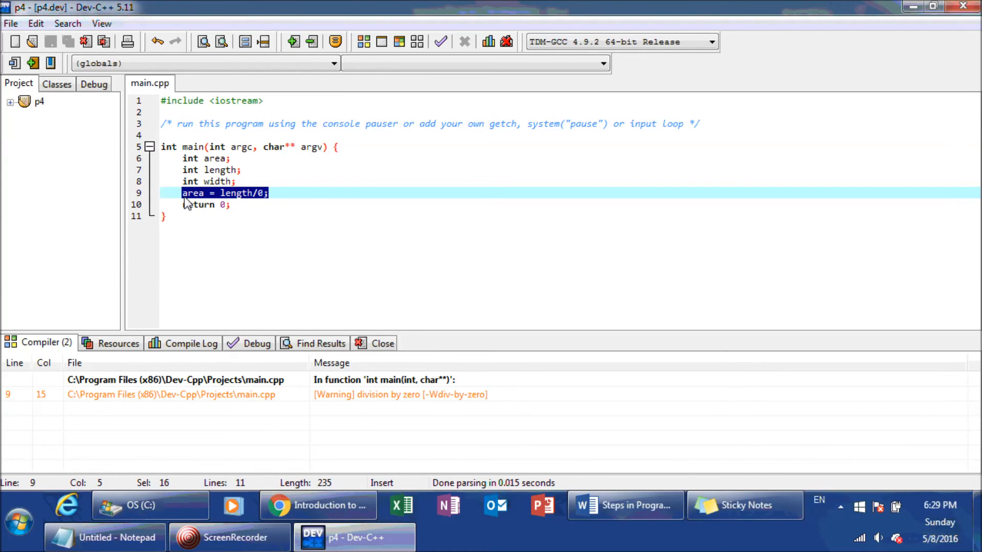
key("Delete")
type("area")
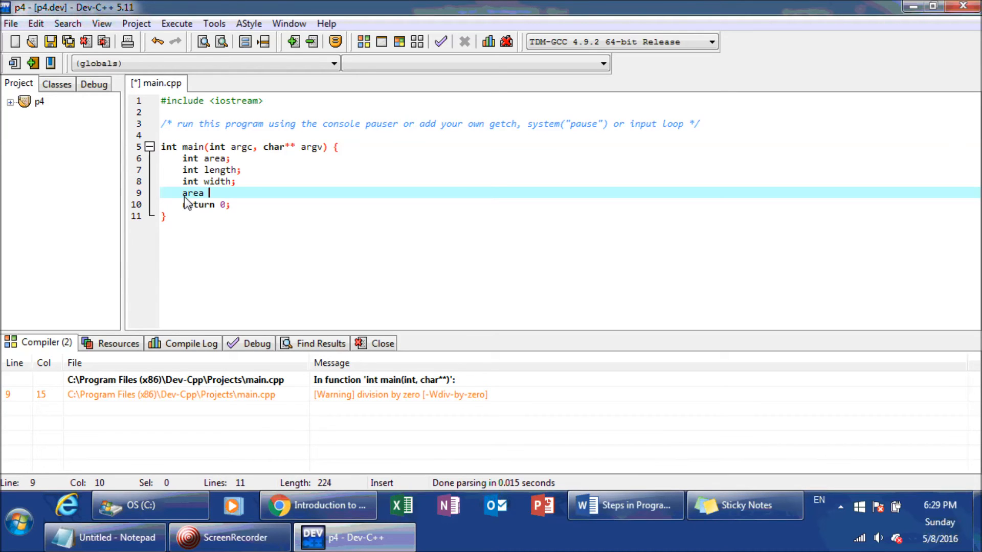
left_click(624, 506)
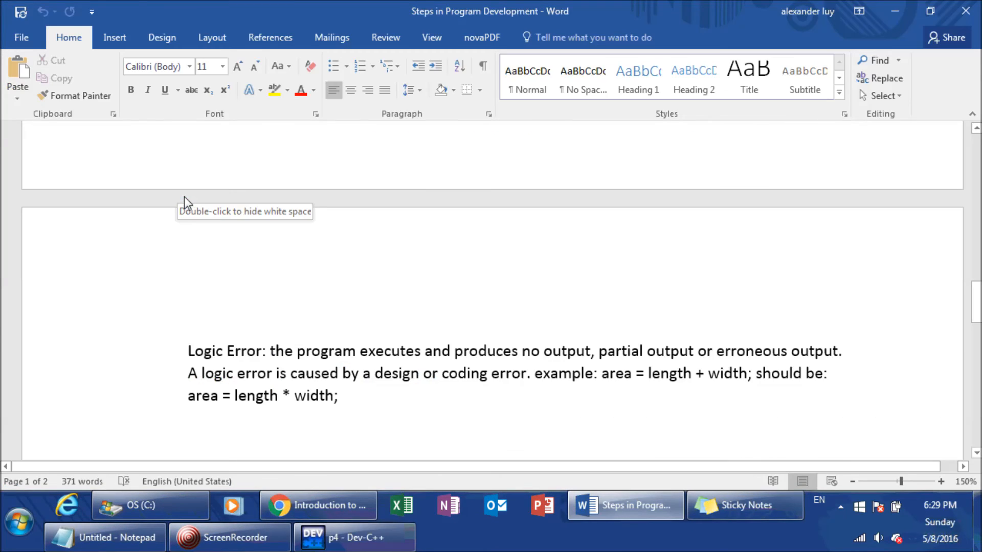
left_click(354, 538)
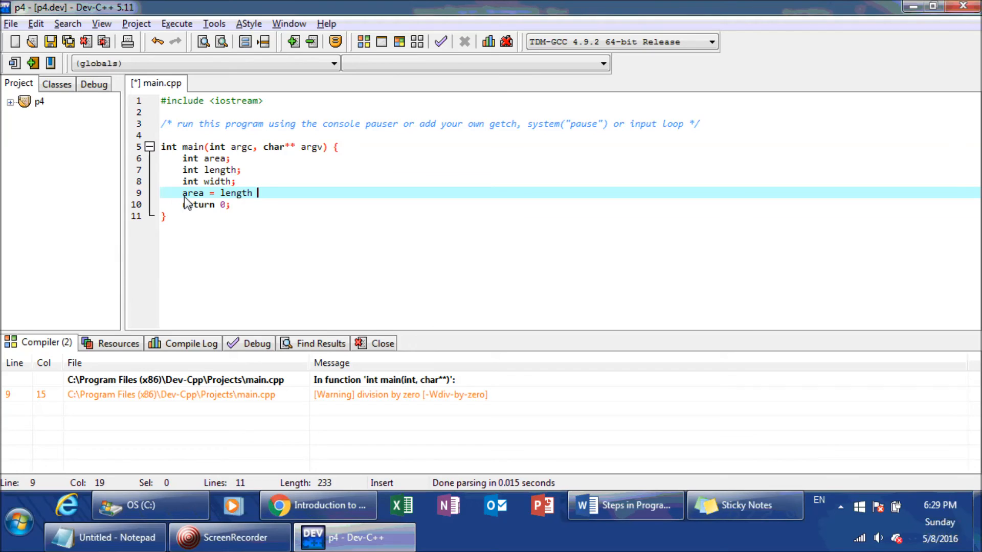
type("+ width;")
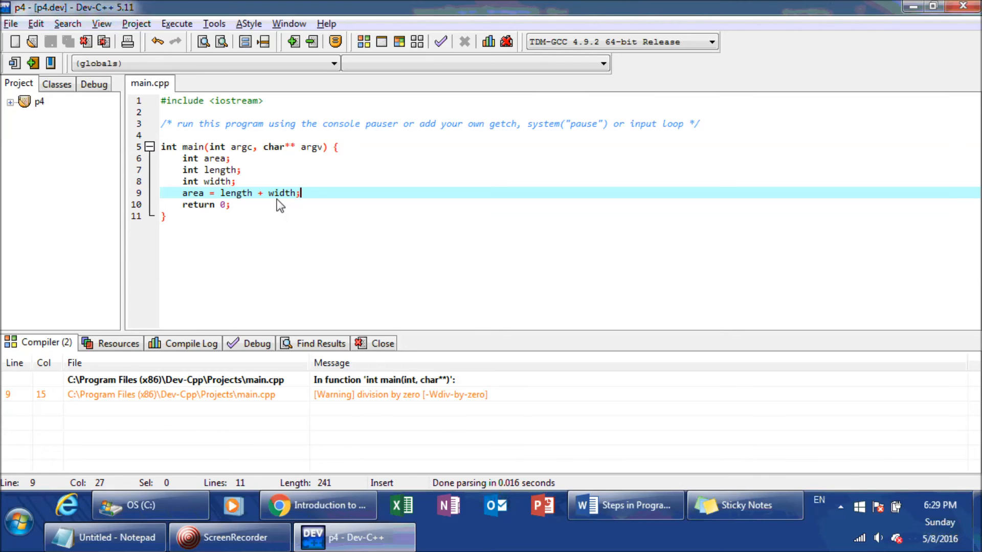
mouse_move(187, 165)
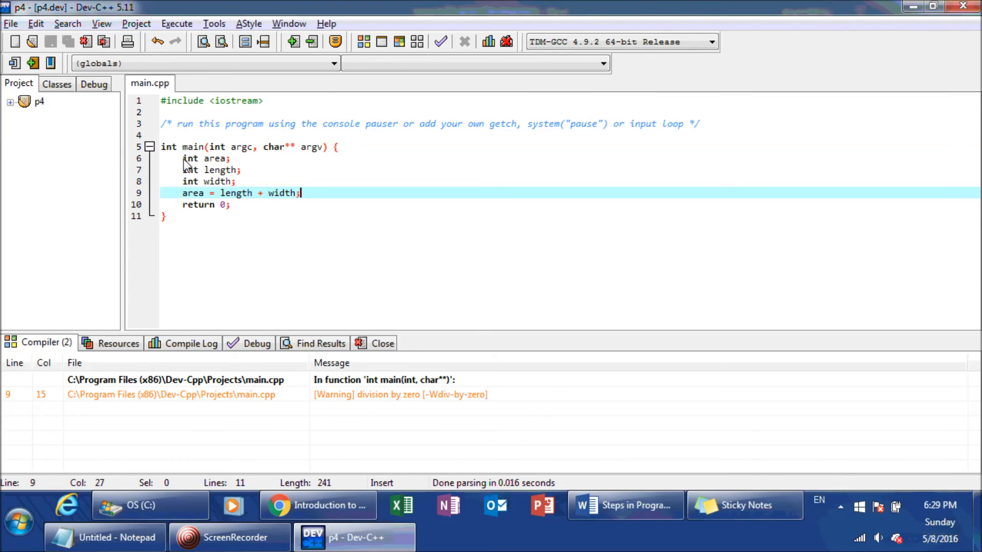
mouse_move(225, 169)
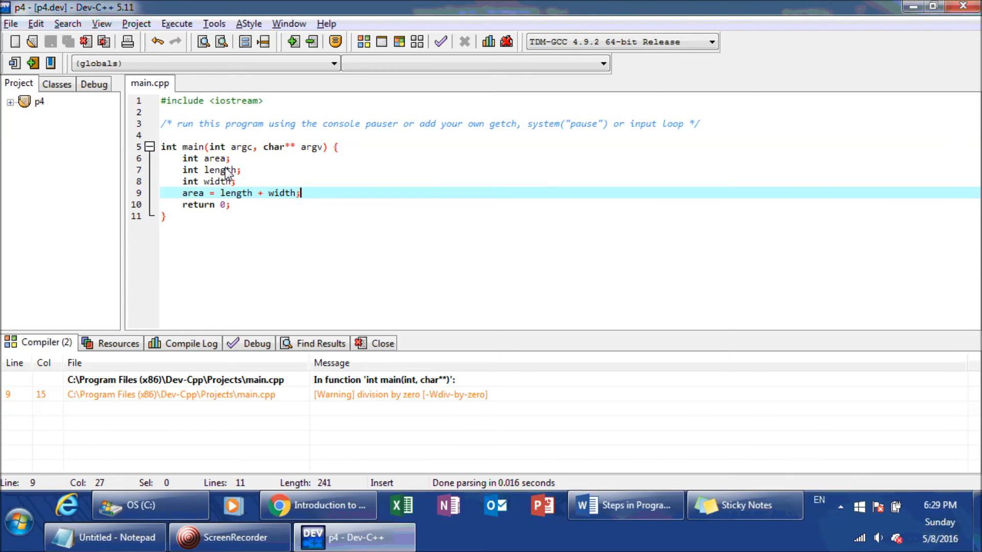
mouse_move(236, 193)
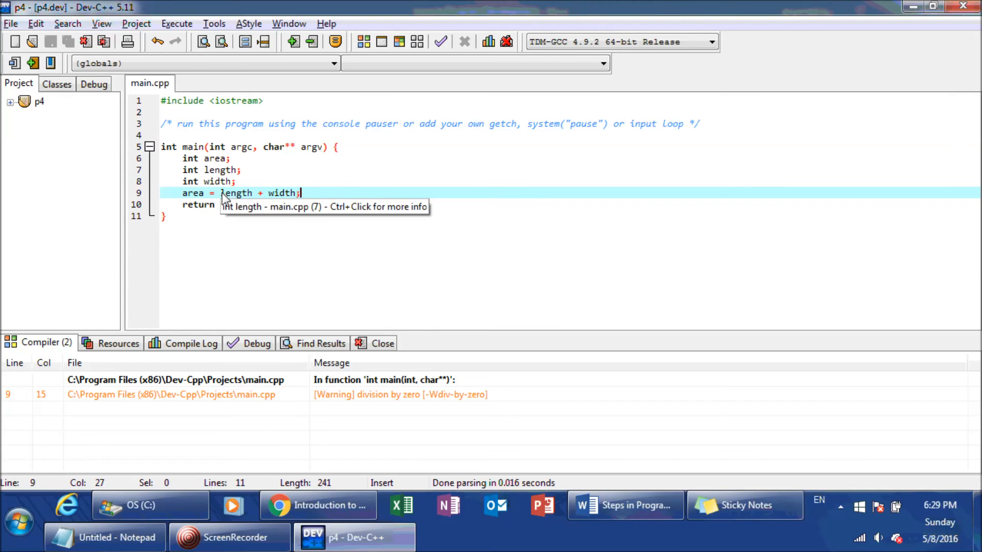
double_click(236, 194)
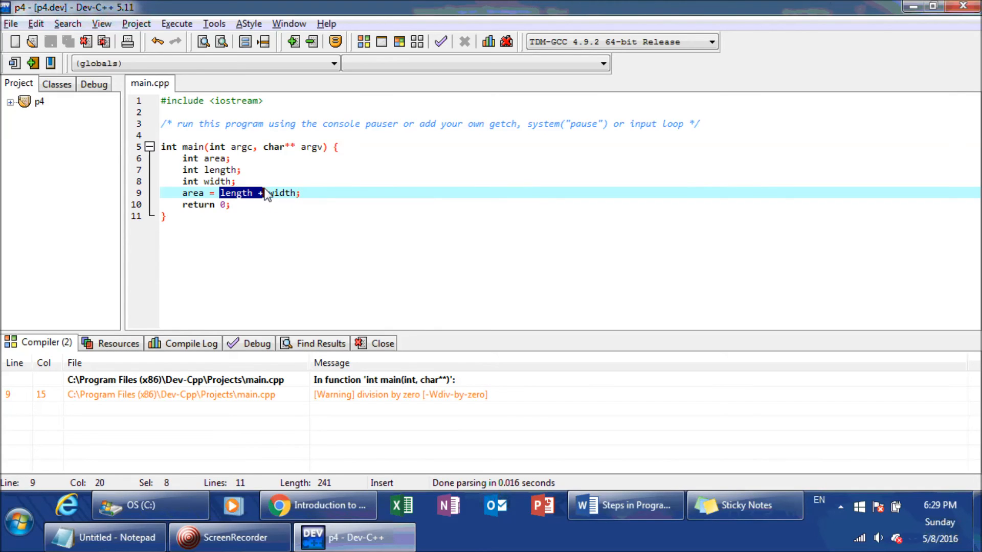
left_click(301, 194)
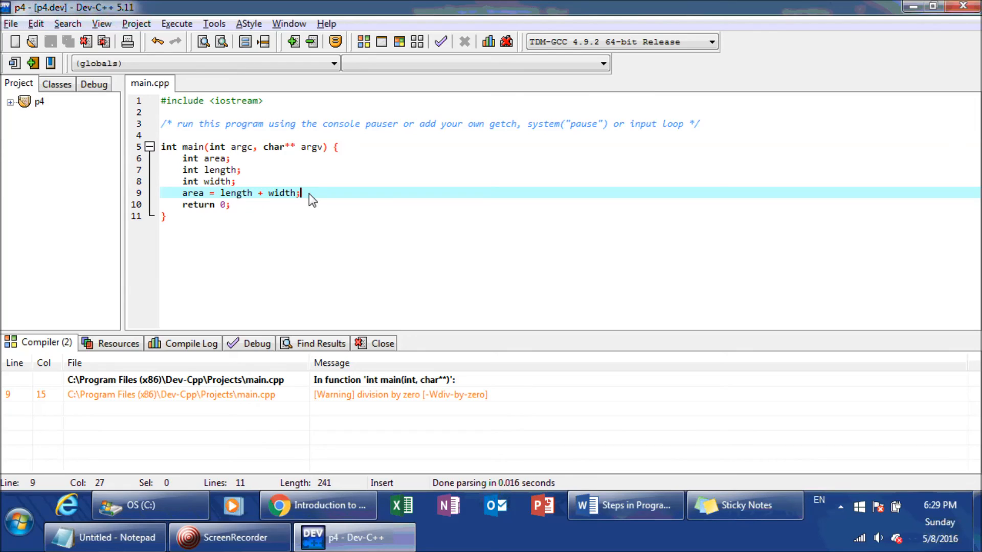
triple_click(241, 193)
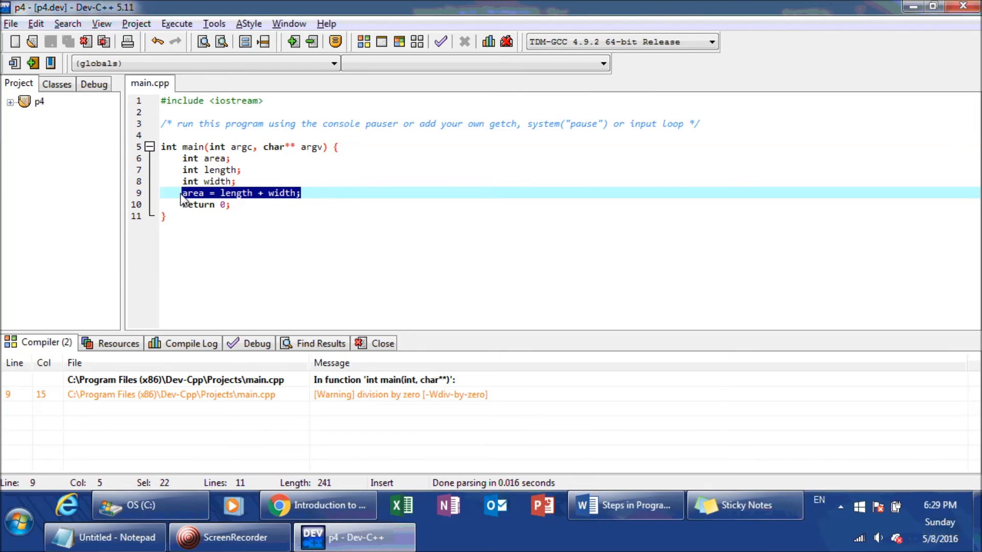
mouse_move(236, 199)
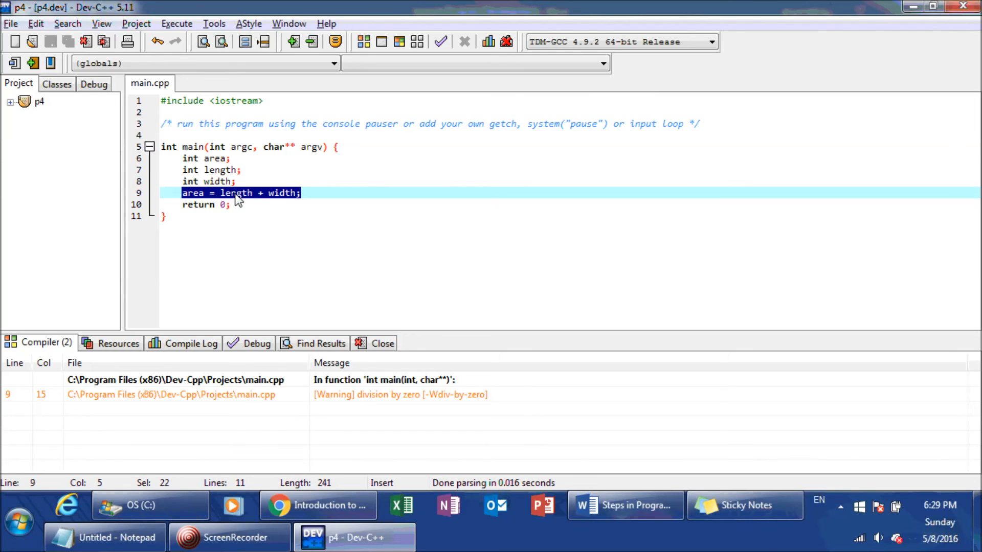
mouse_move(255, 202)
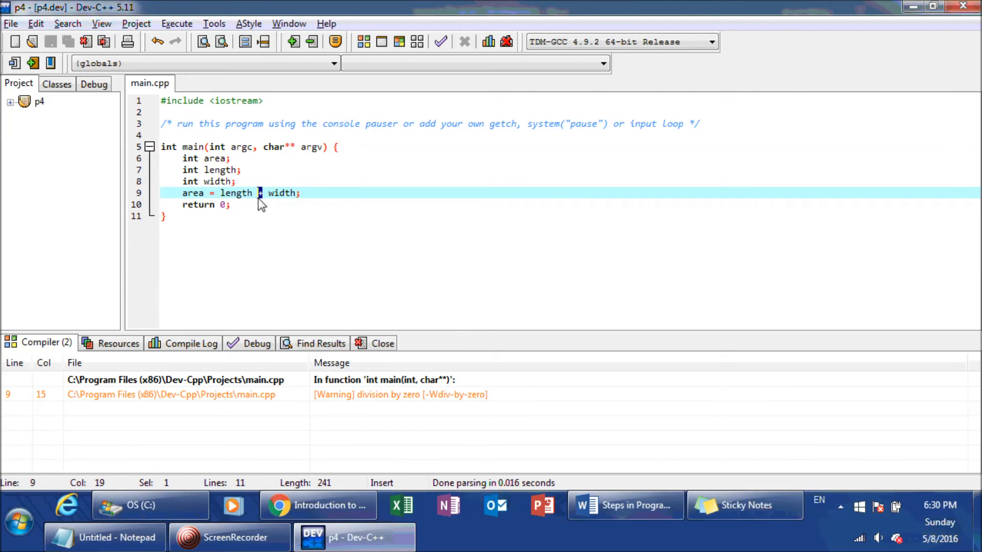
mouse_move(259, 194)
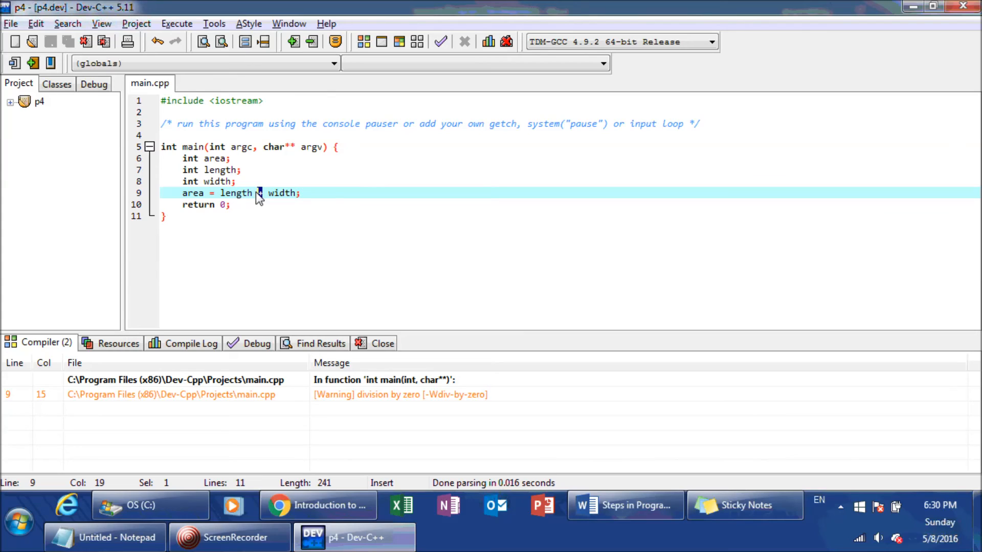
double_click(193, 193)
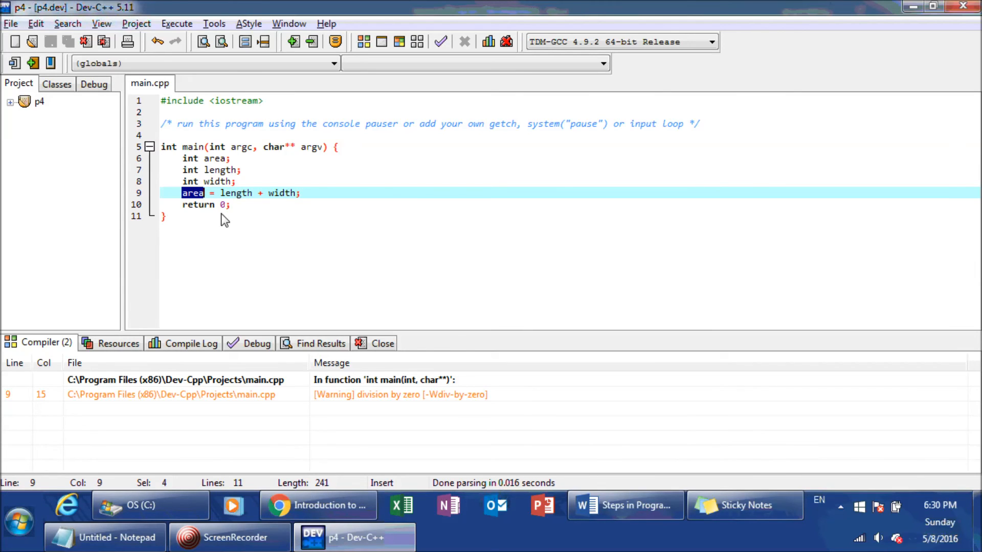
mouse_move(190, 196)
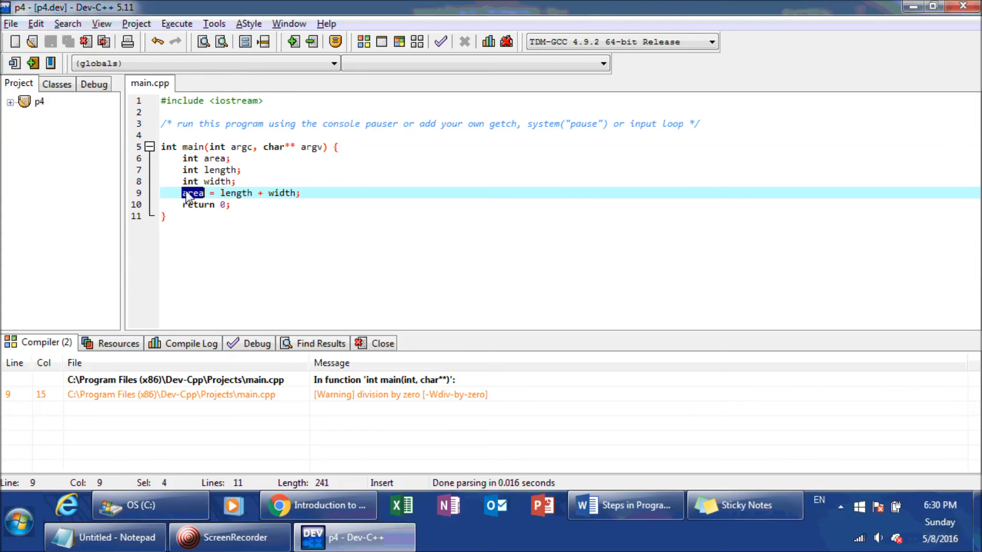
mouse_move(236, 182)
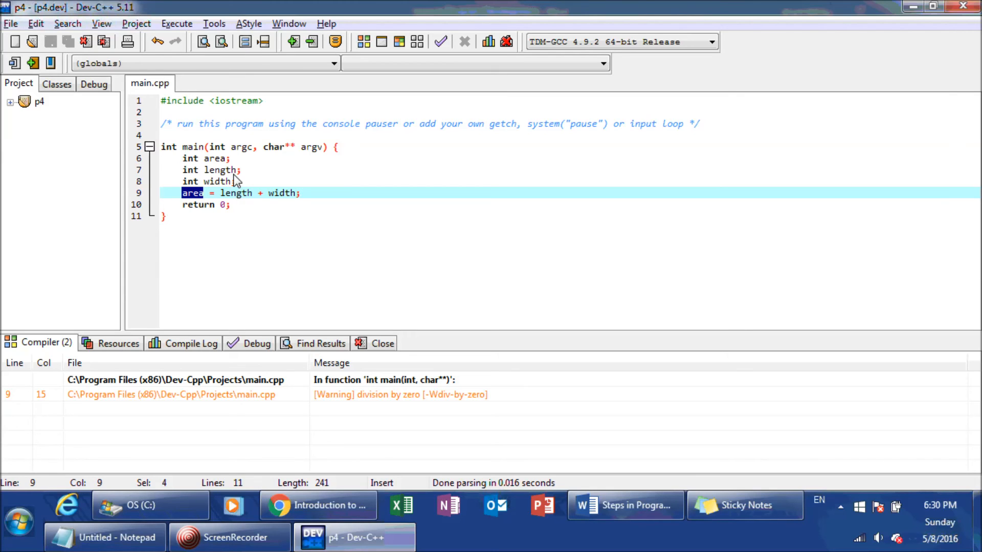
left_click(235, 182)
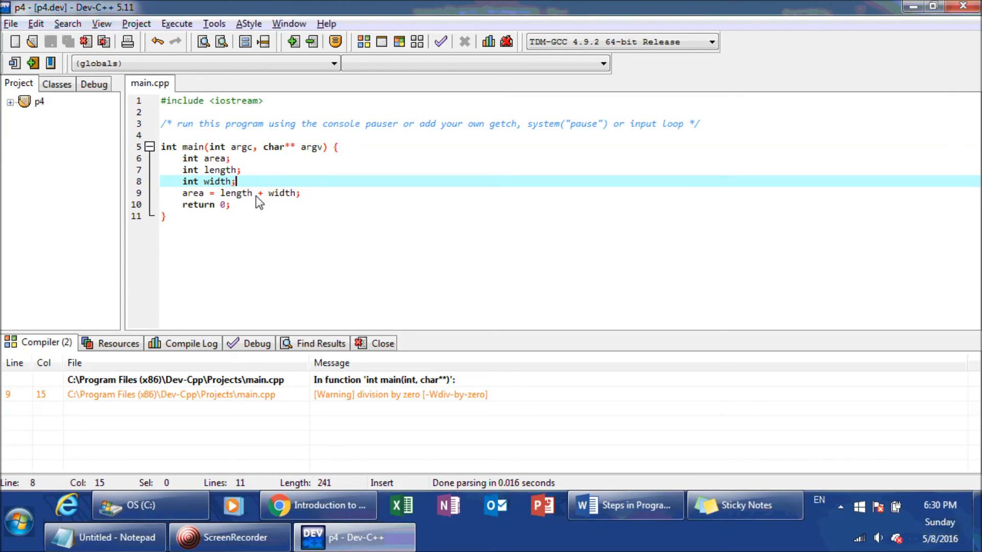
mouse_move(261, 206)
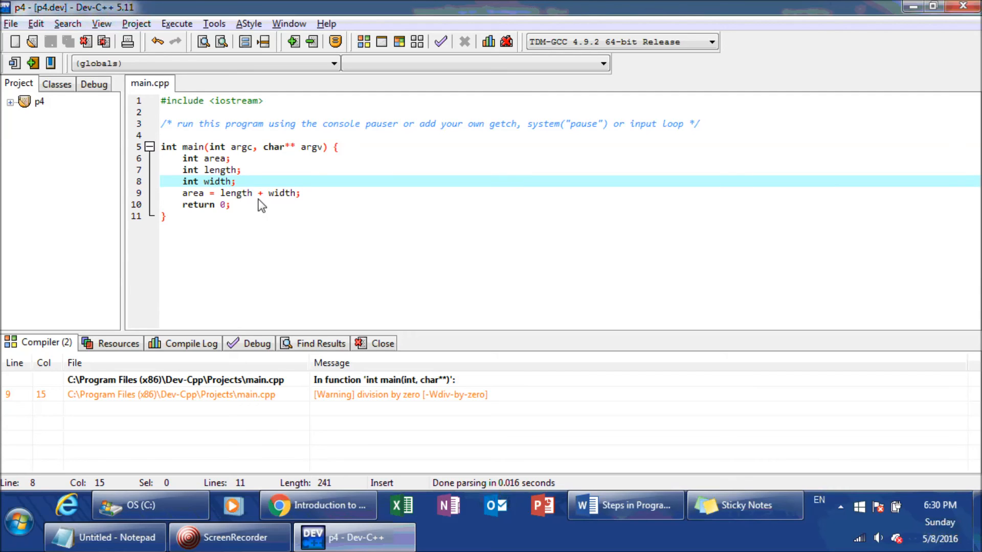
left_click(237, 182)
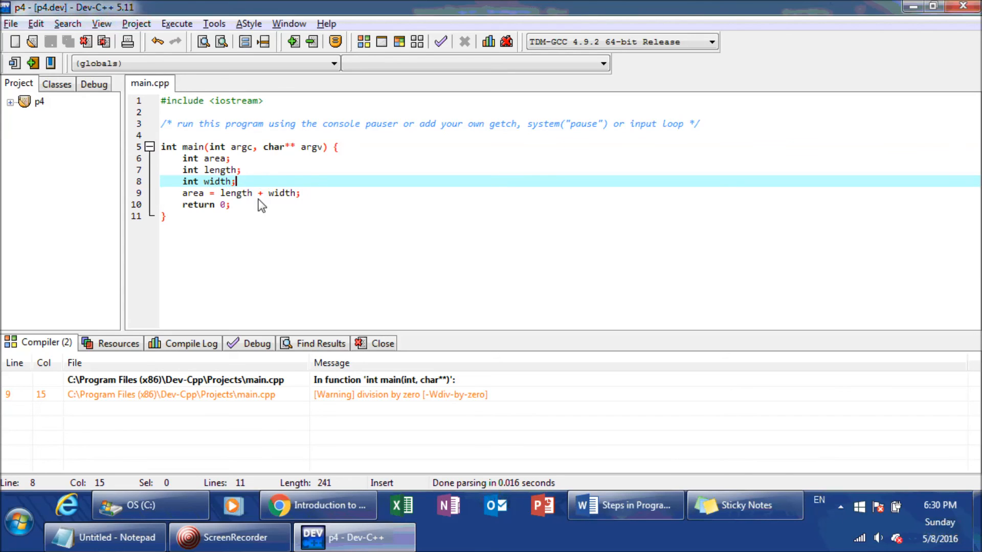
mouse_move(201, 189)
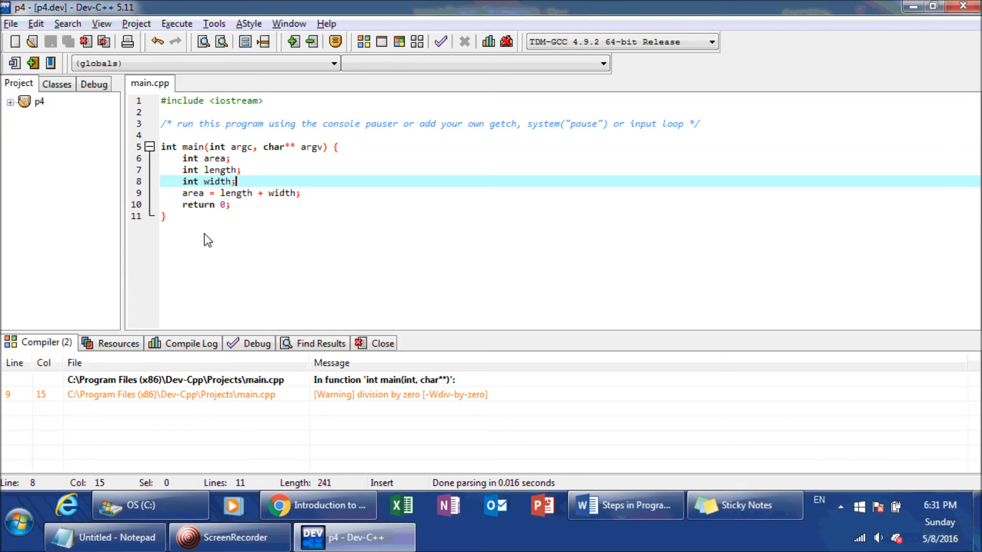
mouse_move(221, 199)
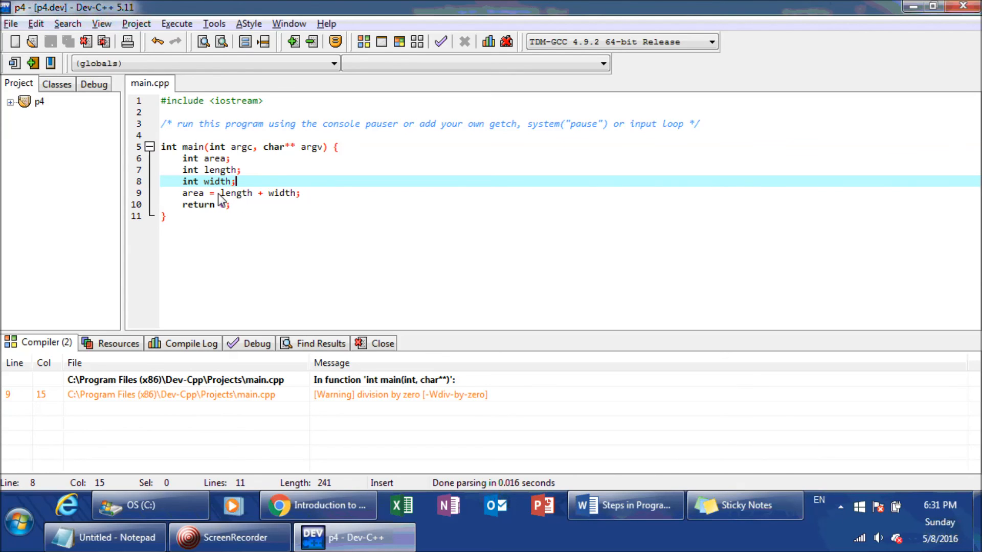
double_click(231, 193)
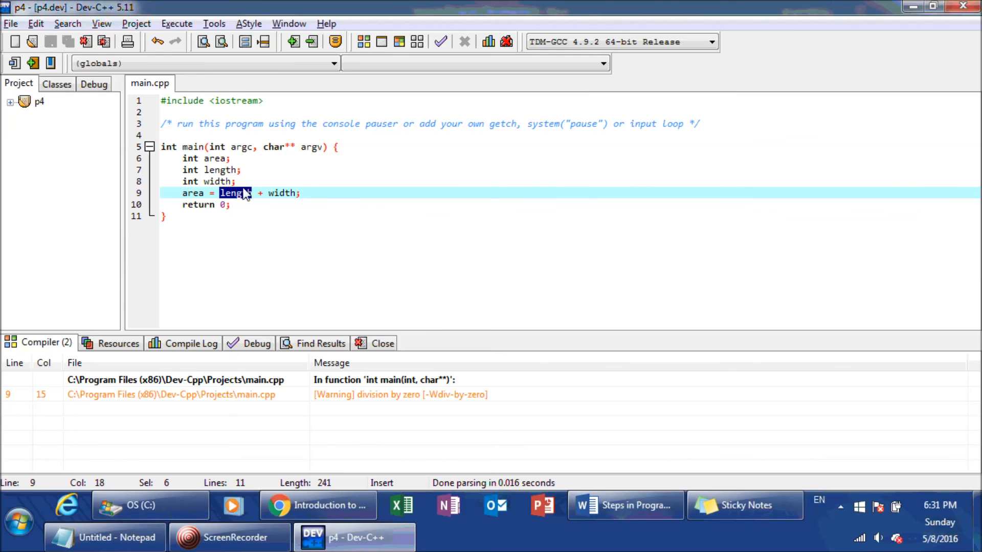
mouse_move(236, 193)
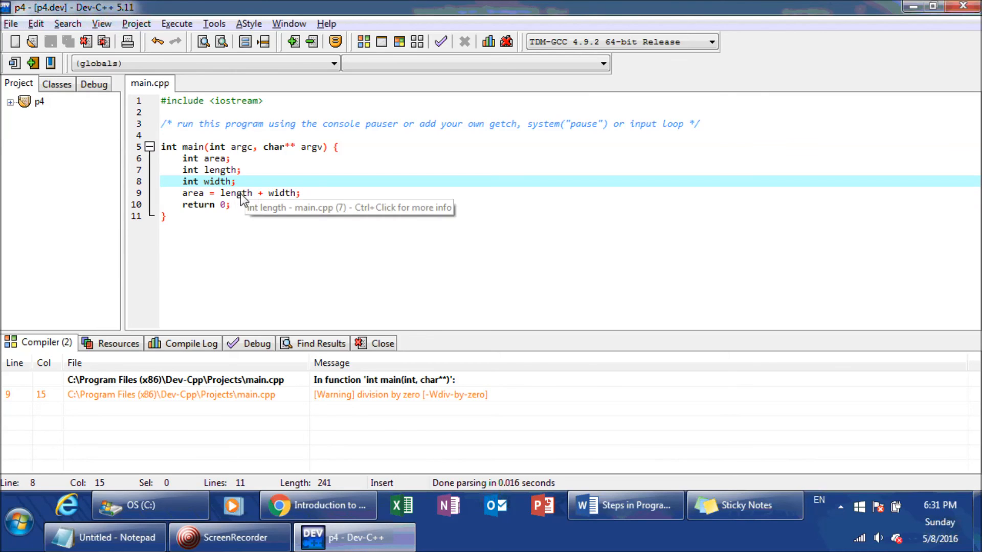
mouse_move(216, 178)
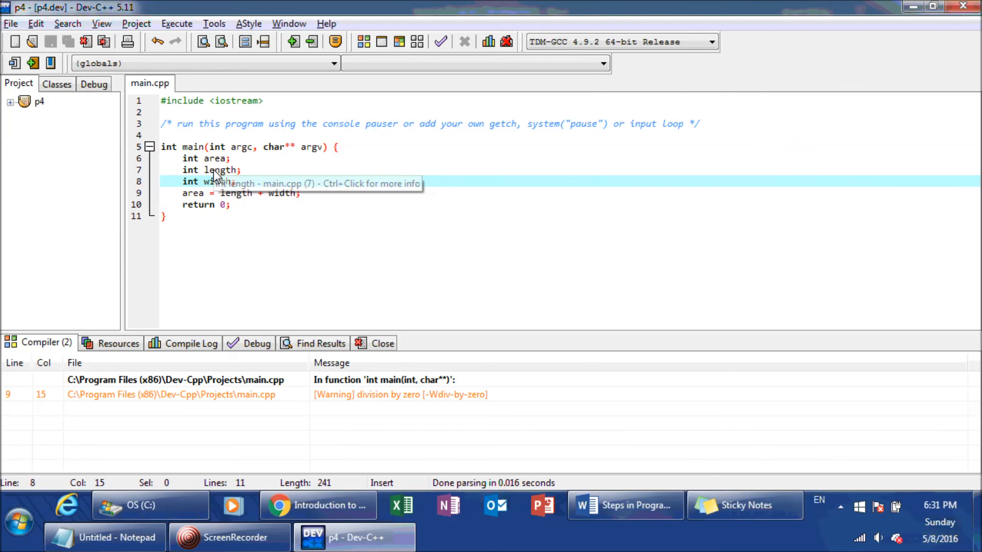
mouse_move(194, 171)
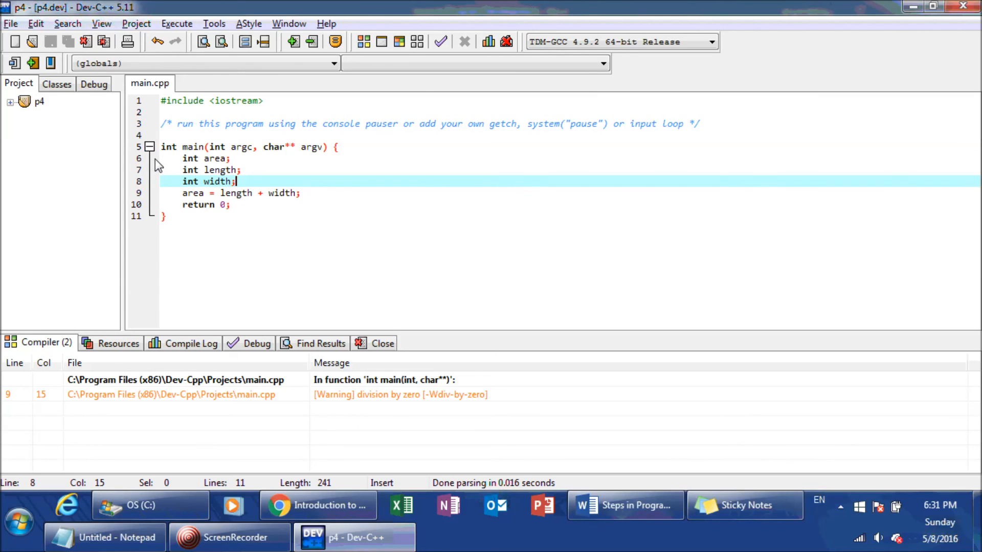
mouse_move(158, 177)
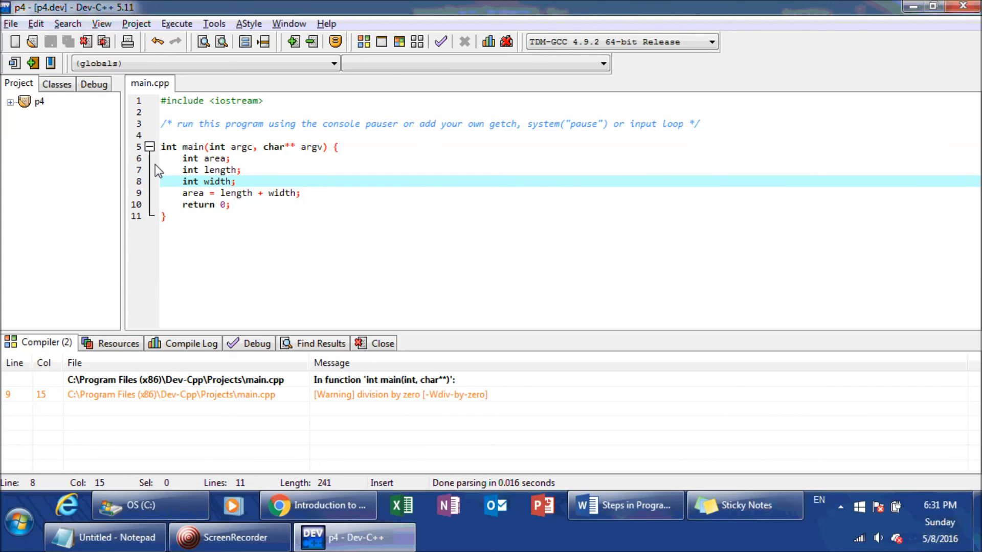
mouse_move(157, 210)
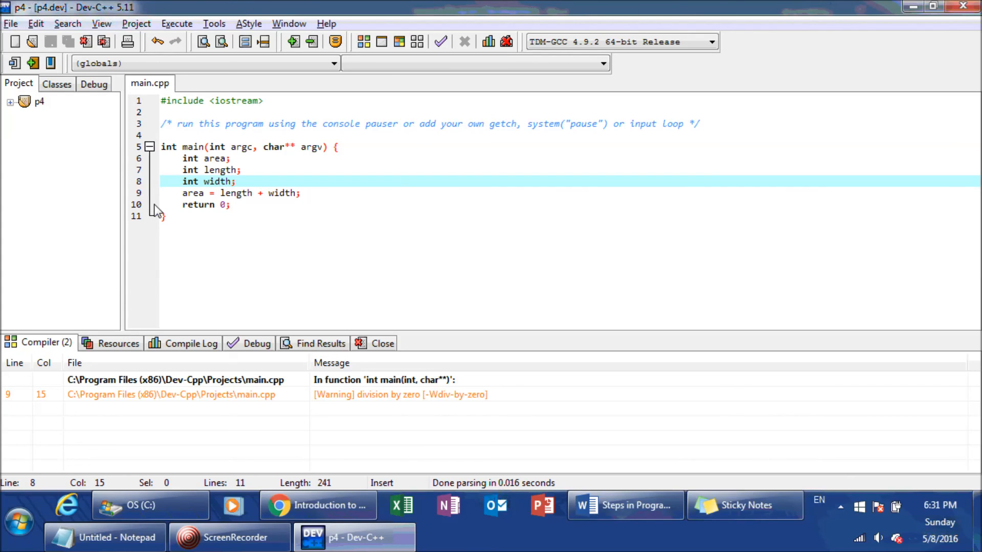
mouse_move(626, 505)
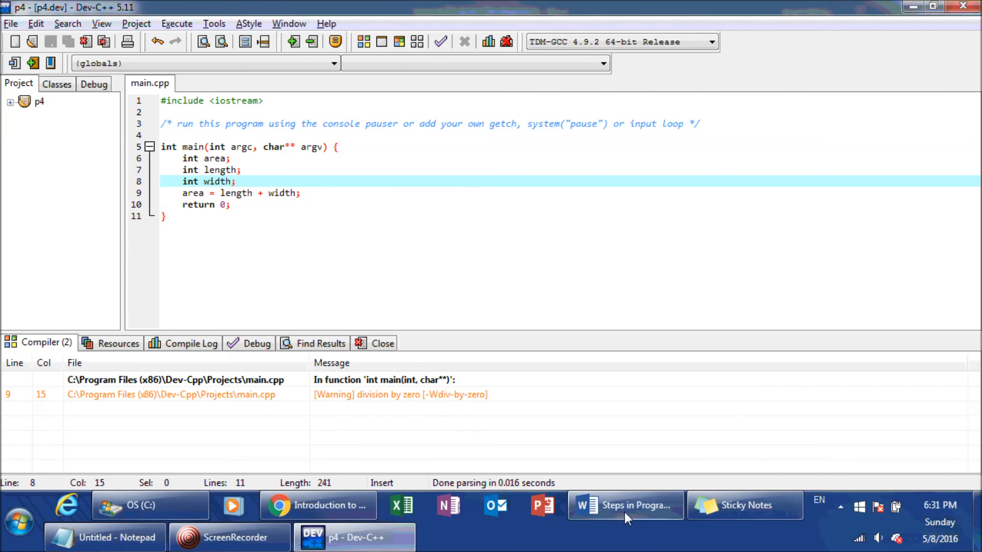
- Return to the Word notes at the Steps in Program Development heading and algorithm list
left_click(624, 506)
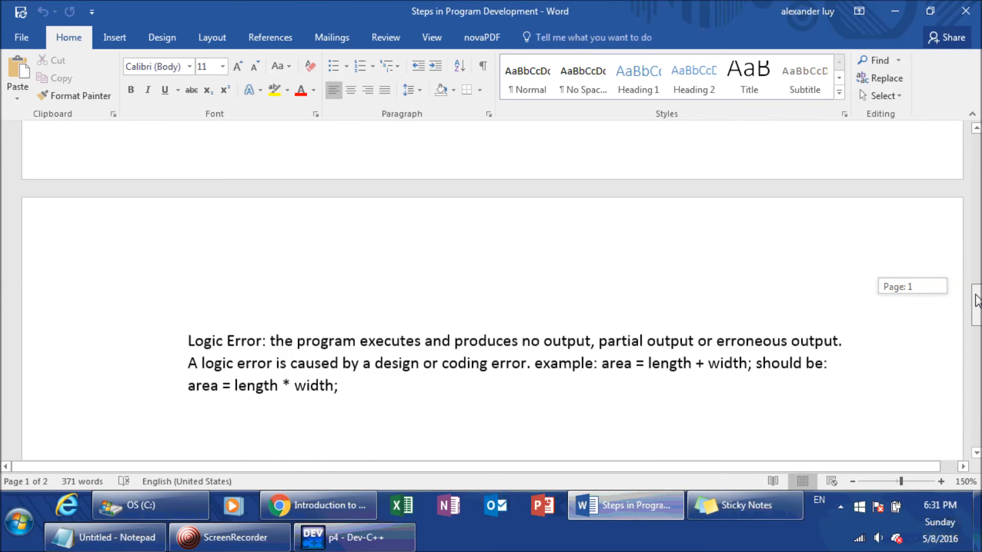
scroll("up", 3)
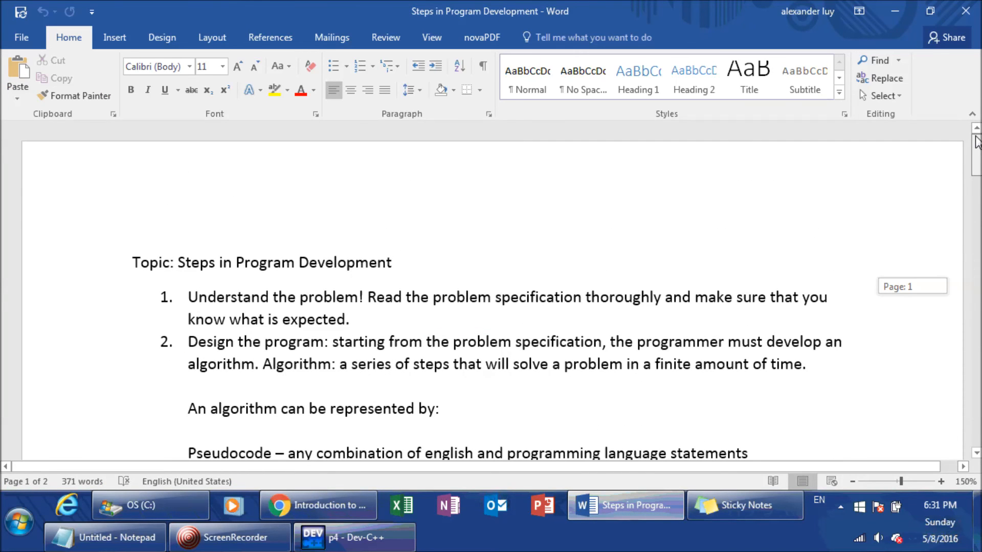
scroll("down", 3)
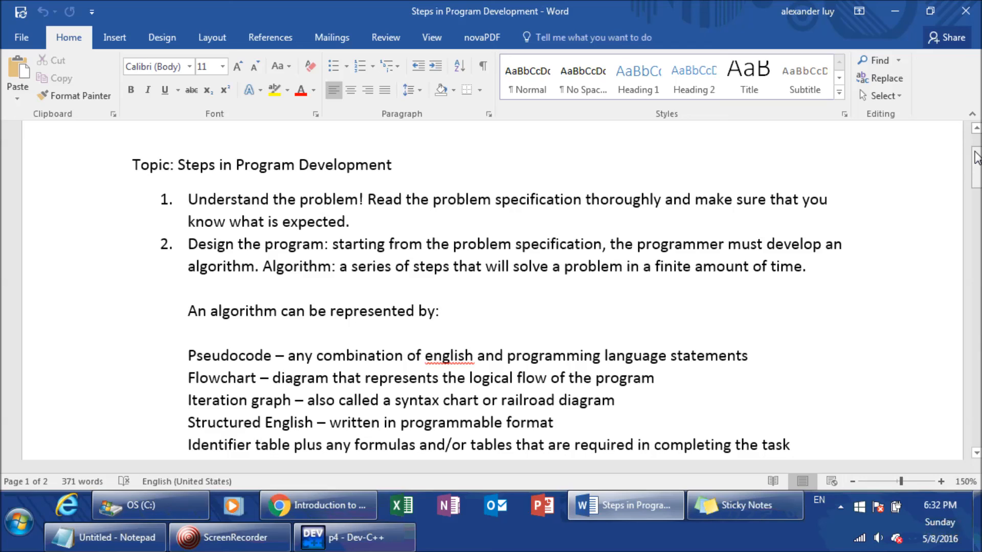
mouse_move(967, 180)
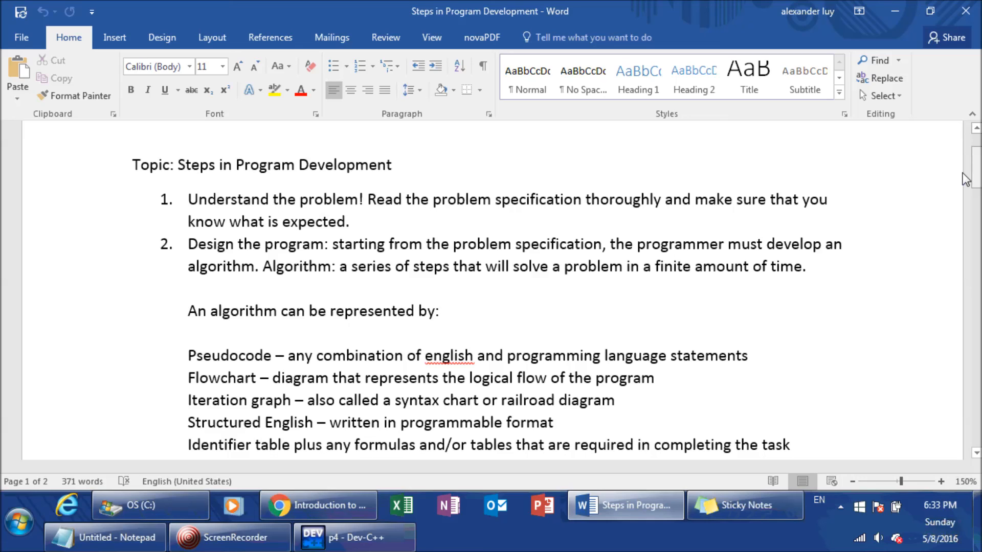
mouse_move(725, 307)
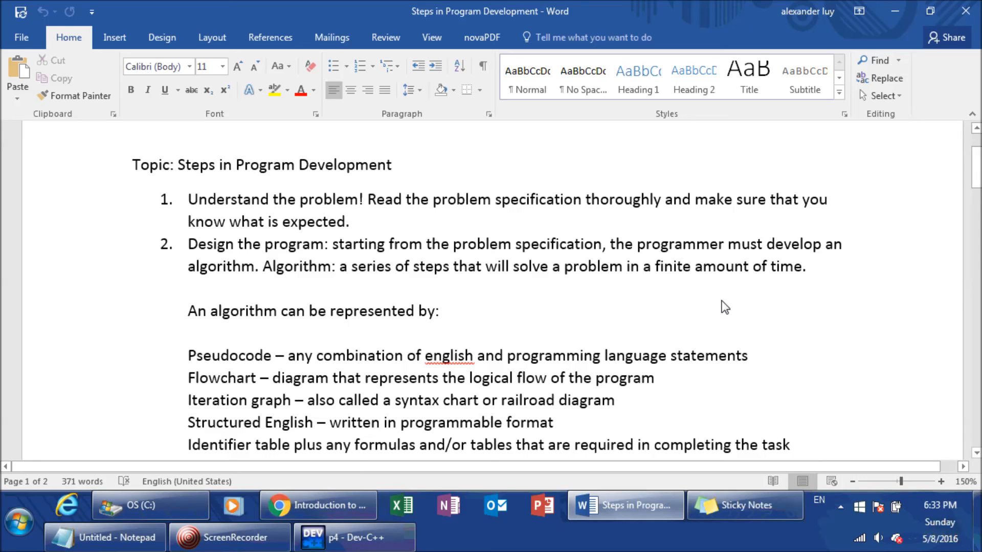
mouse_move(353, 455)
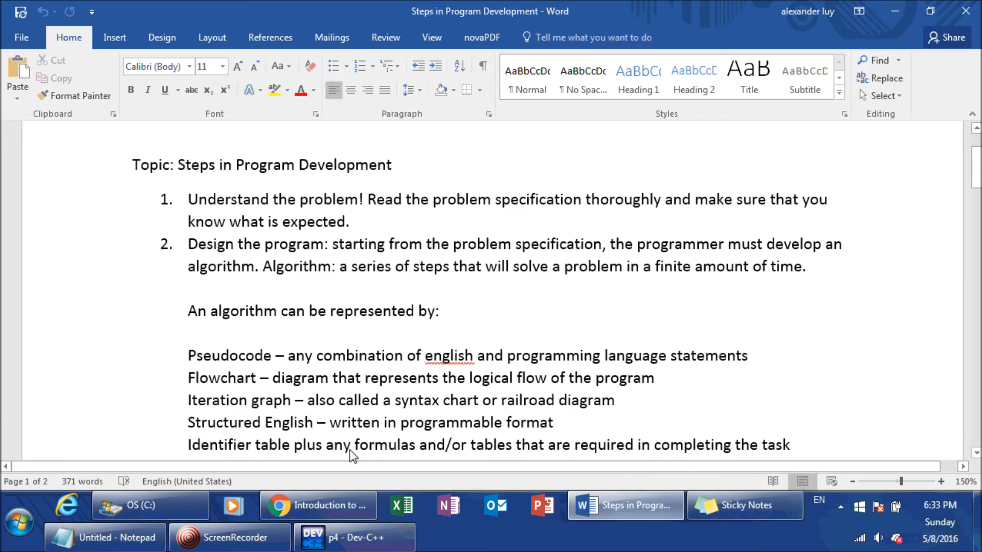
mouse_move(268, 374)
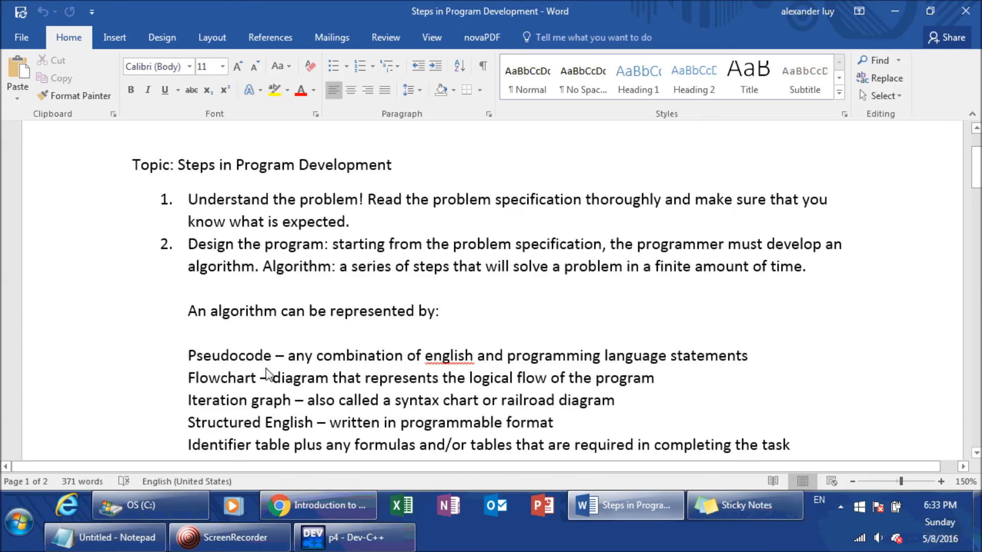